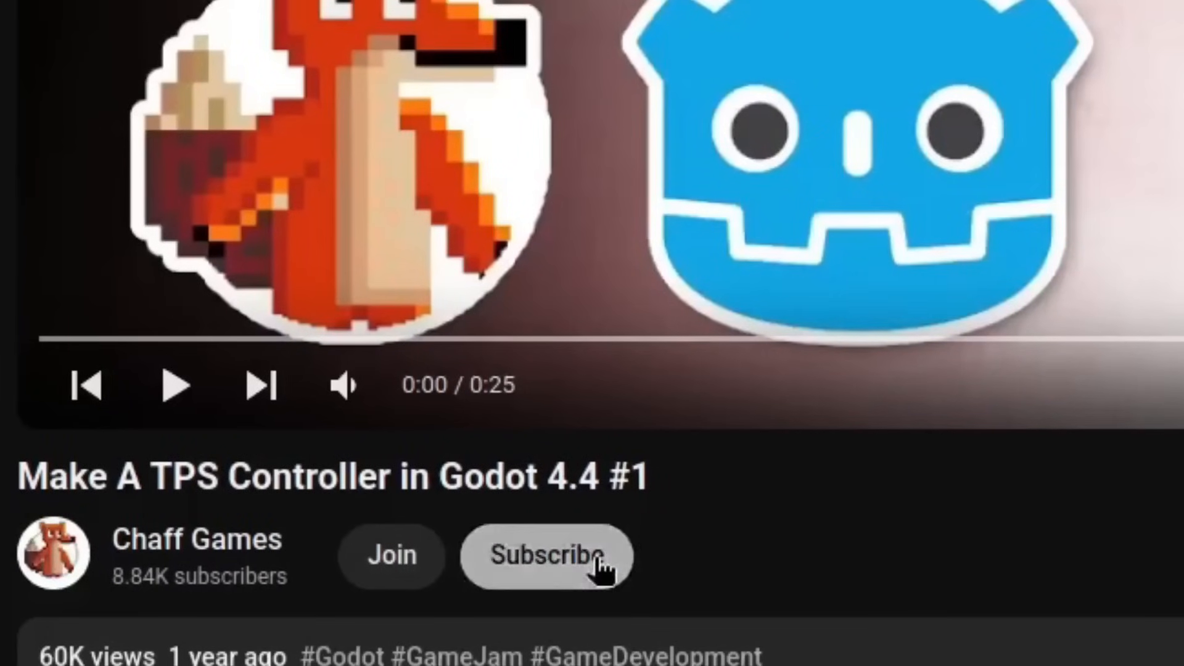
Step: Scroll the Udemy Third Person Shooter Controller page to its nine-section Course content list
click(390, 556)
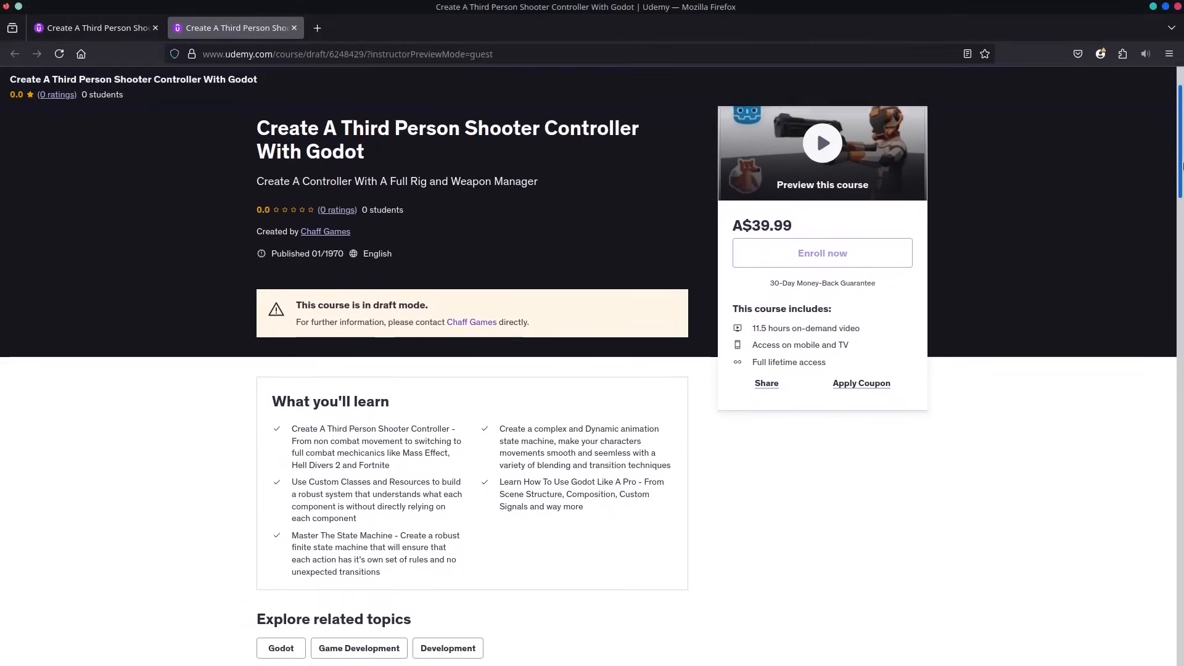
scroll(down, 3)
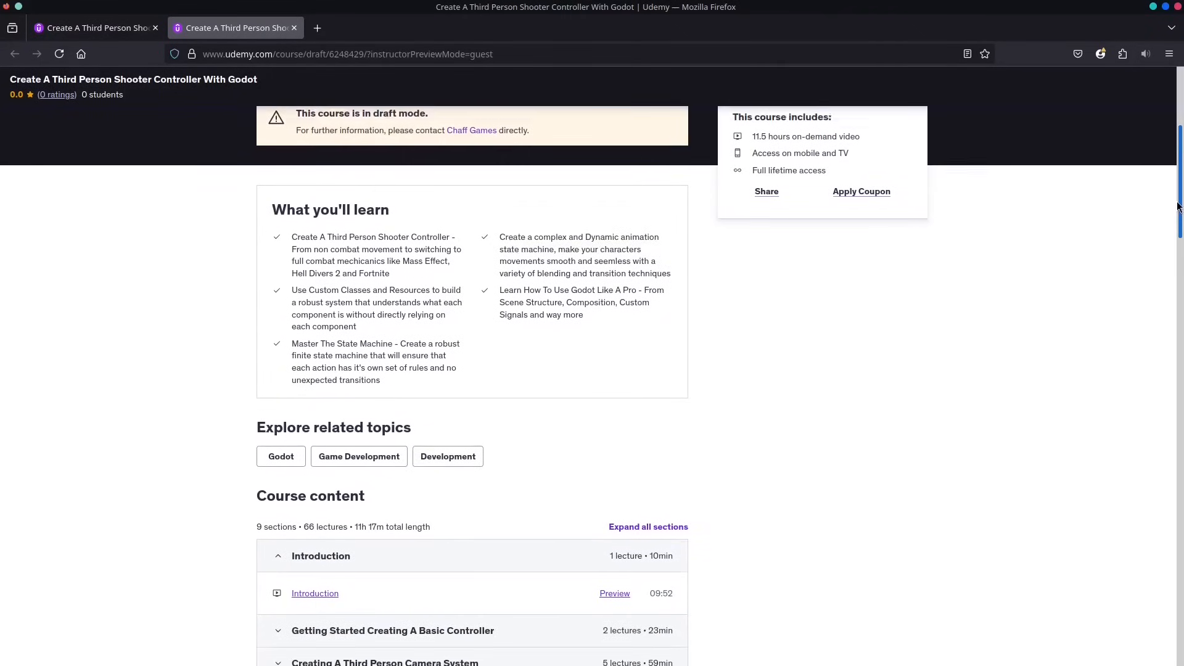
scroll(down, 3)
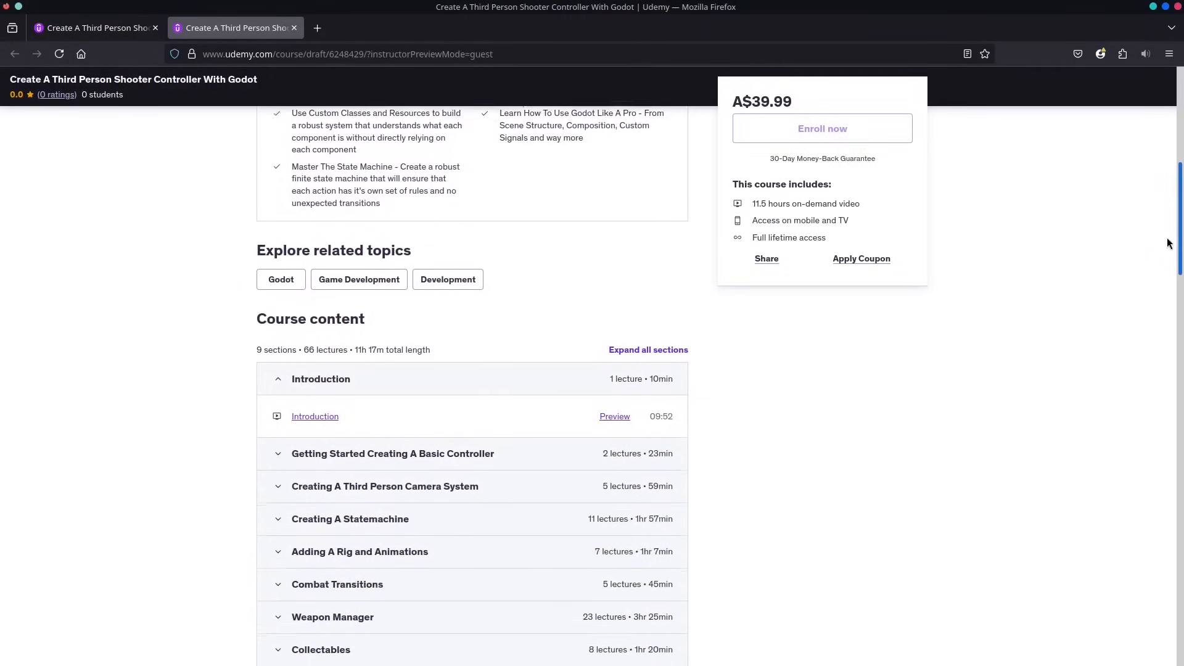
scroll(down, 3)
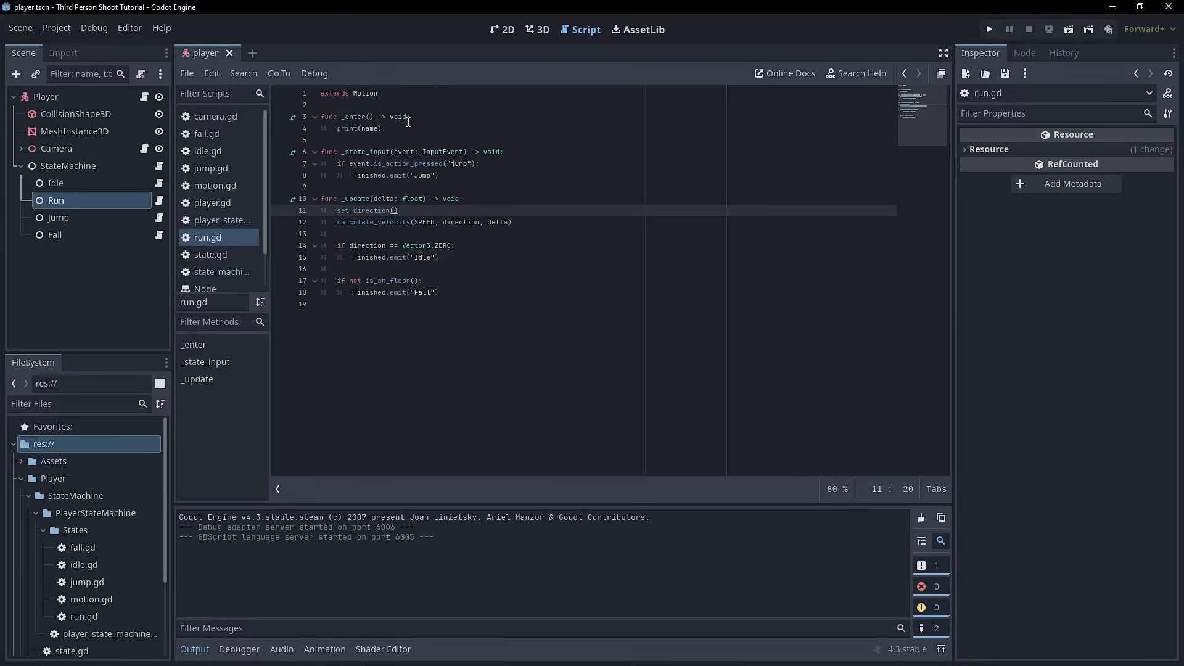
Step: Delete player.gd's commented-out movement code and SPEED/JUMP_VELOCITY constants, then save
click(214, 202)
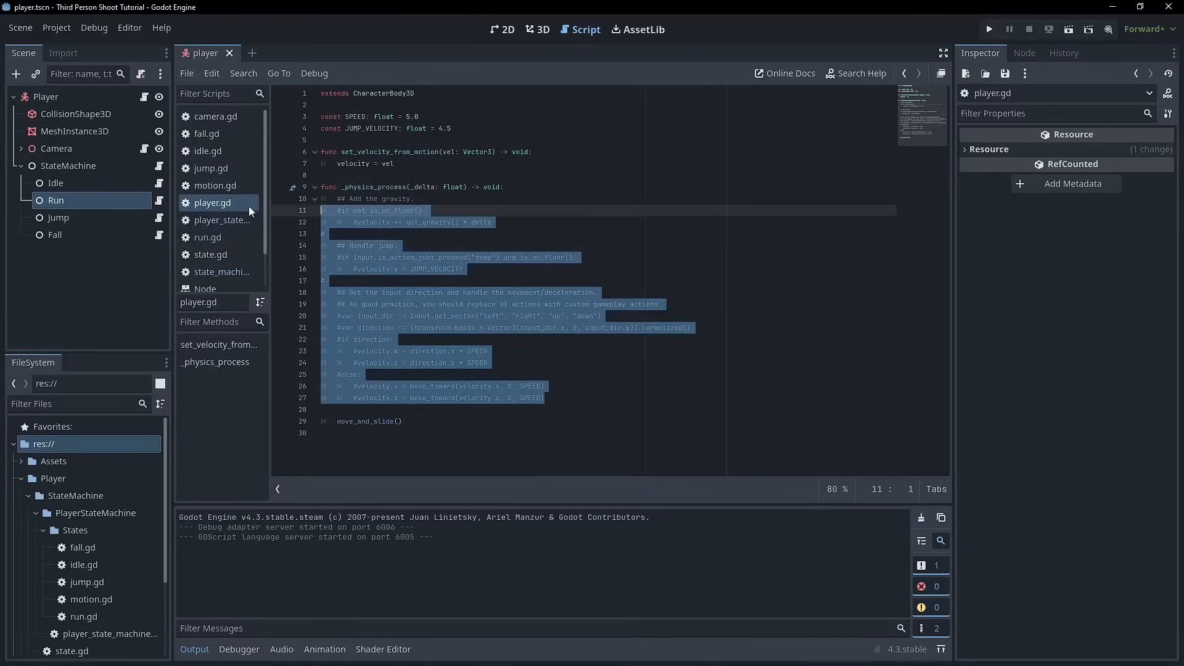
key(Delete)
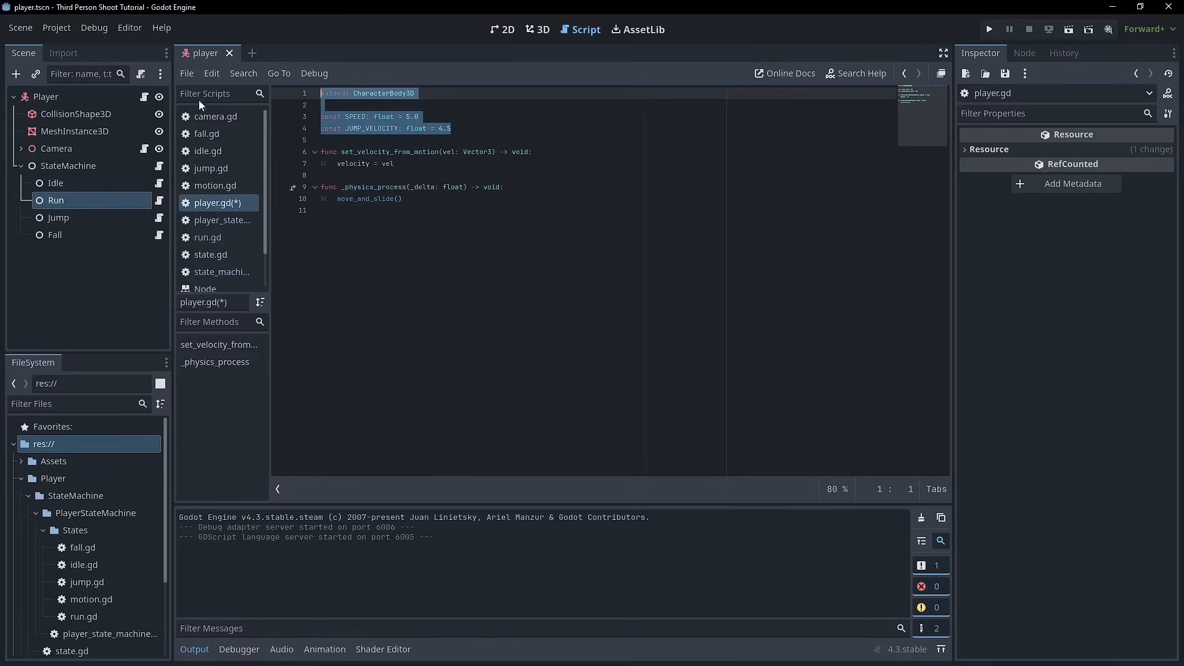
key(Delete)
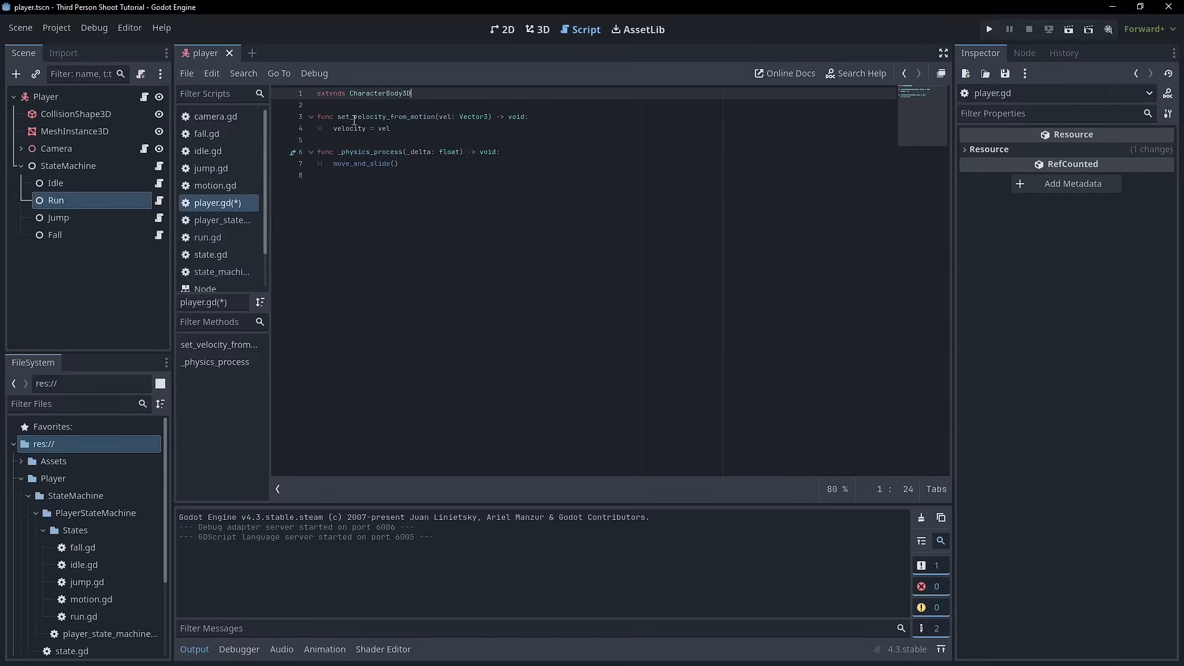
mouse_move(406, 151)
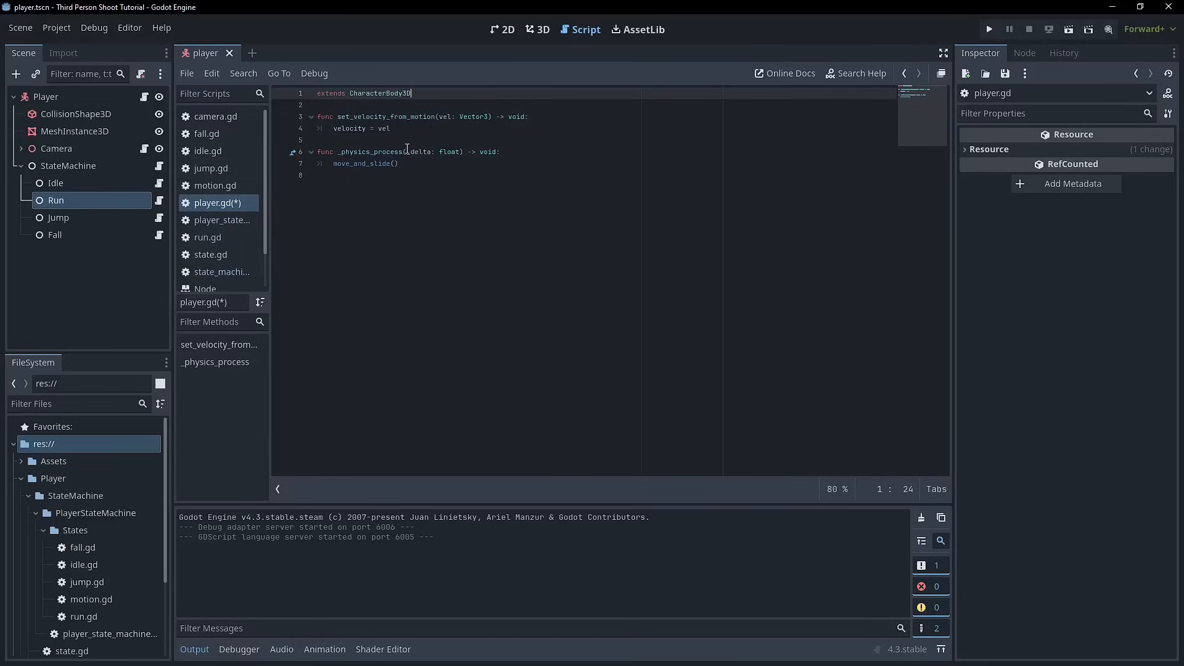
key(ctrl+s)
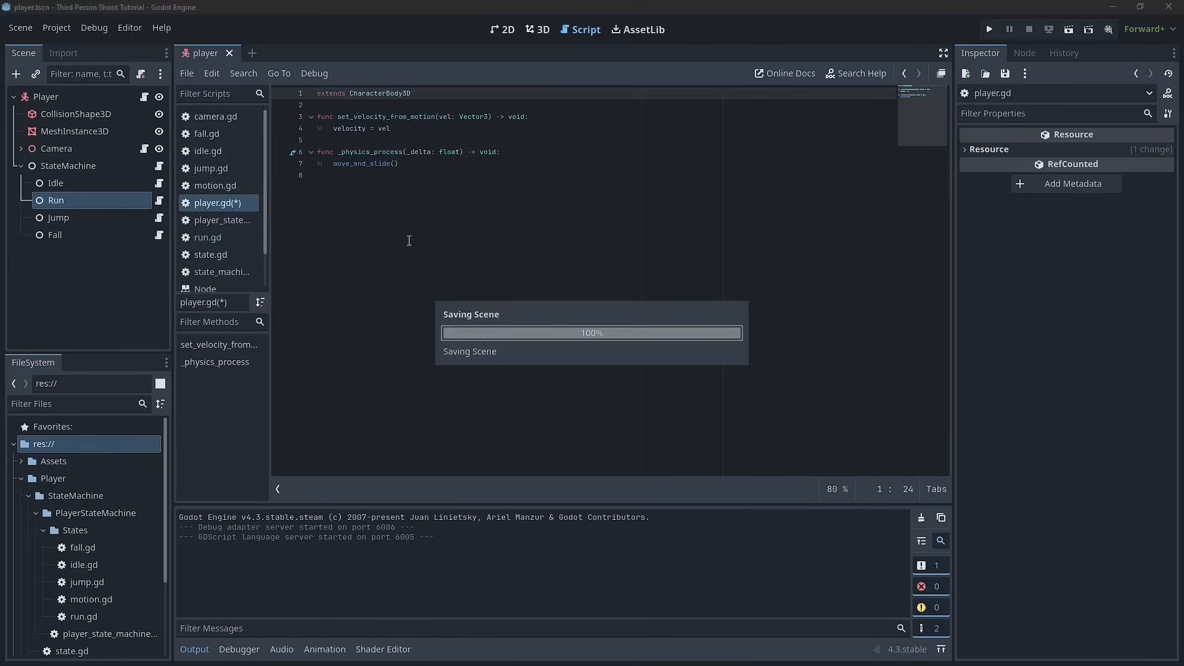
click(207, 236)
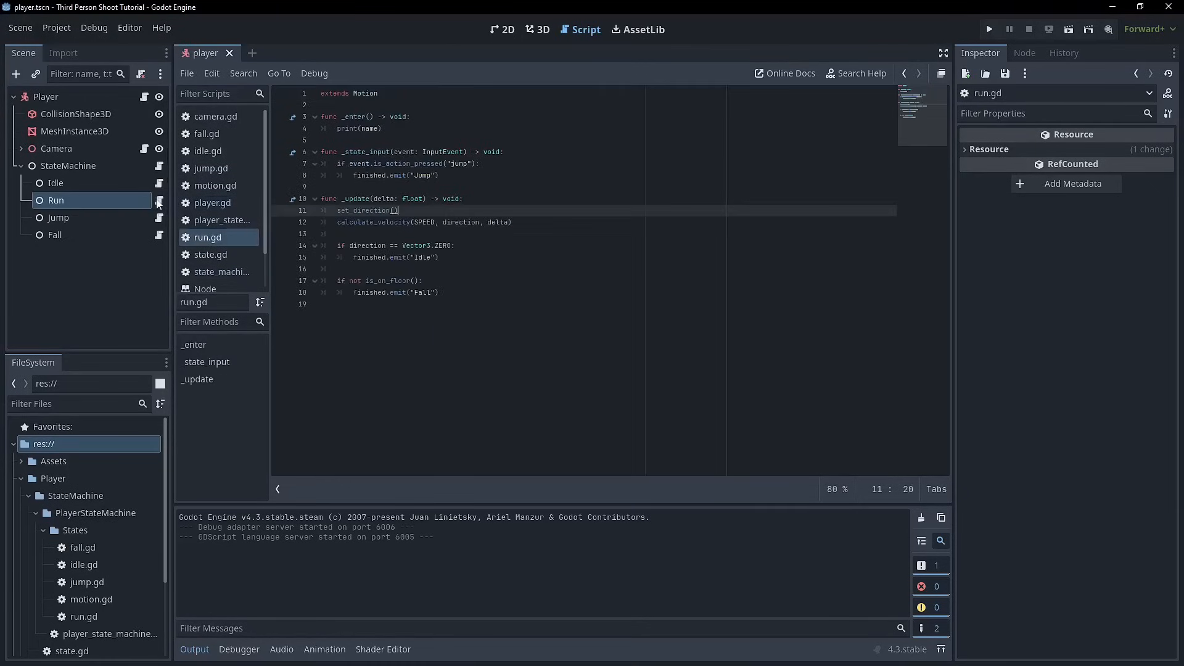
mouse_move(159, 182)
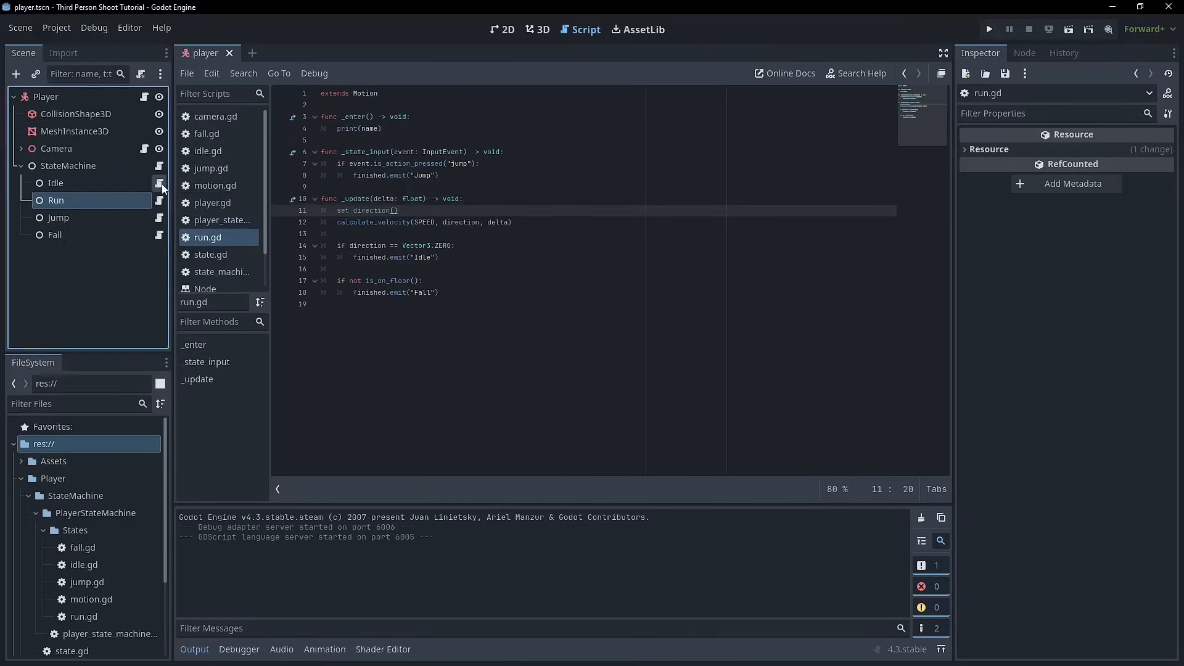
Step: Playtest Idle/Run/Jump/Fall transitions and copy run.gd's _state_input jump handling into idle.gd
click(208, 151)
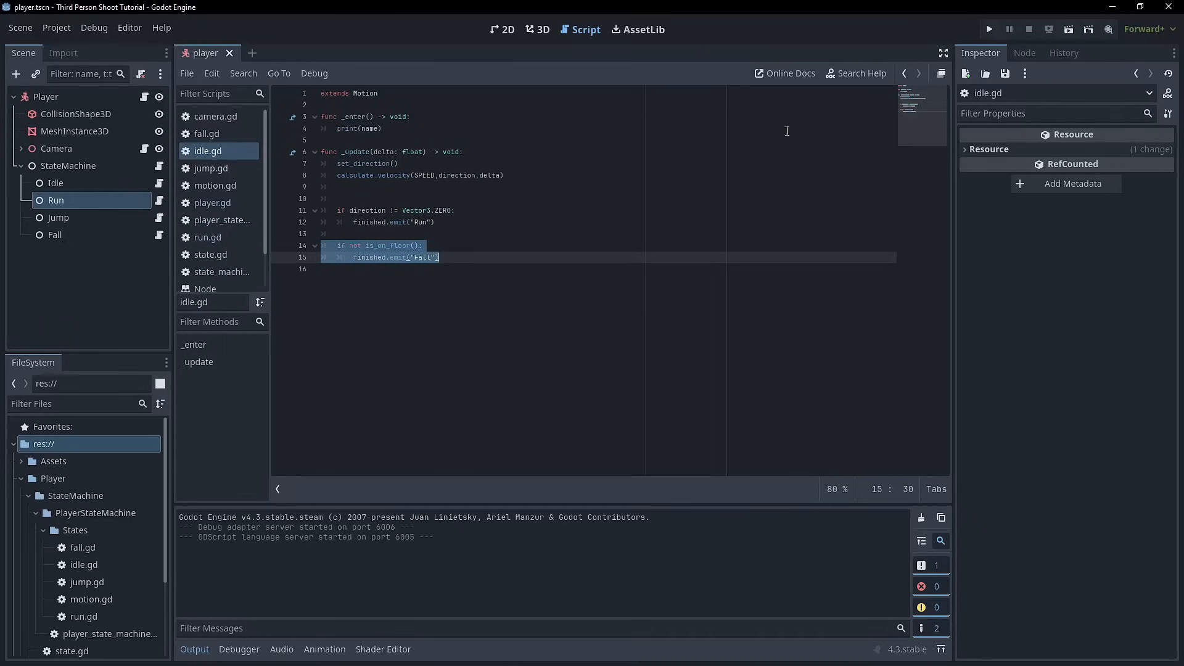
click(987, 29)
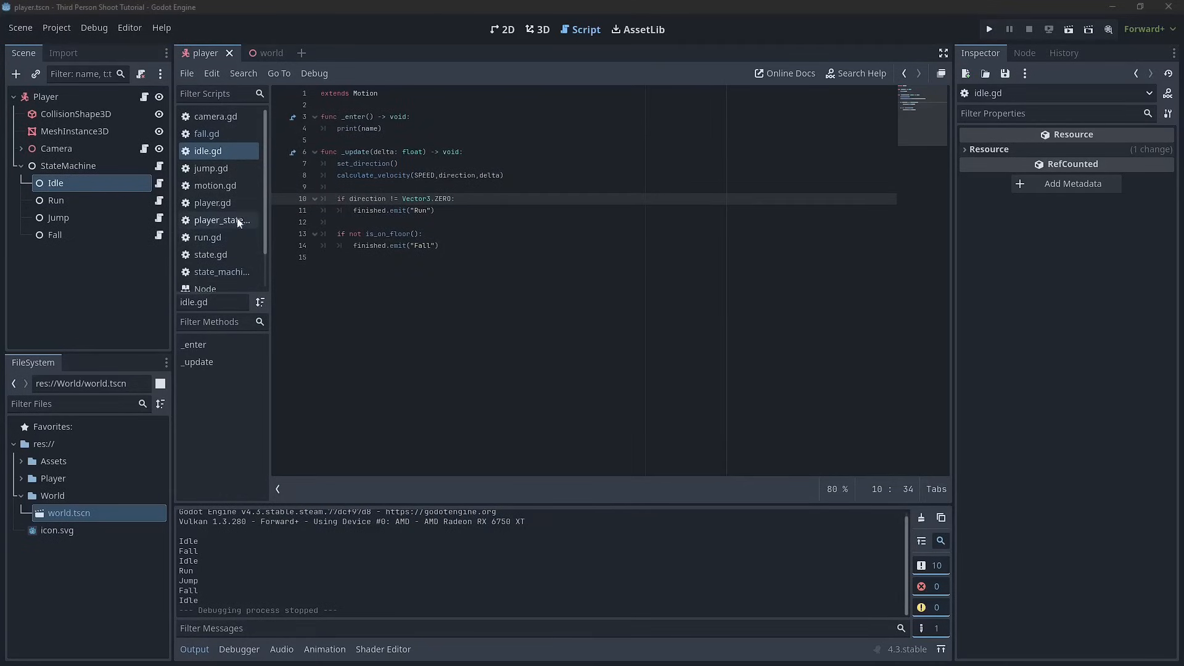
click(208, 237)
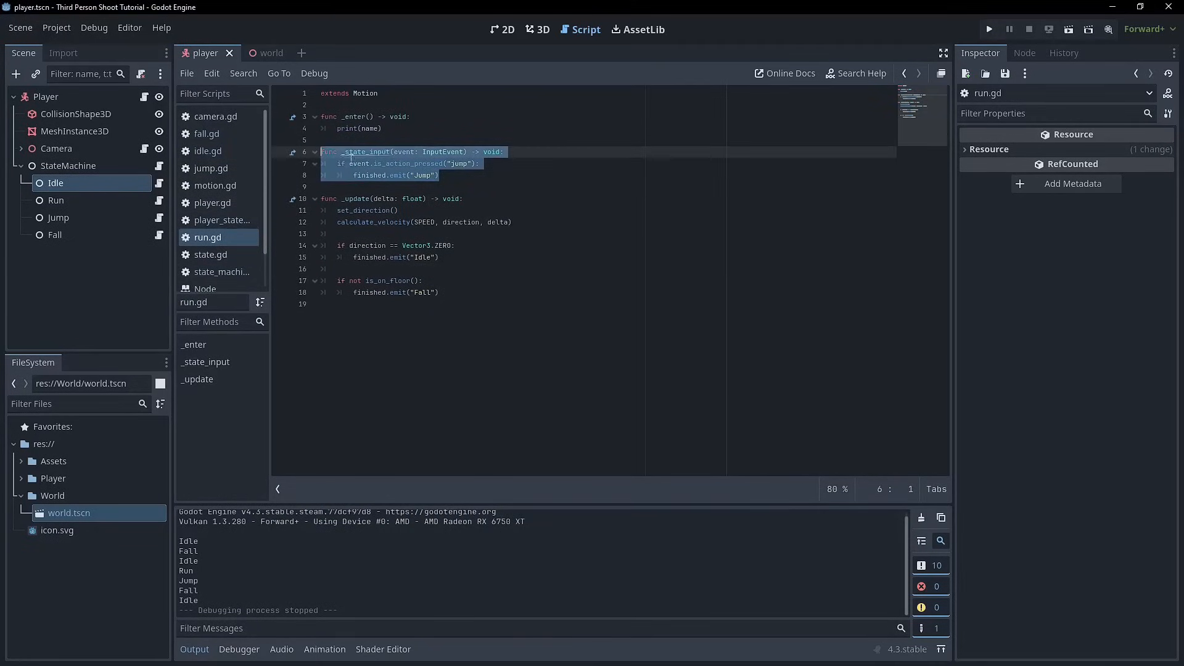
mouse_move(139, 207)
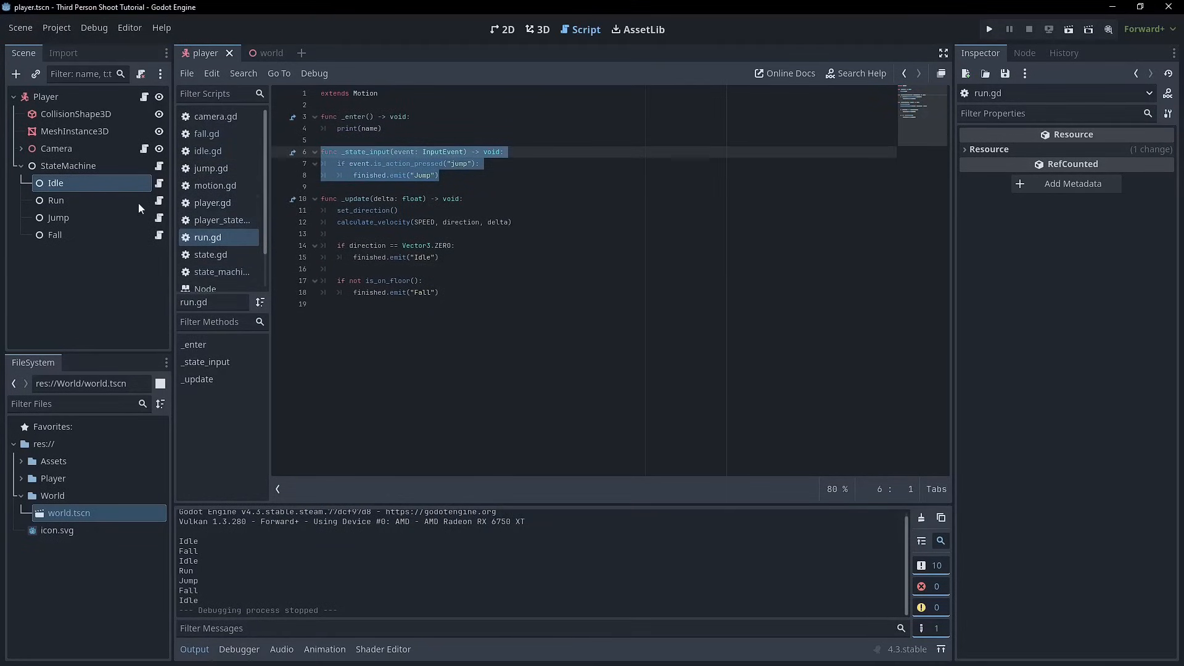
click(208, 151)
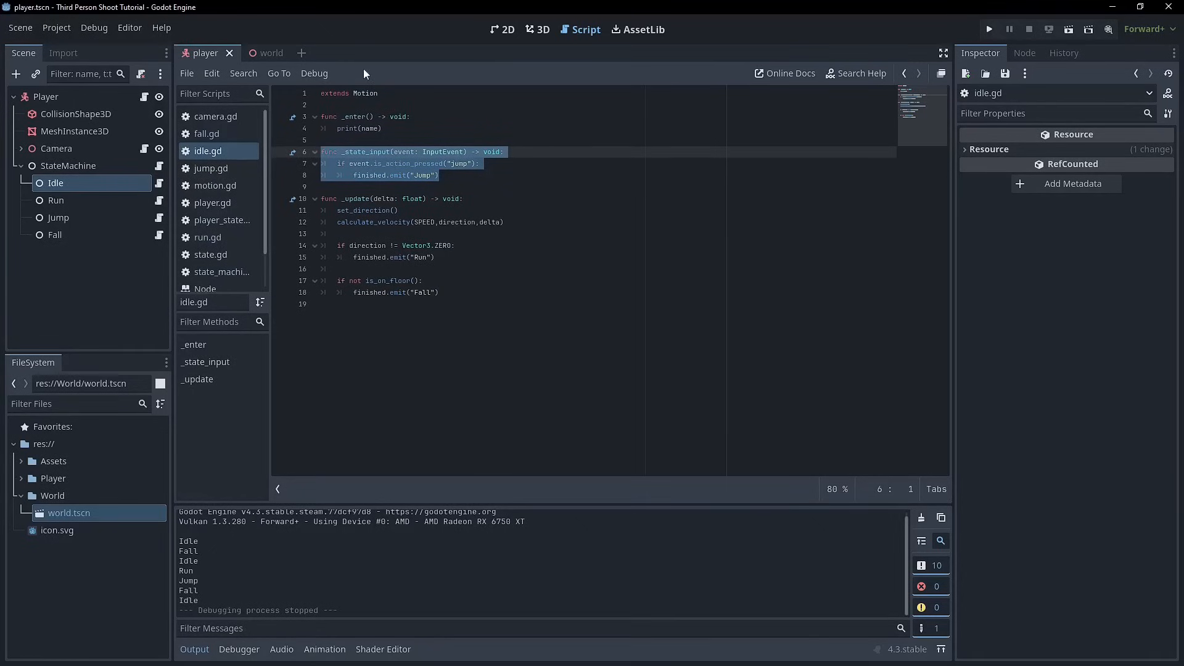
mouse_move(507, 144)
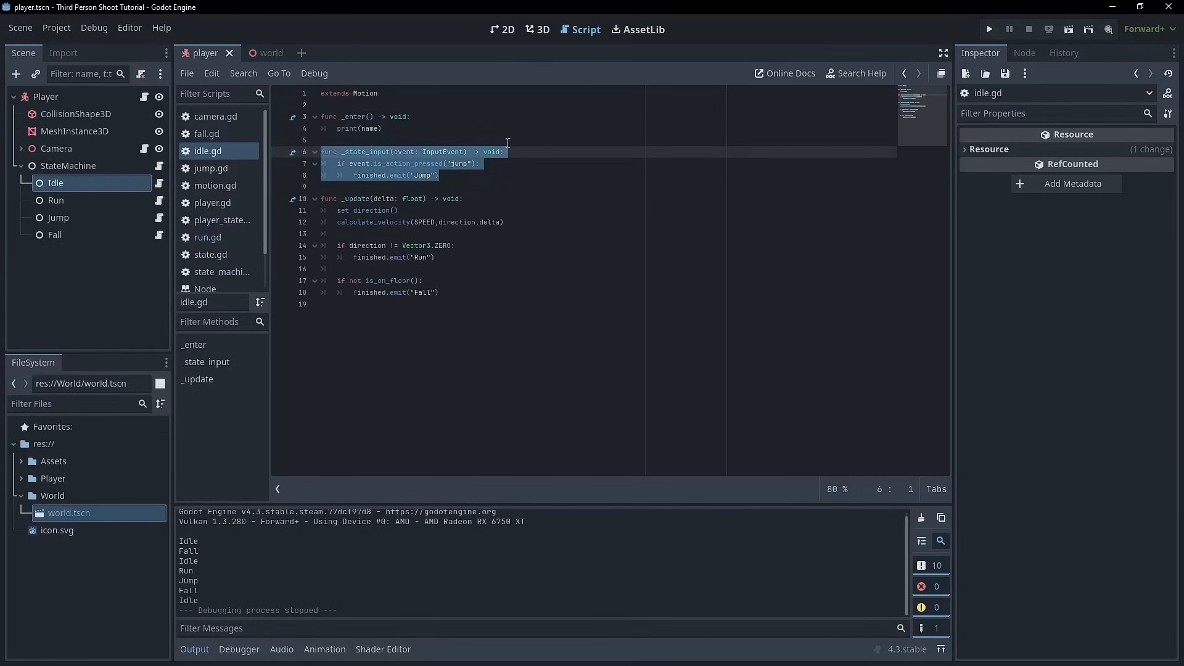
click(57, 218)
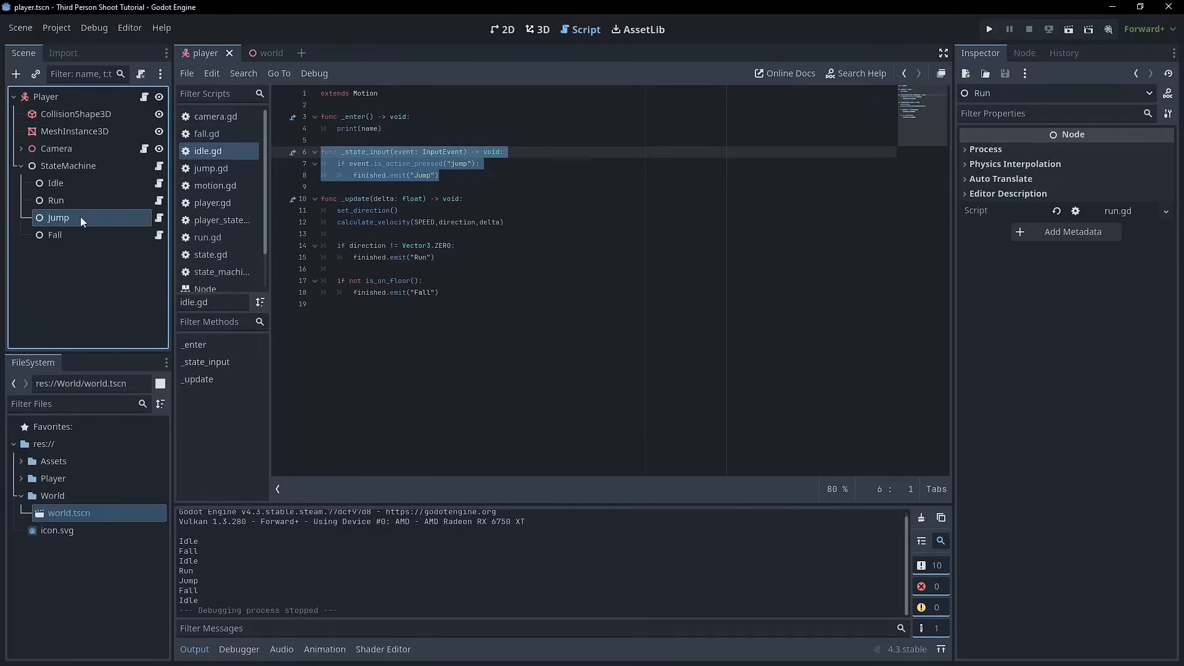
Step: Add a plain Node under StateMachine and rename it Sprint
click(67, 165)
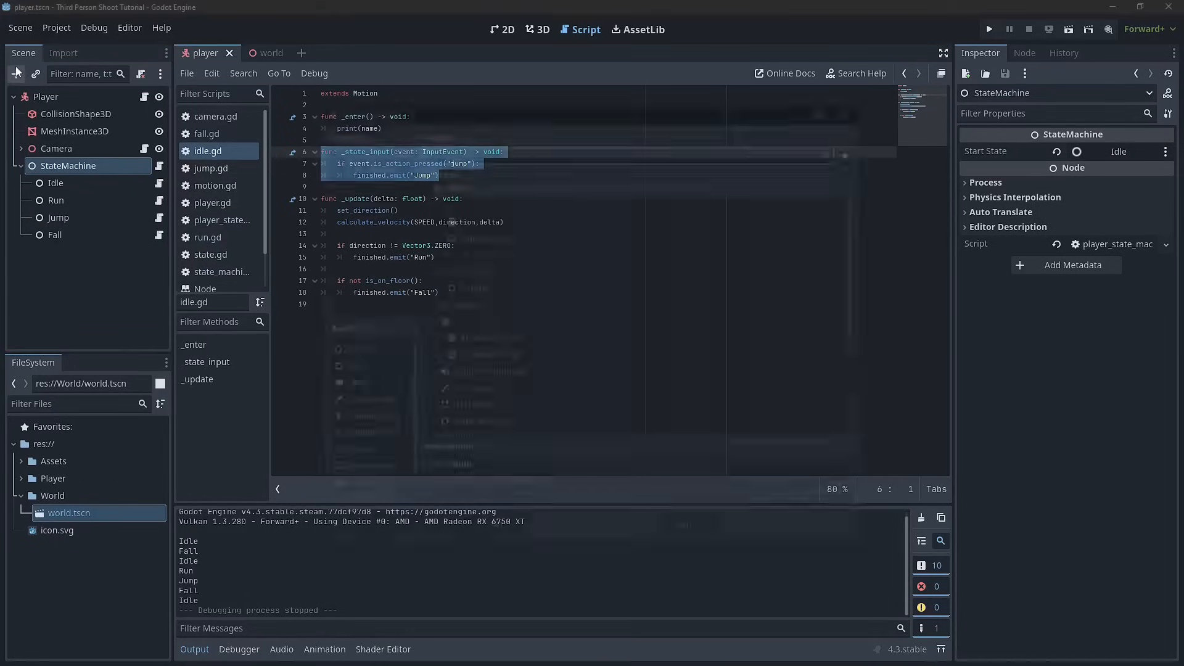
click(16, 73)
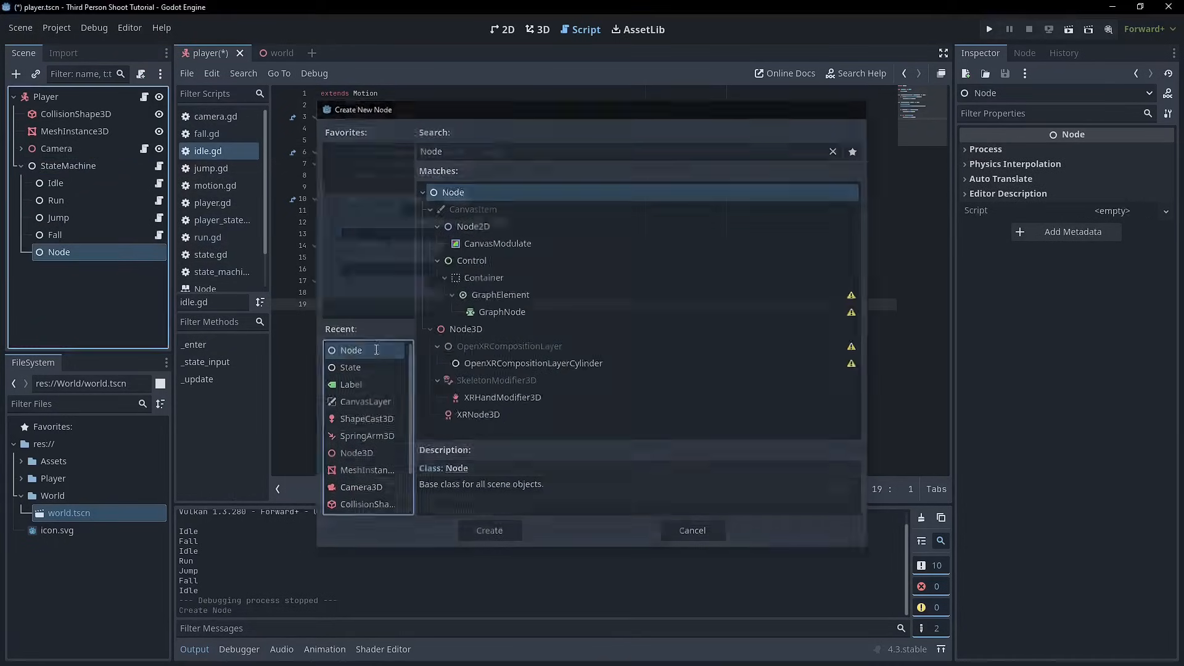
click(488, 530)
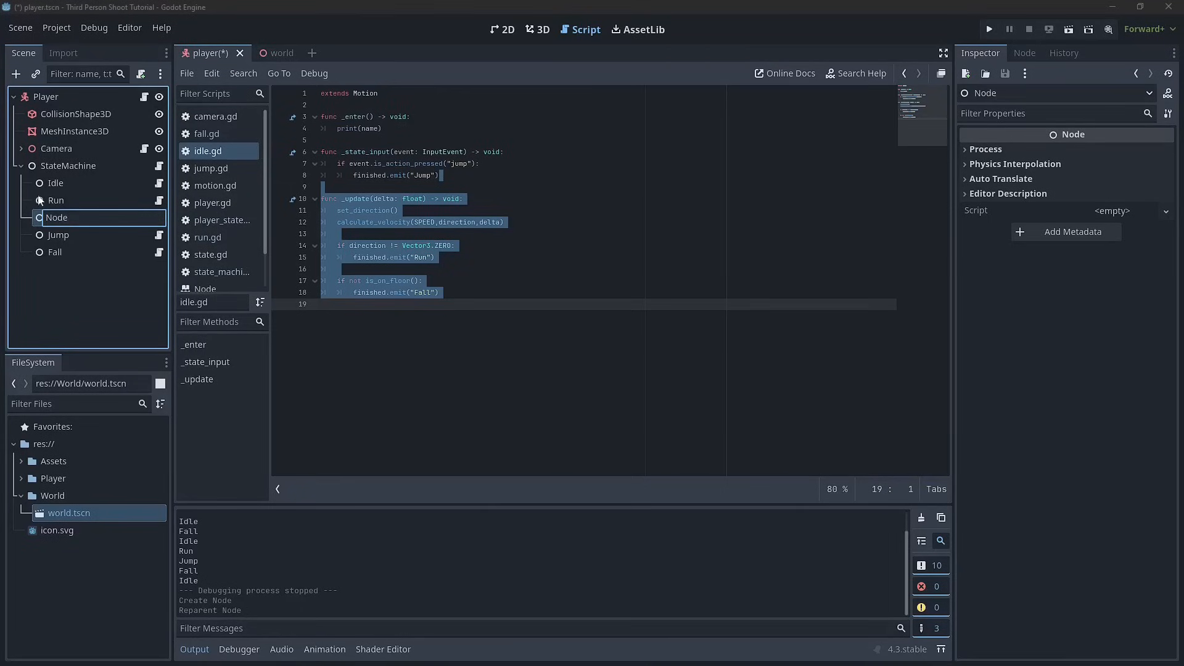
double_click(57, 218)
text(Sprint)
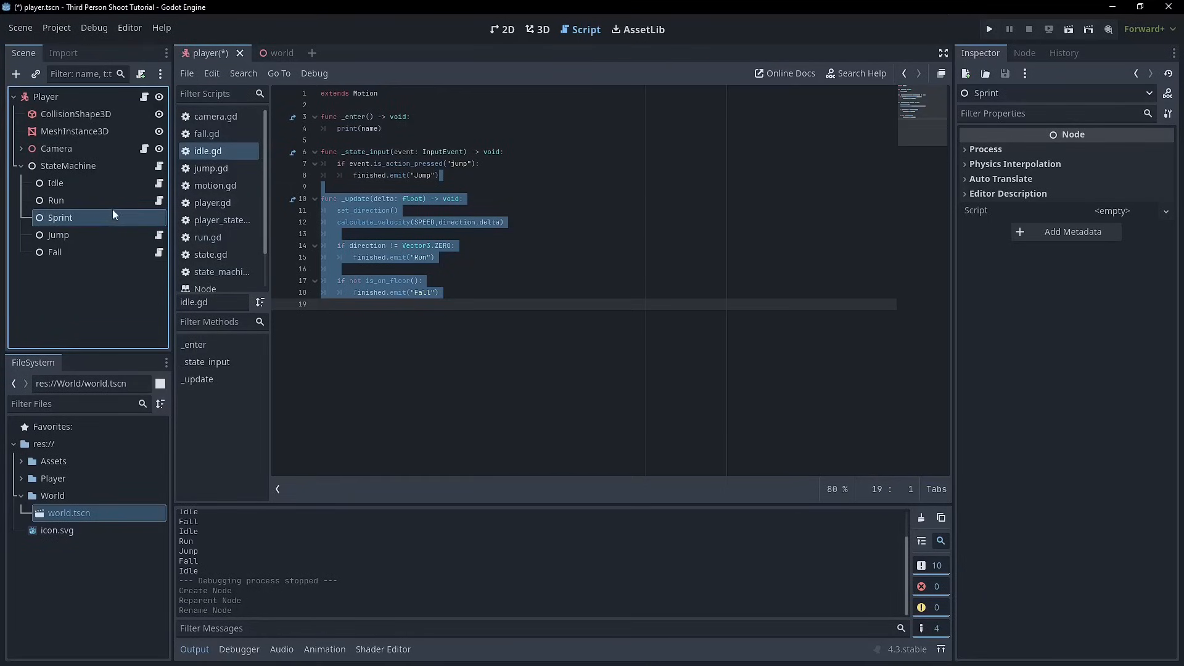
mouse_move(114, 91)
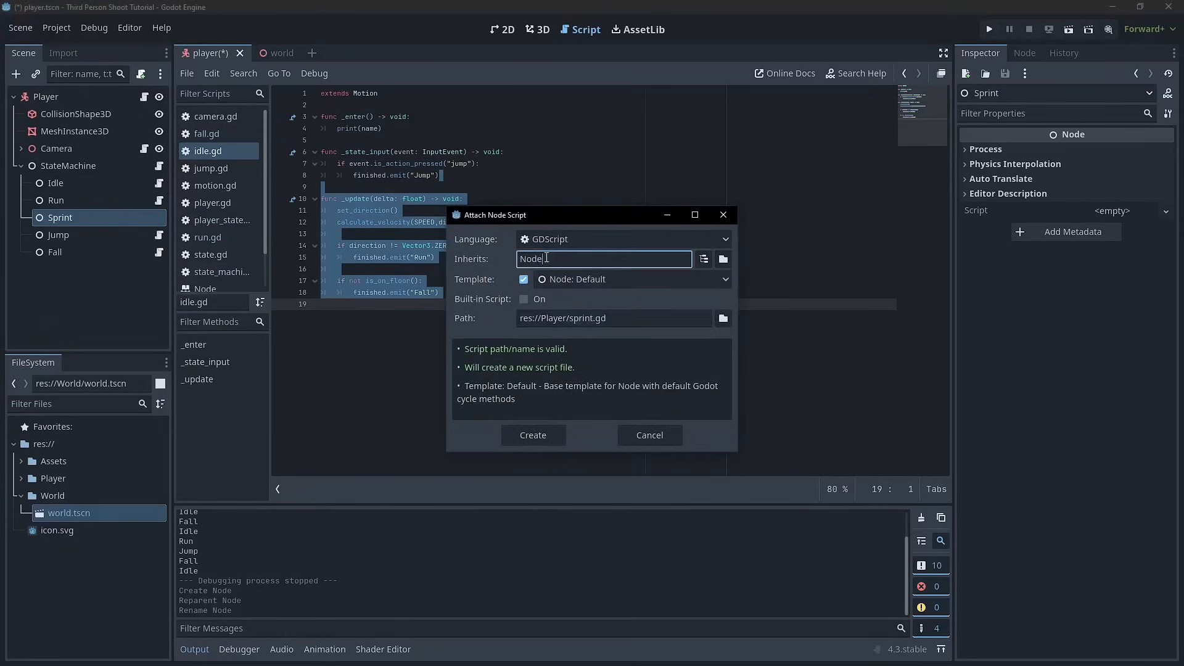
Step: Attach a sprint.gd script extending Motion, saved in the States folder
text(Motion)
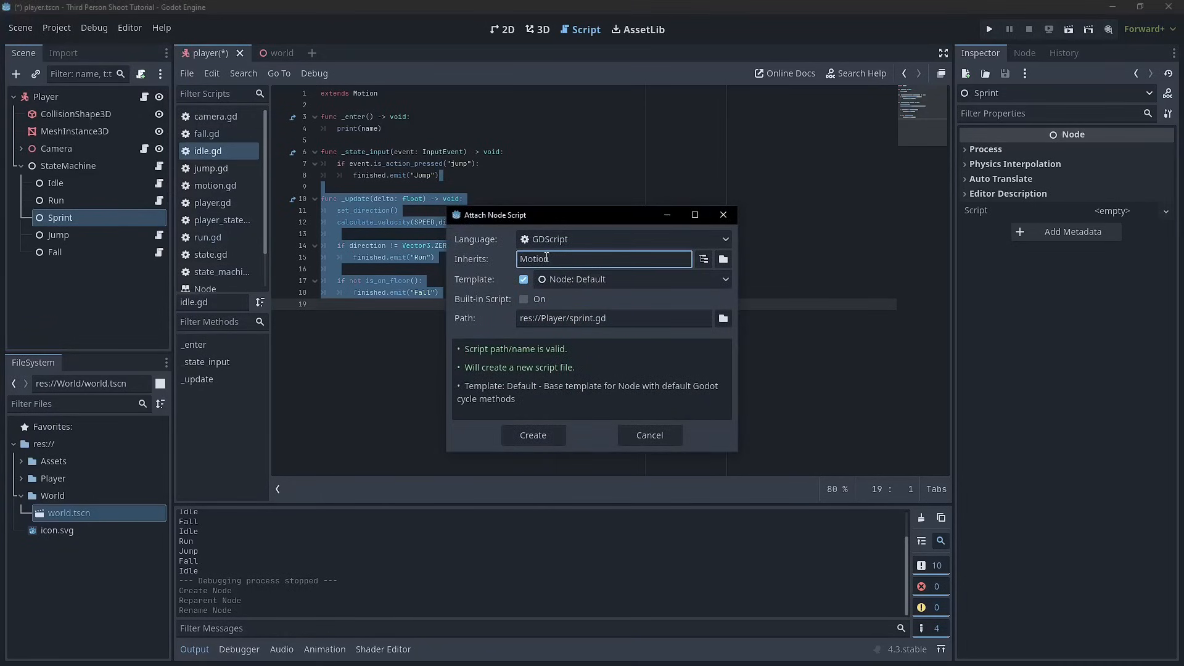
click(722, 319)
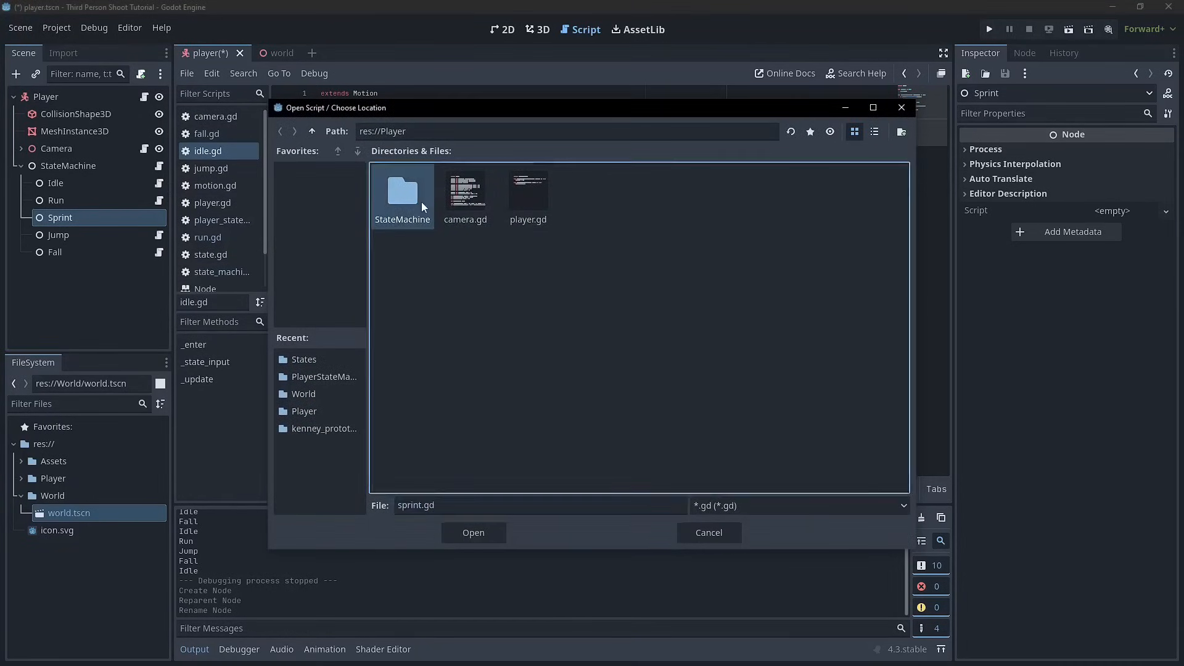
double_click(401, 192)
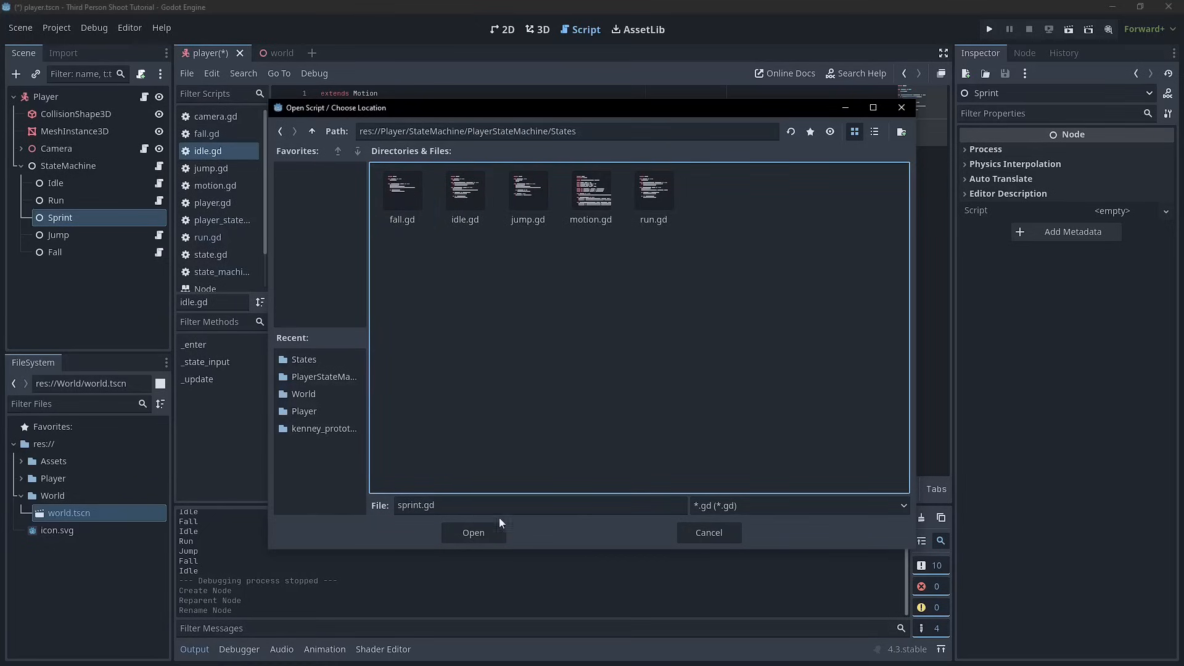
click(473, 532)
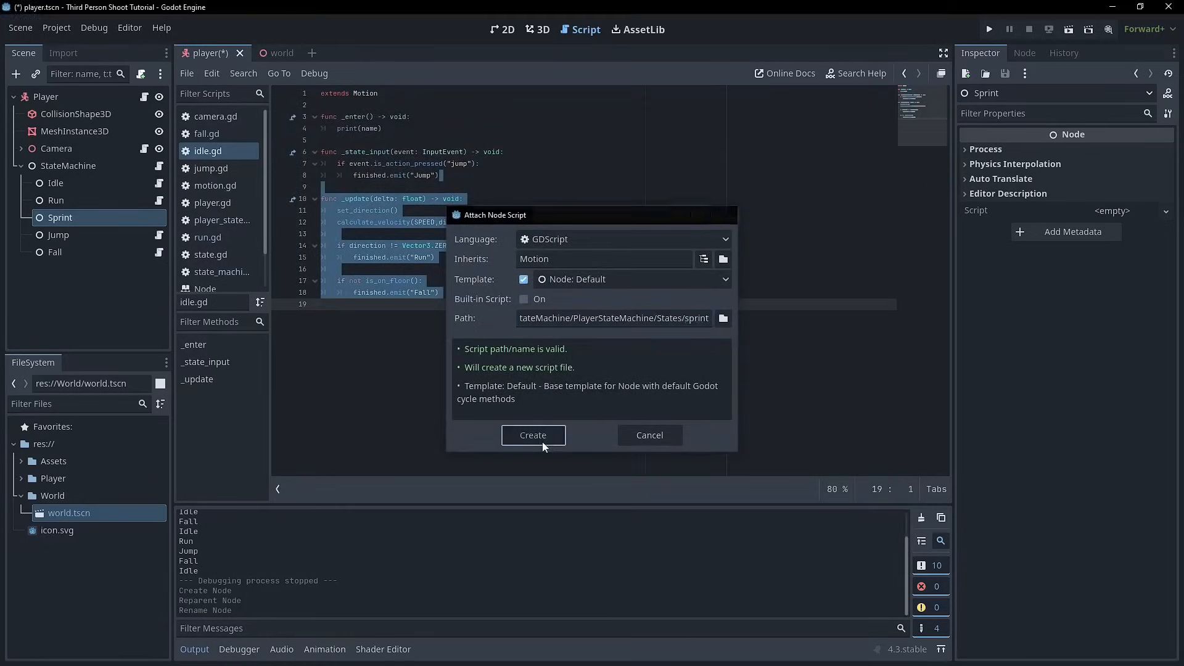
click(533, 435)
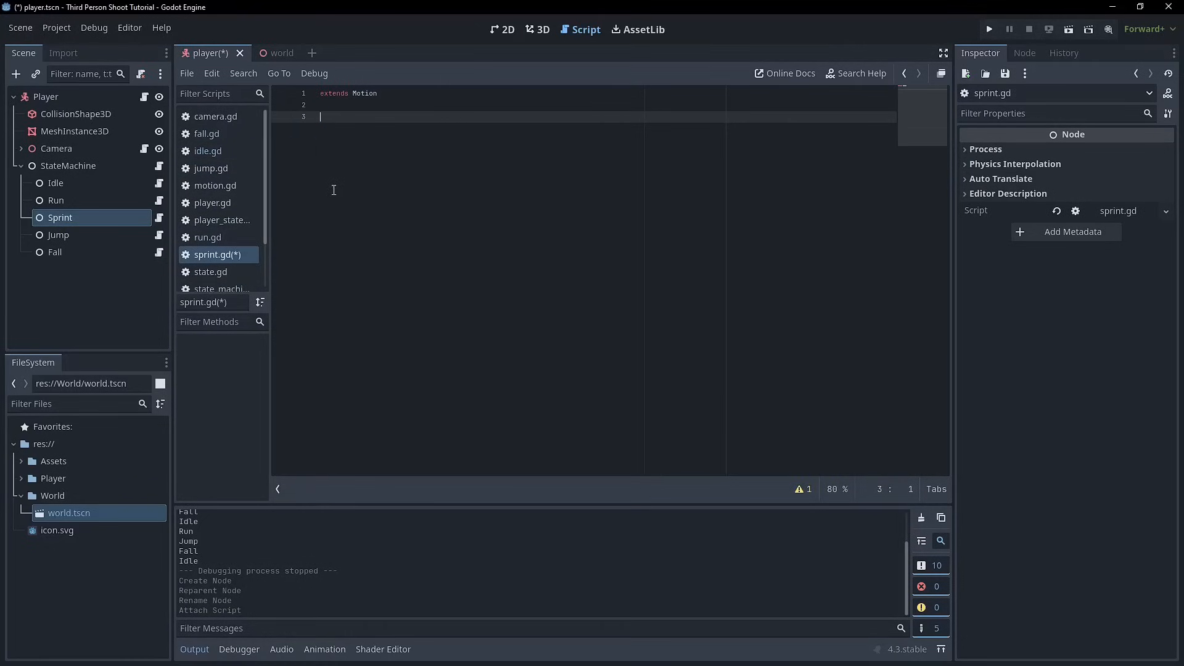
mouse_move(159, 217)
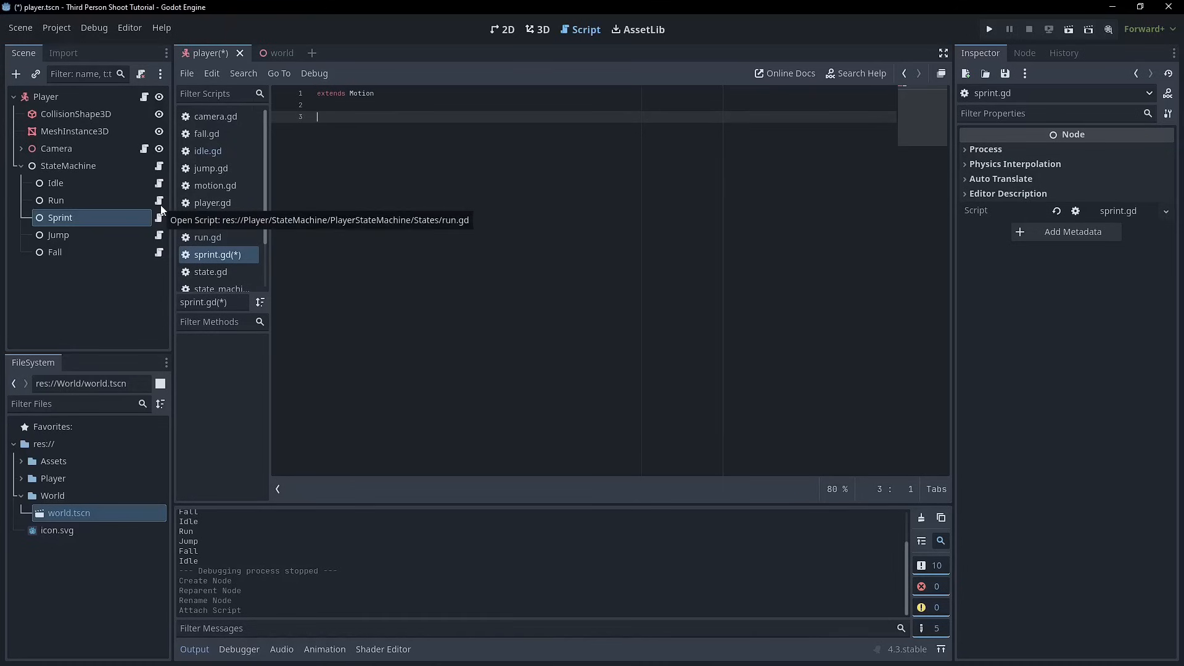
Step: Paste run.gd's enter, jump-input and update functions into sprint.gd, dropping idle/fall checks, and save
click(208, 237)
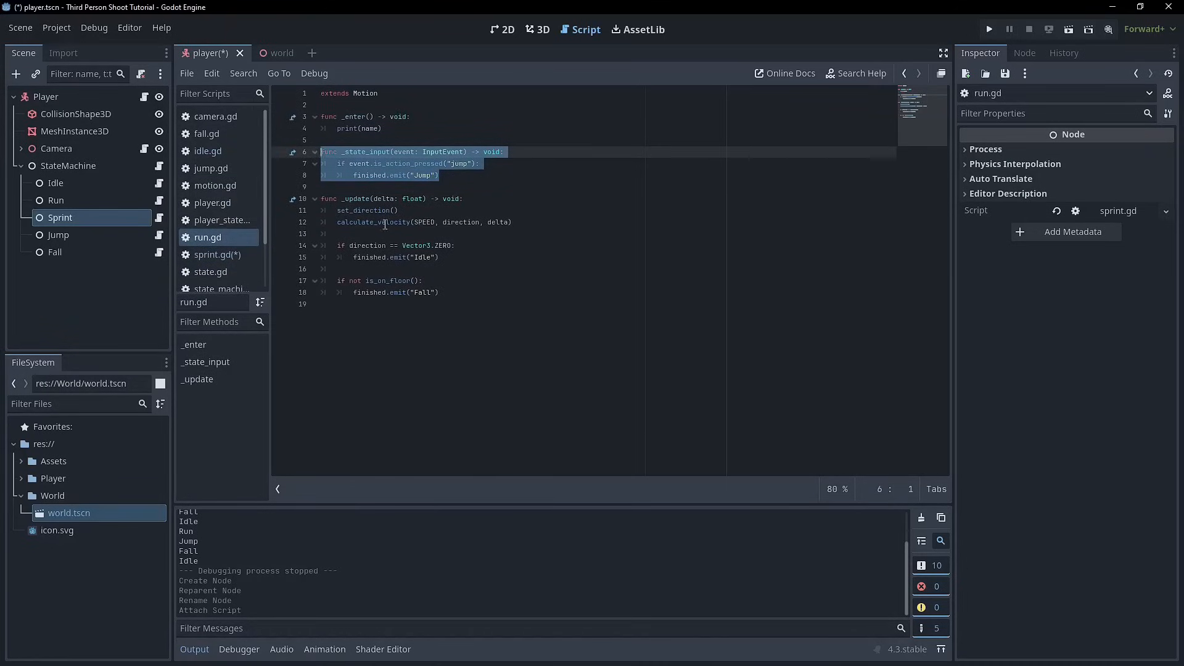
click(481, 187)
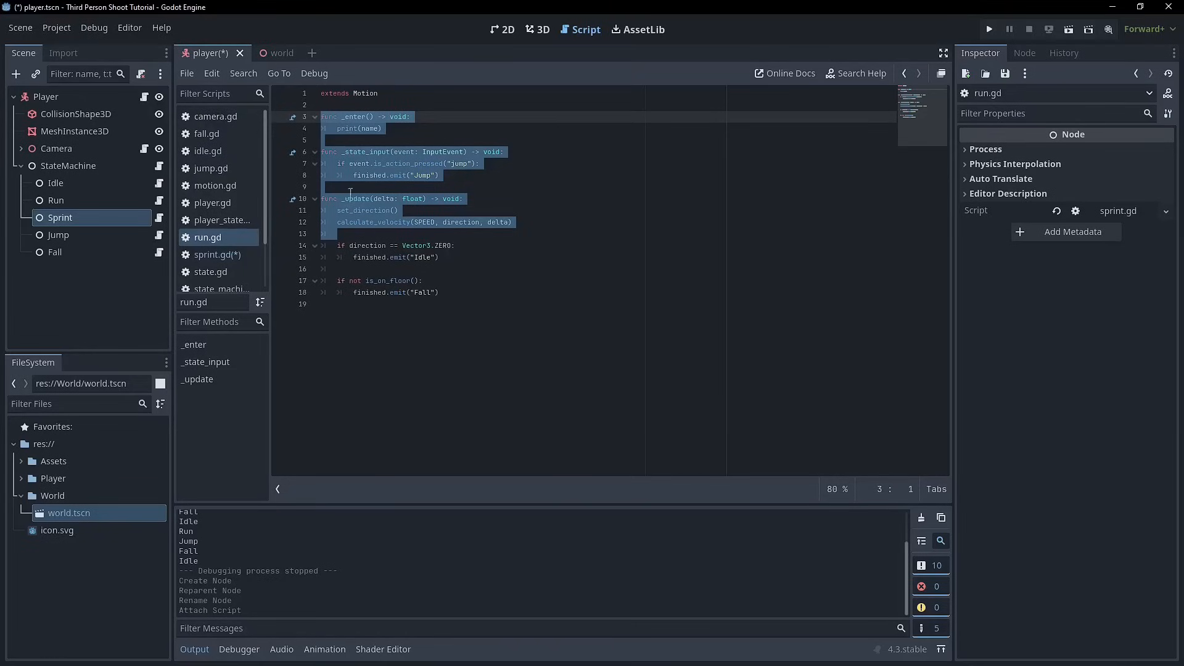
click(219, 254)
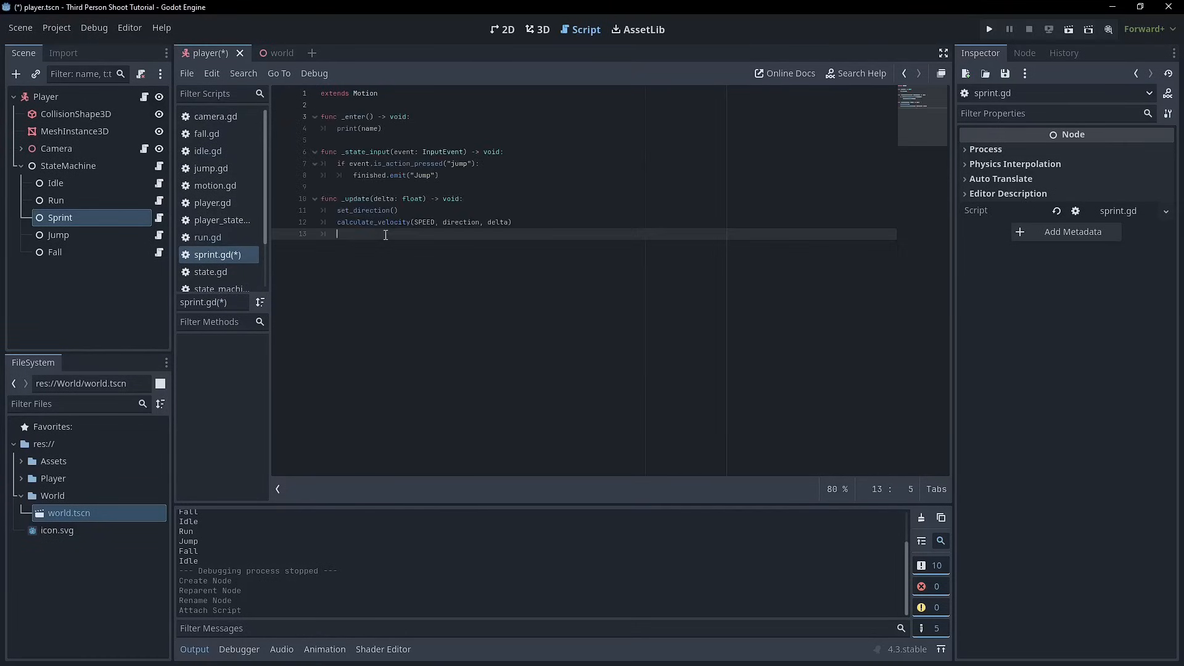
key(ctrl+s)
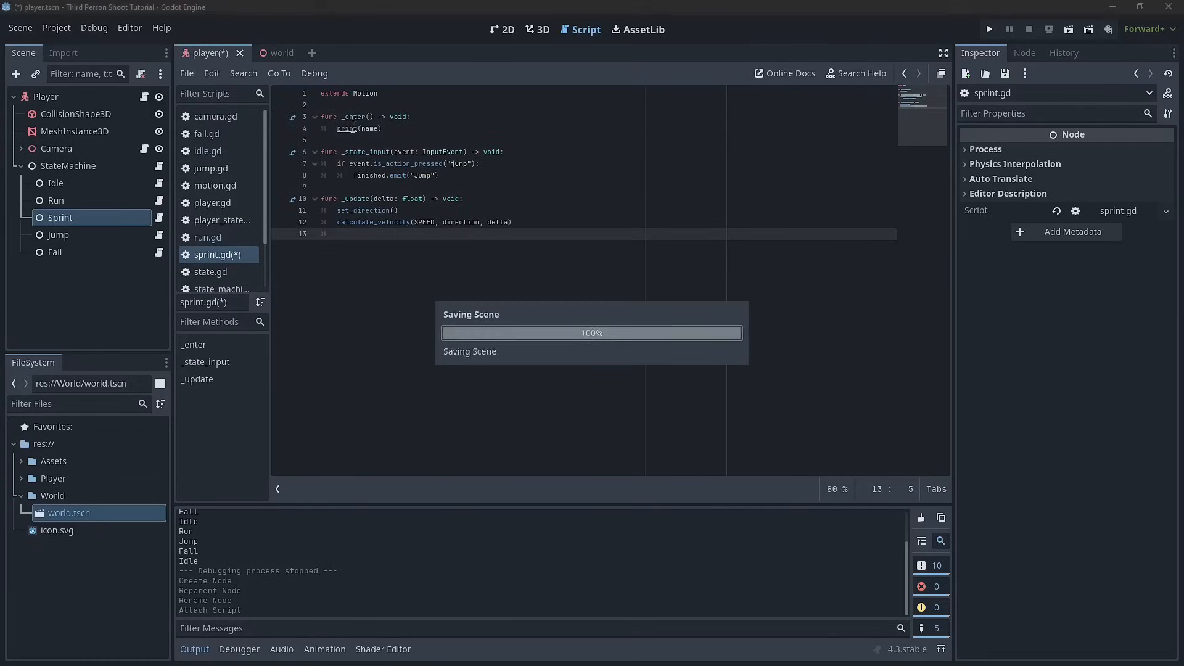
key(ctrl+s)
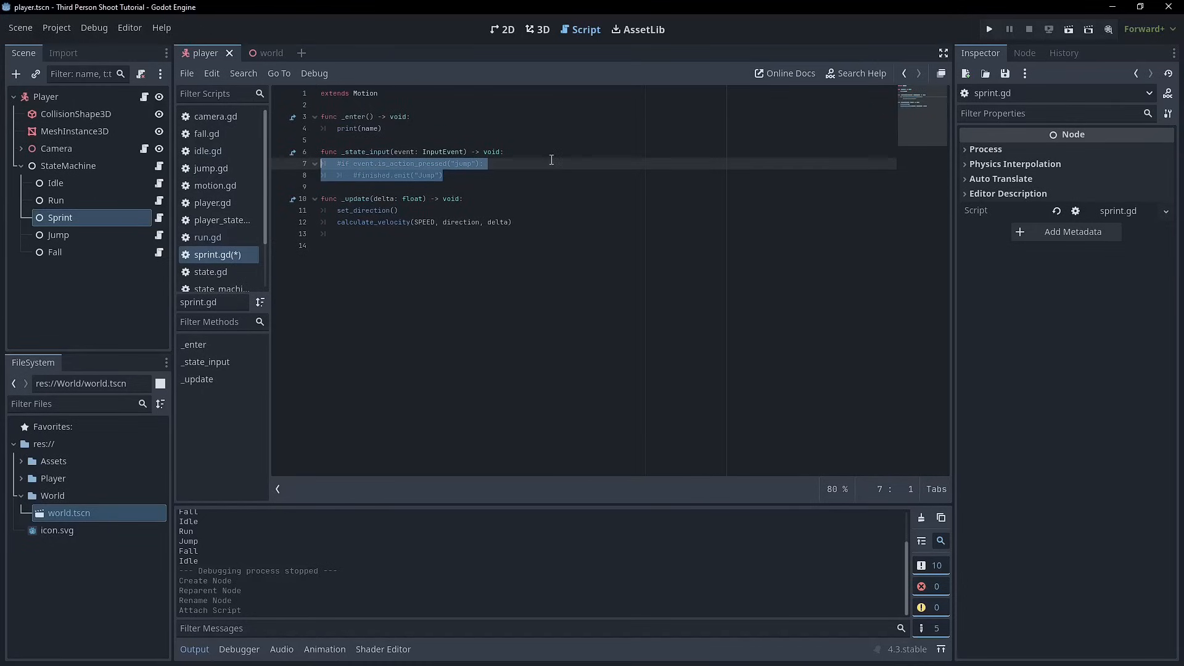
text(pas)
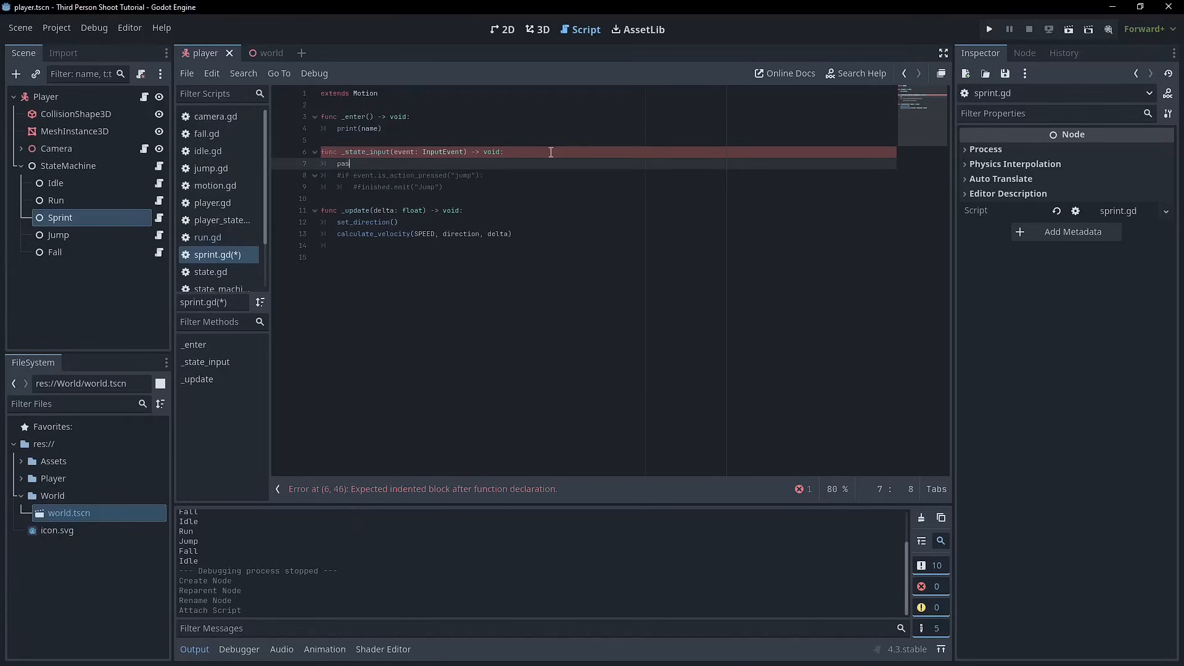
text(if event.is_action_pressed("jump"):)
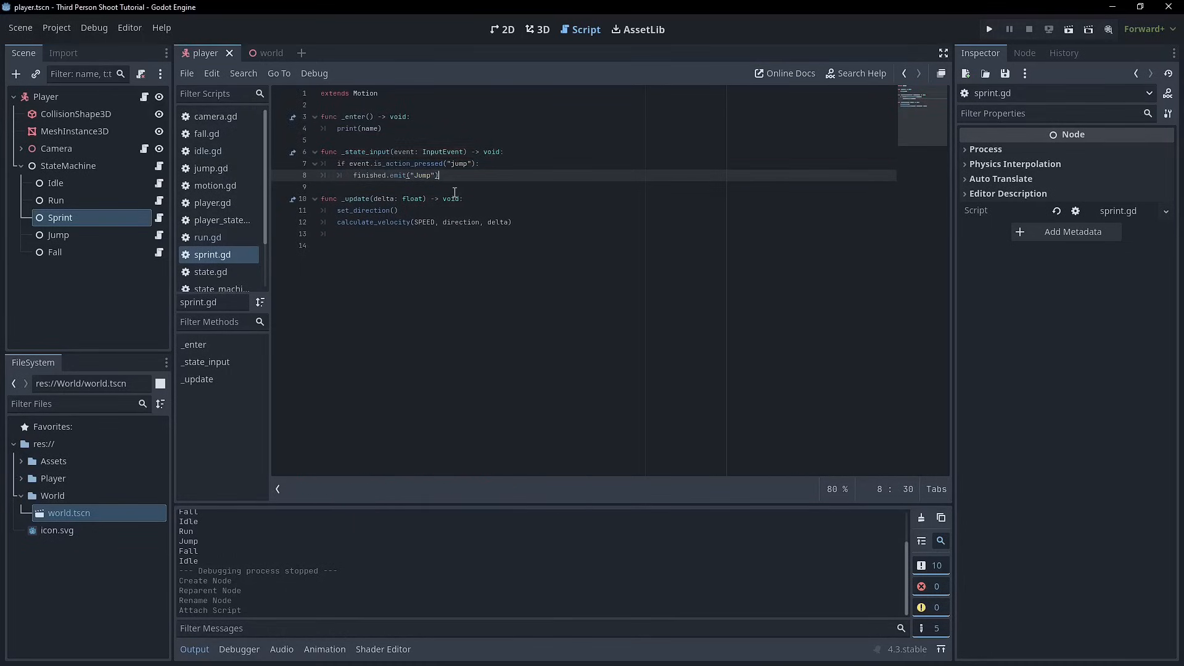
click(337, 233)
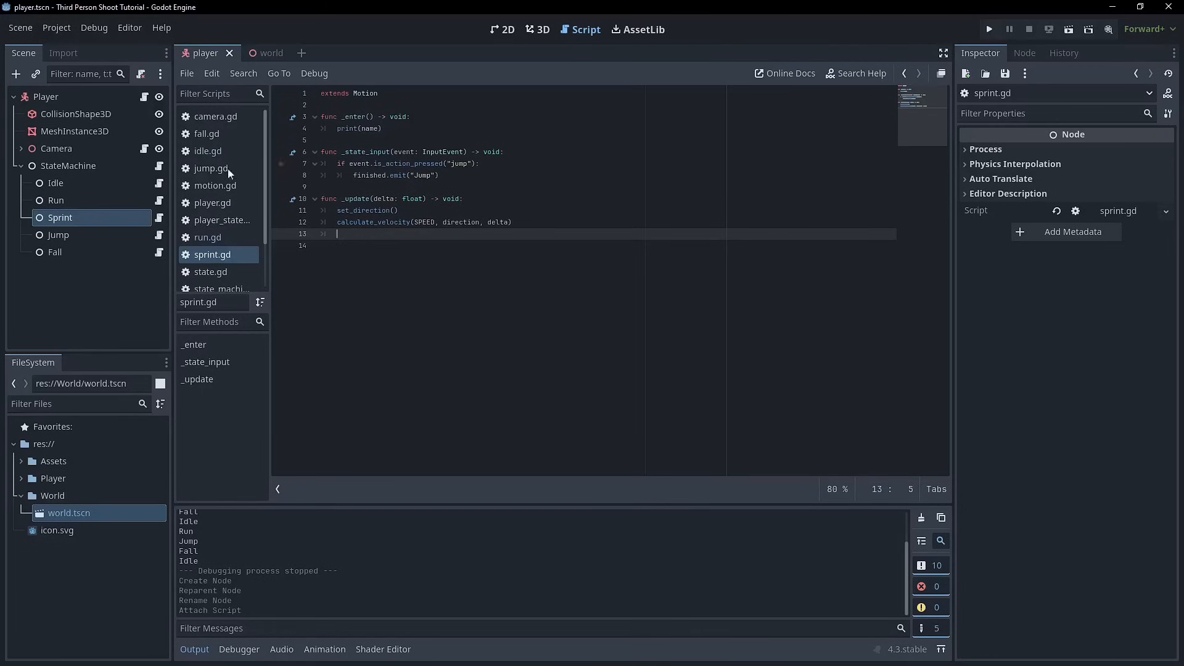
Step: Add an is_action_pressed("sprint") check emitting Sprint to run.gd's _state_input
click(208, 237)
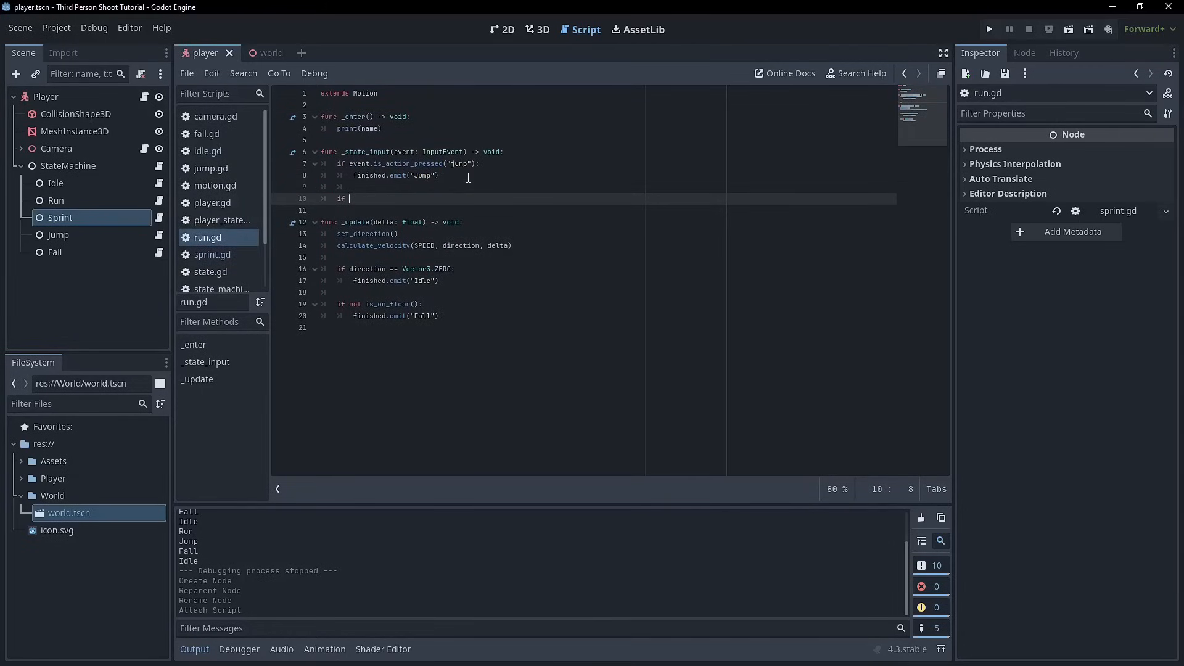
text(event.is_action_pressed("sprint)
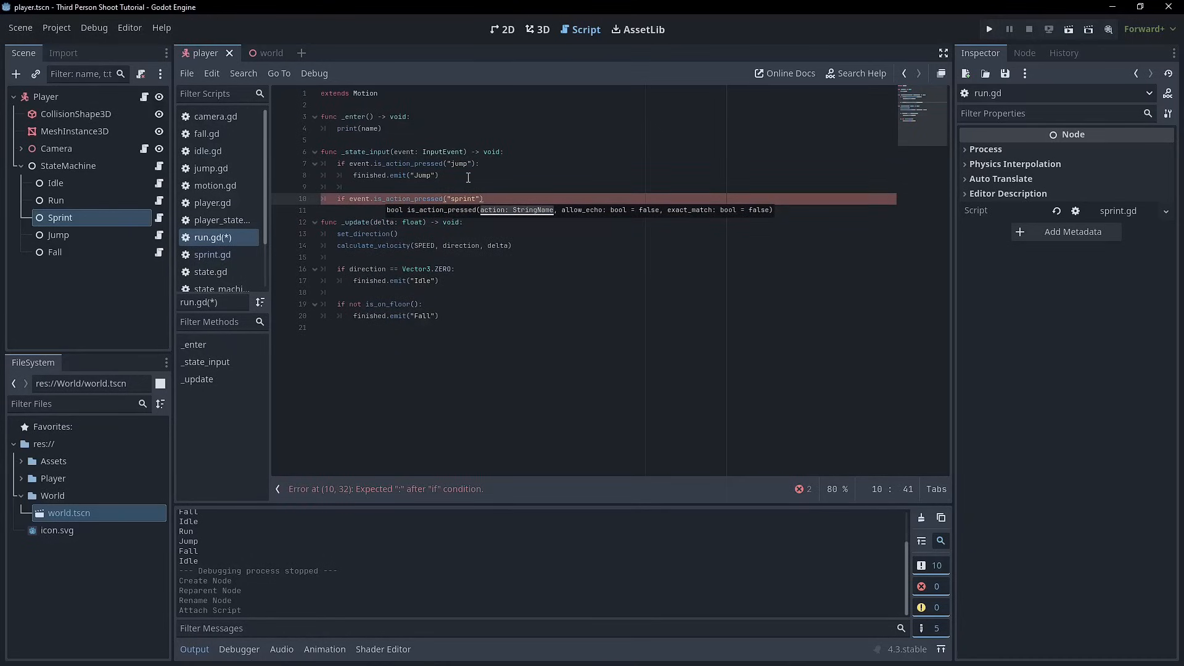
text(finished.emit("Sprint)
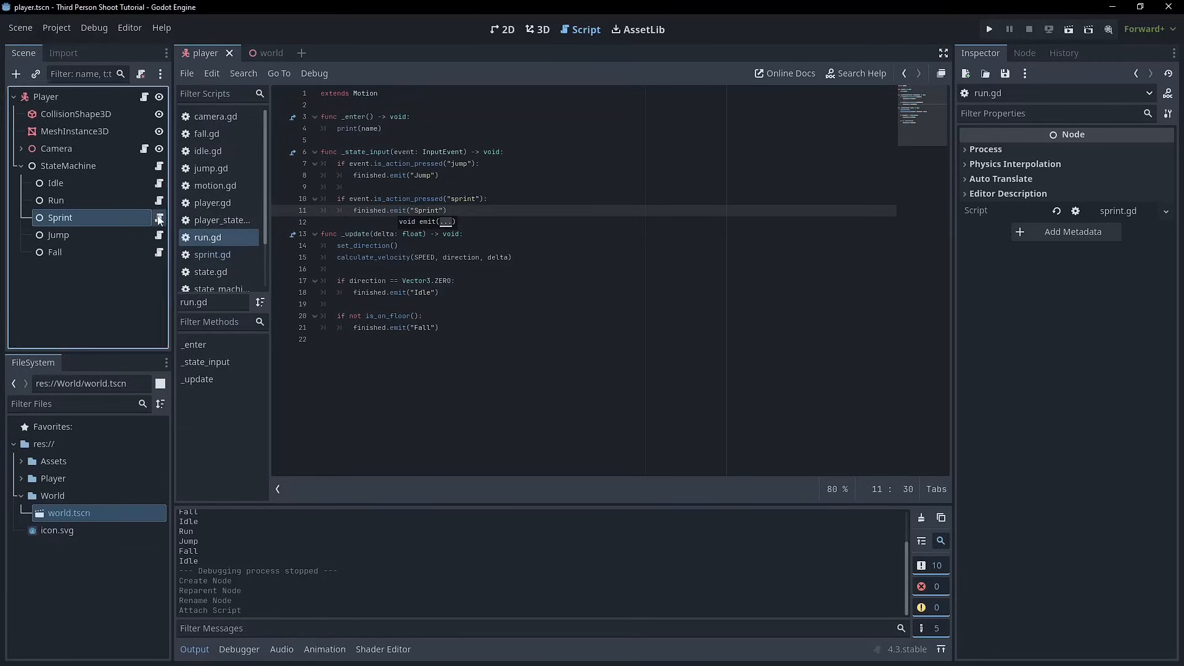
Step: In sprint.gd, emit Run when the sprint action is released
click(212, 255)
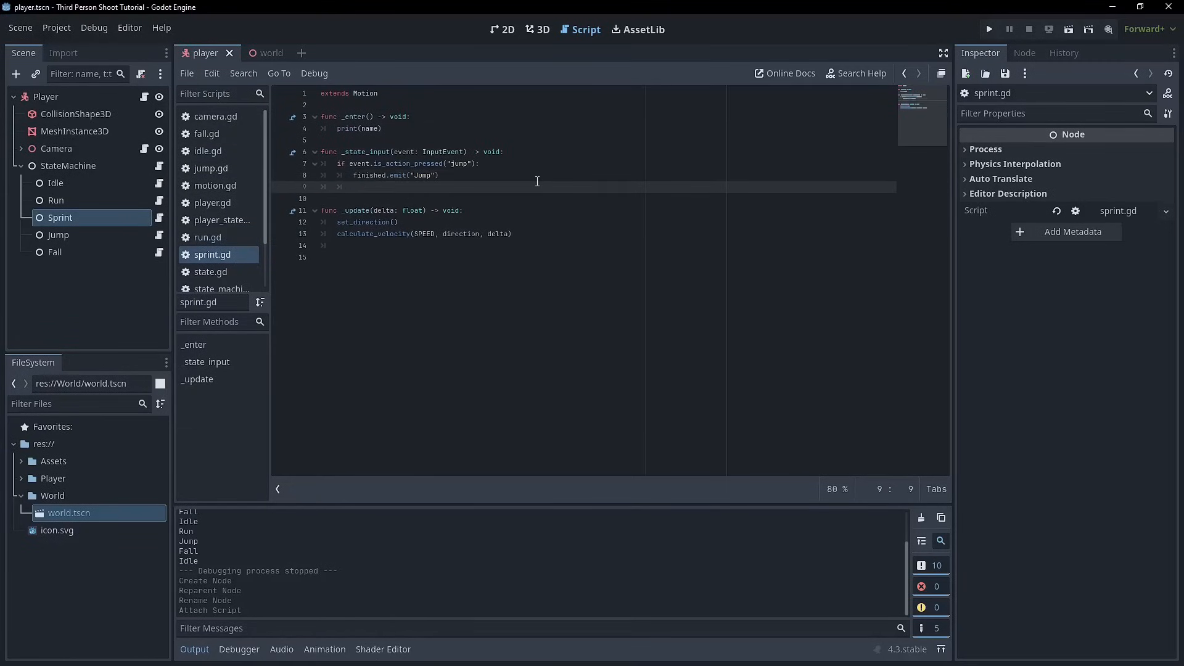
text(if)
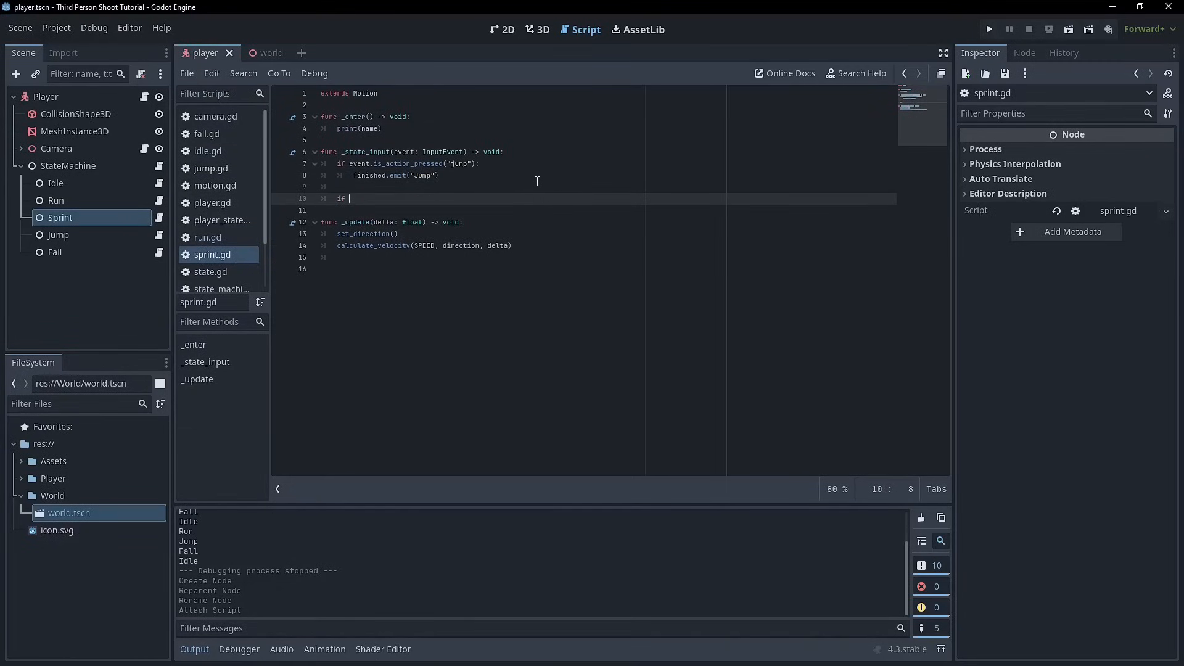
text(event .)
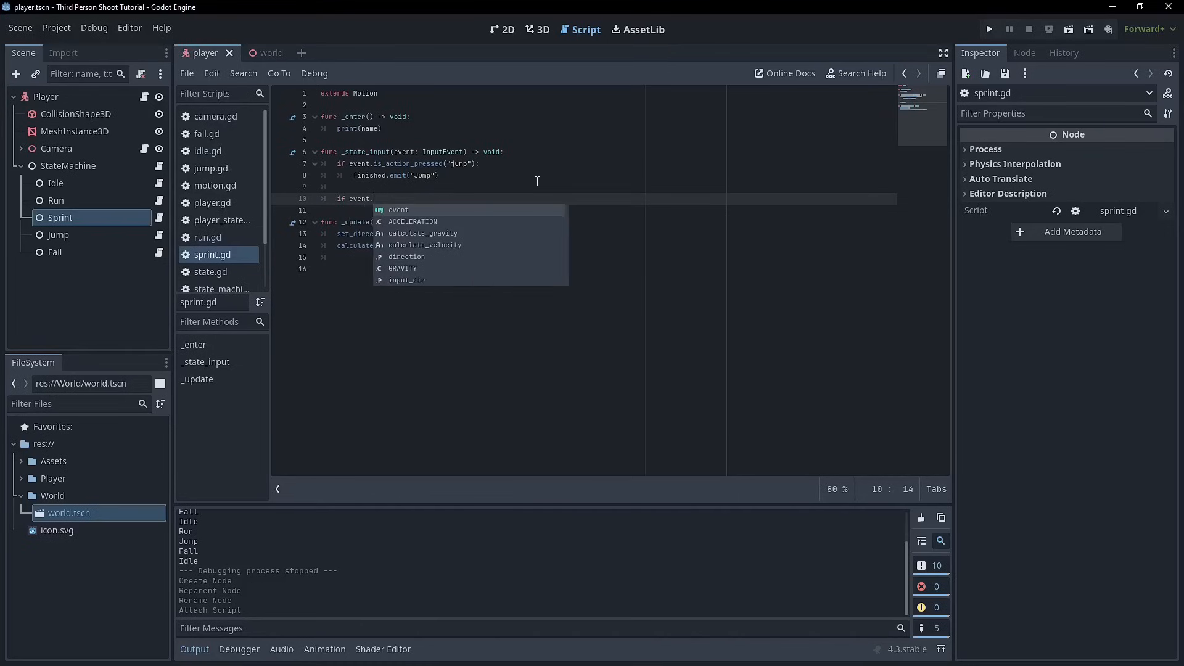
text(.is_action_released("sprint"):)
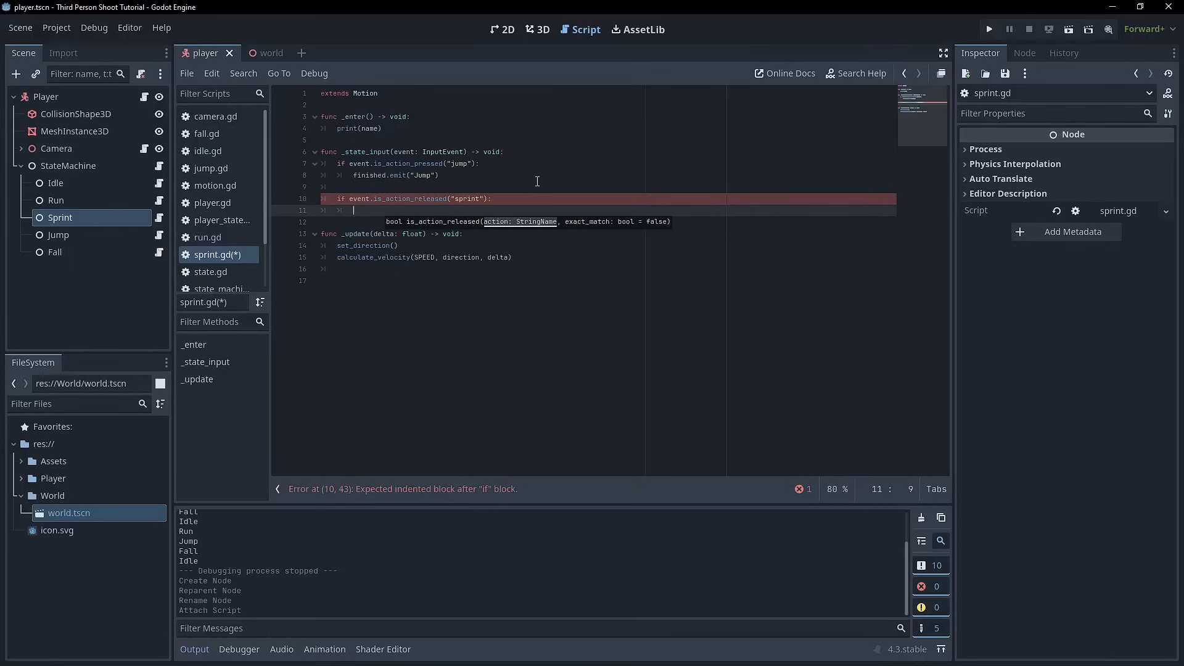
text(finished.emit()
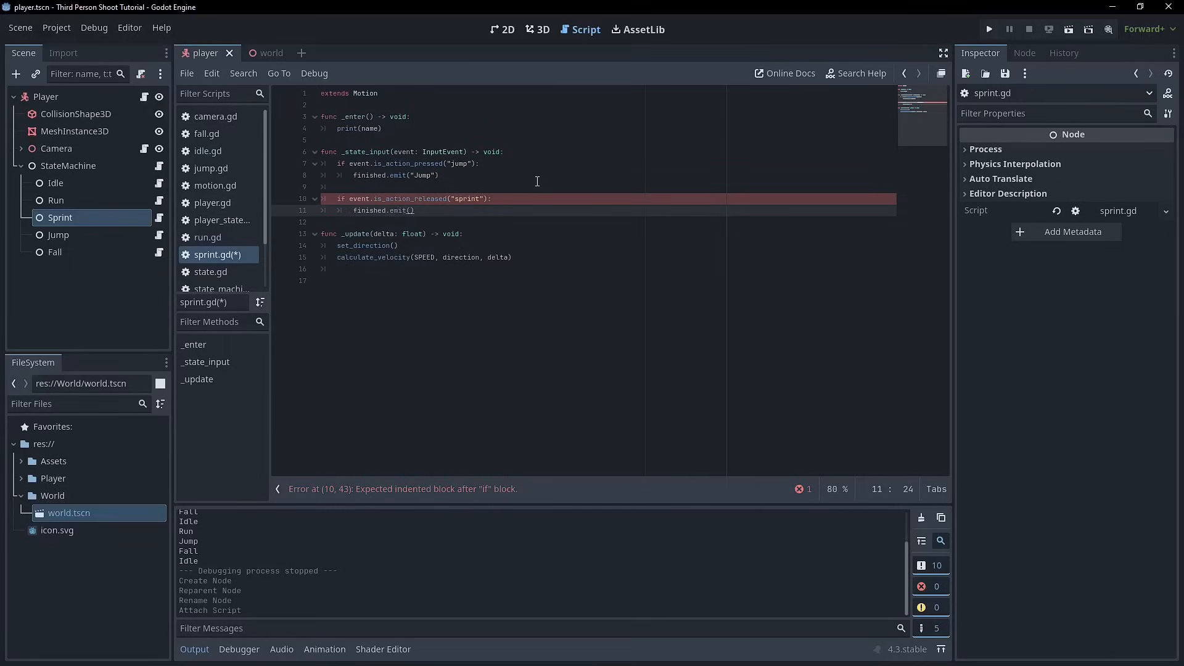
text(Run")
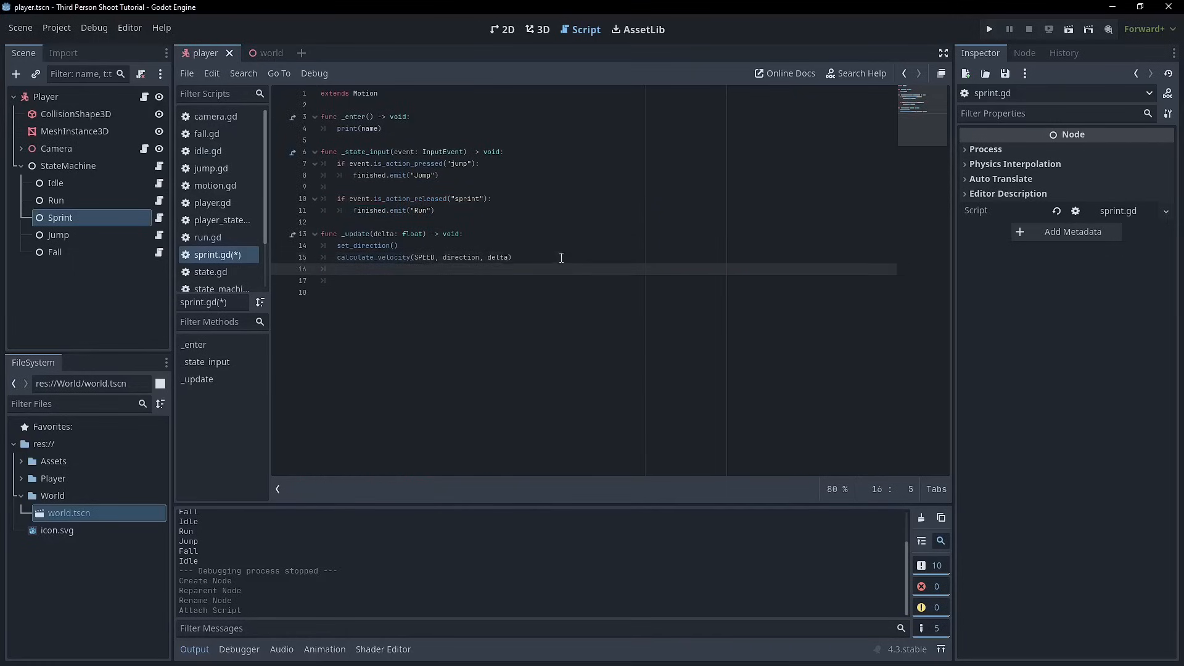
Step: In sprint.gd's _update, emit Idle when direction is not Vector3.ZERO
text(if direction !=)
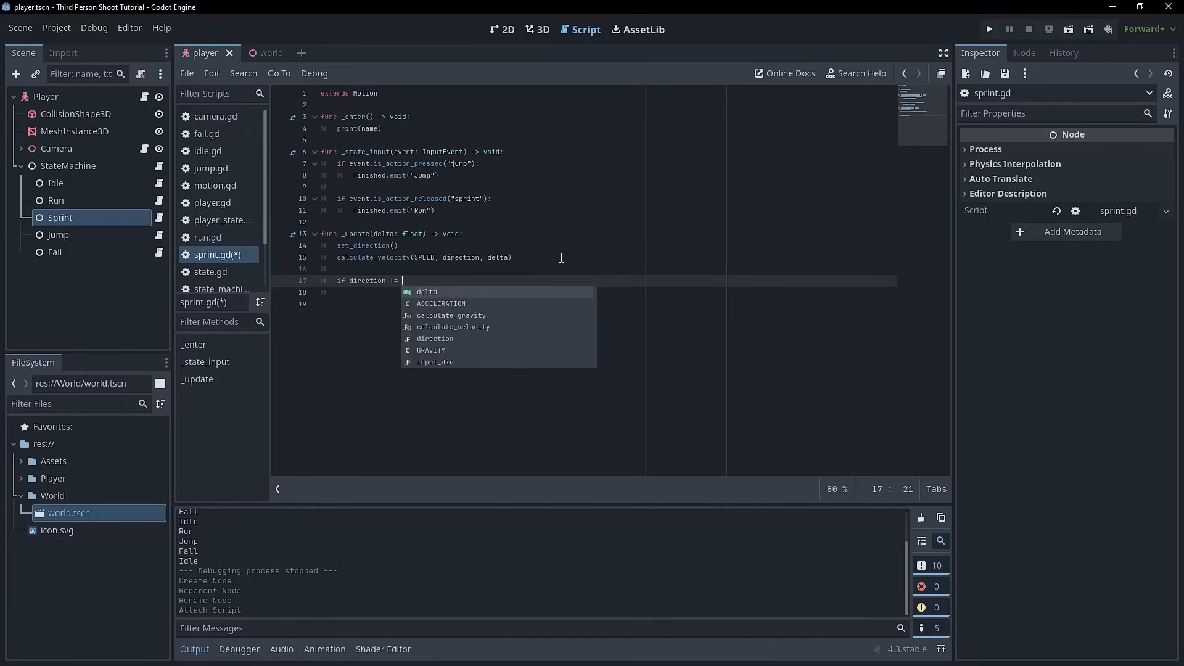
text(Vector3.ZERO:)
click(606, 292)
text(finis)
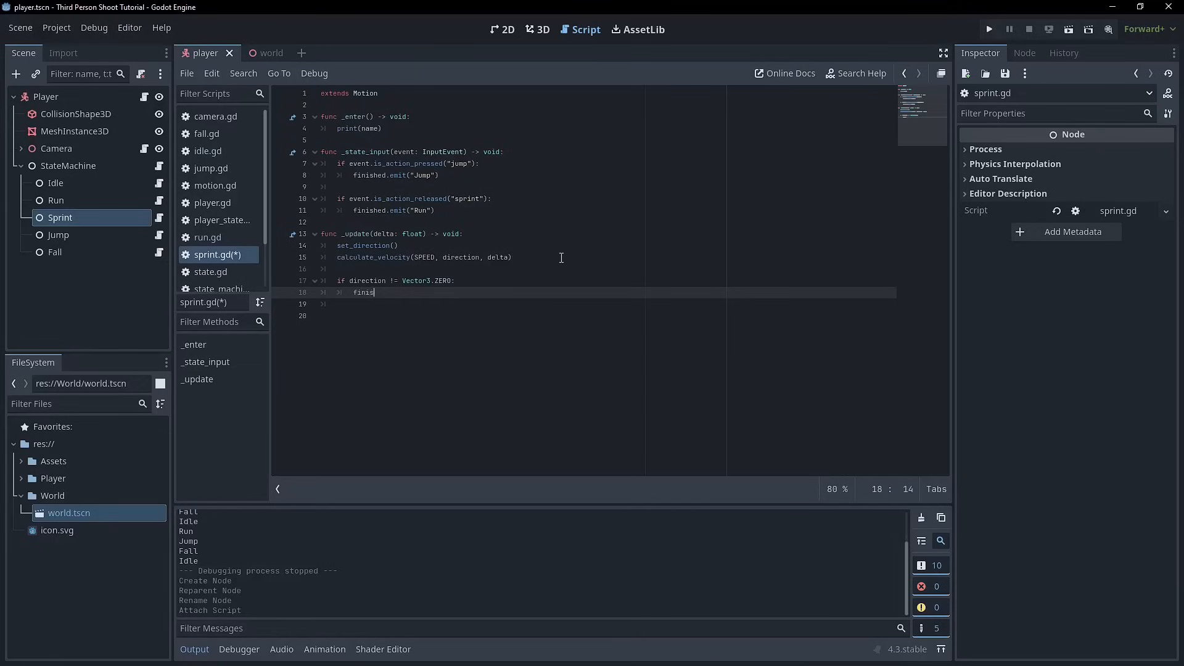
text(hed.emit("Idle)
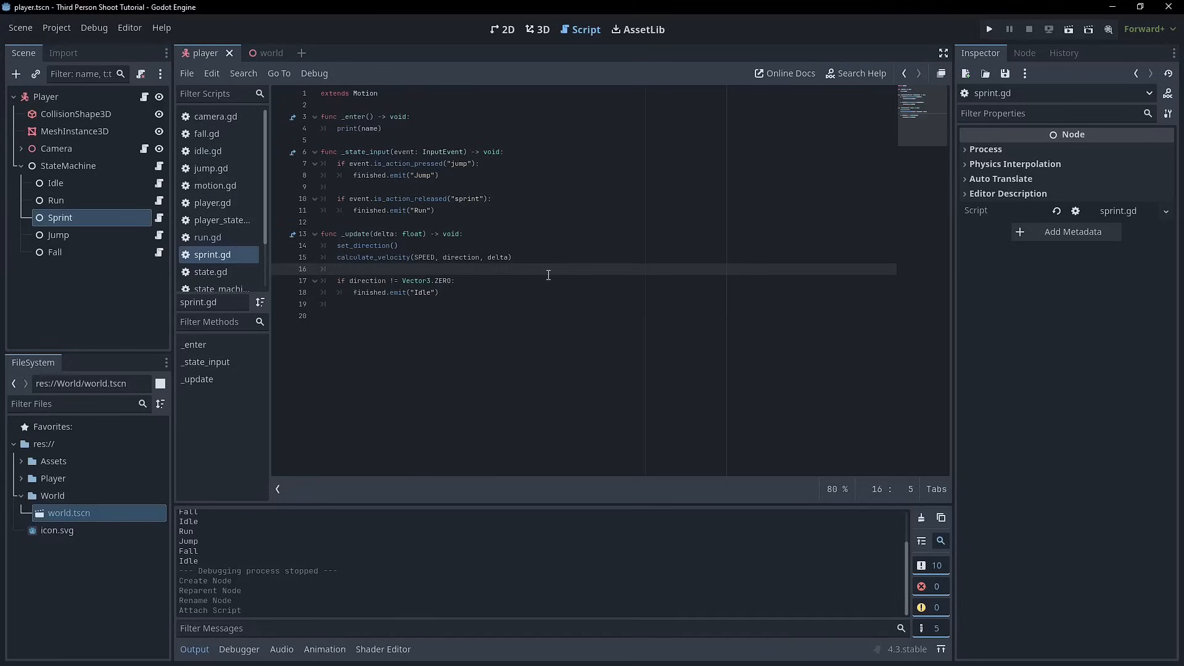
mouse_move(515, 247)
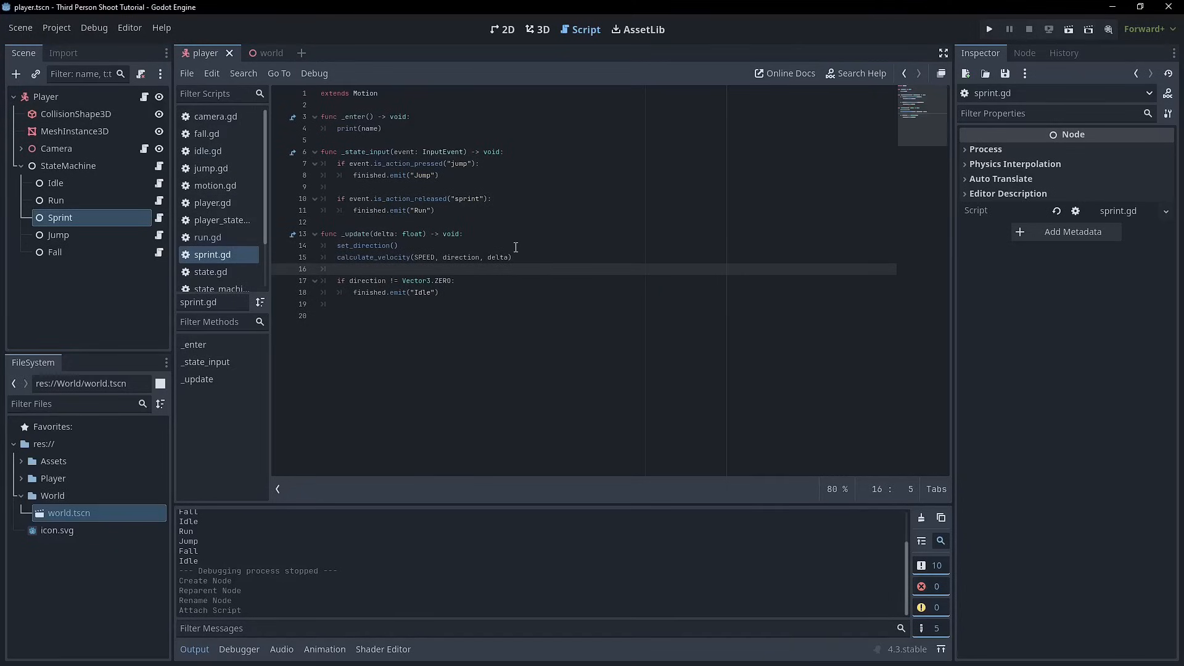
drag(350, 176, 434, 210)
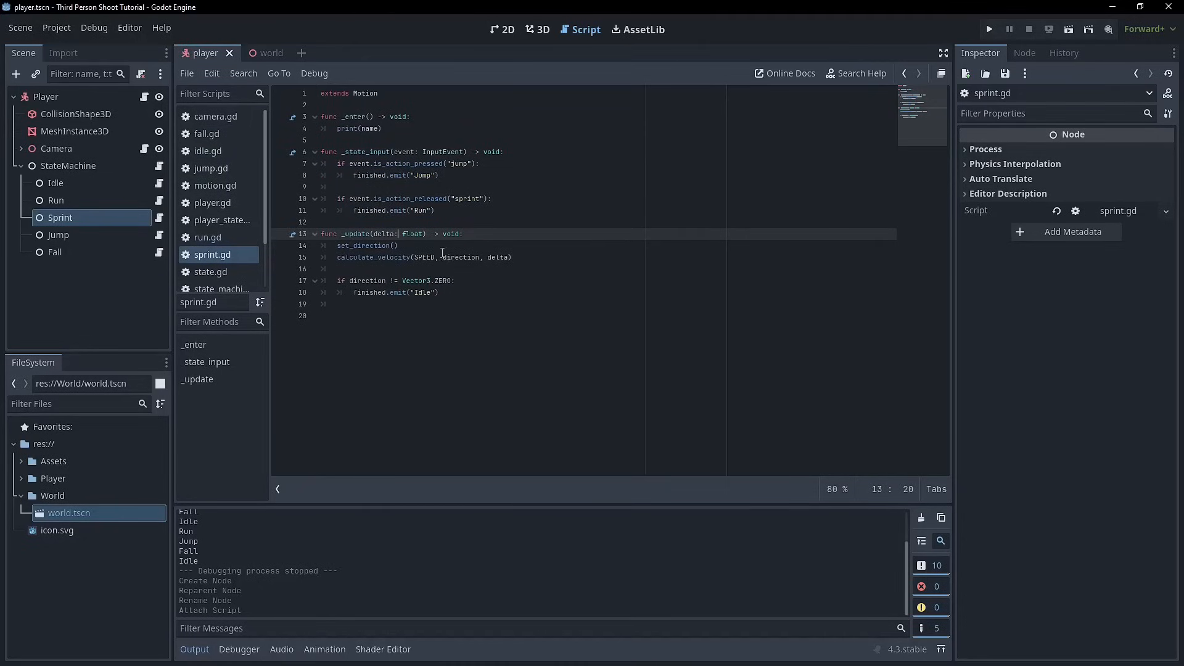
Step: Add const SPRINT_SPEED: float = 8.0 to motion.gd
double_click(424, 257)
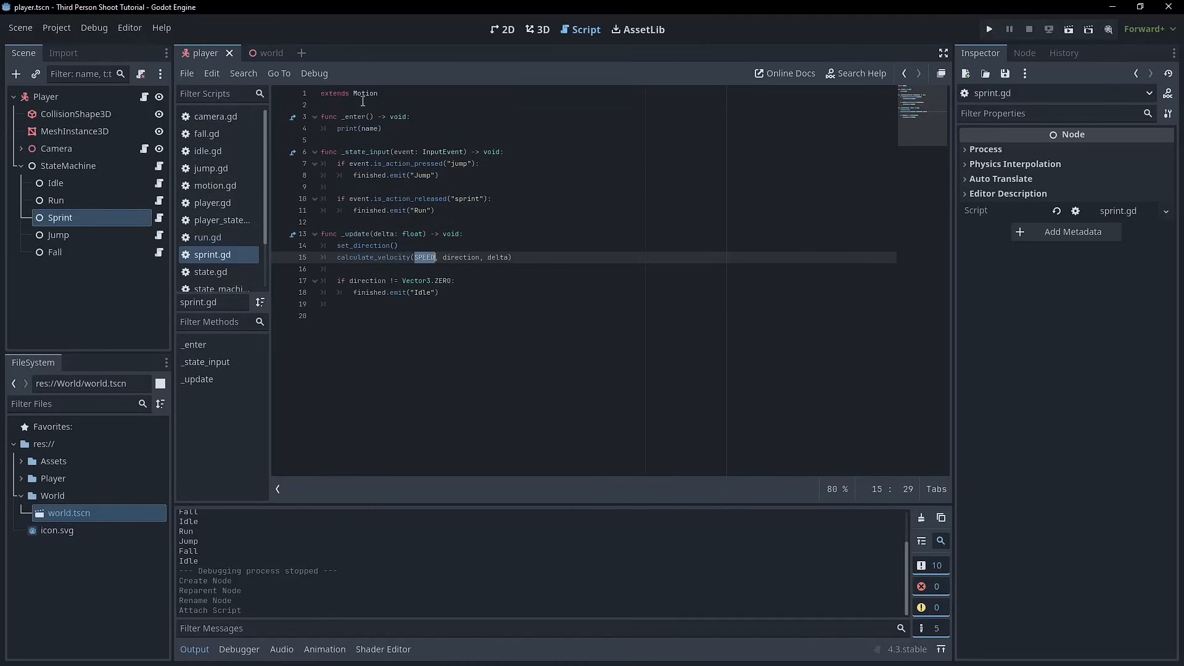
click(215, 185)
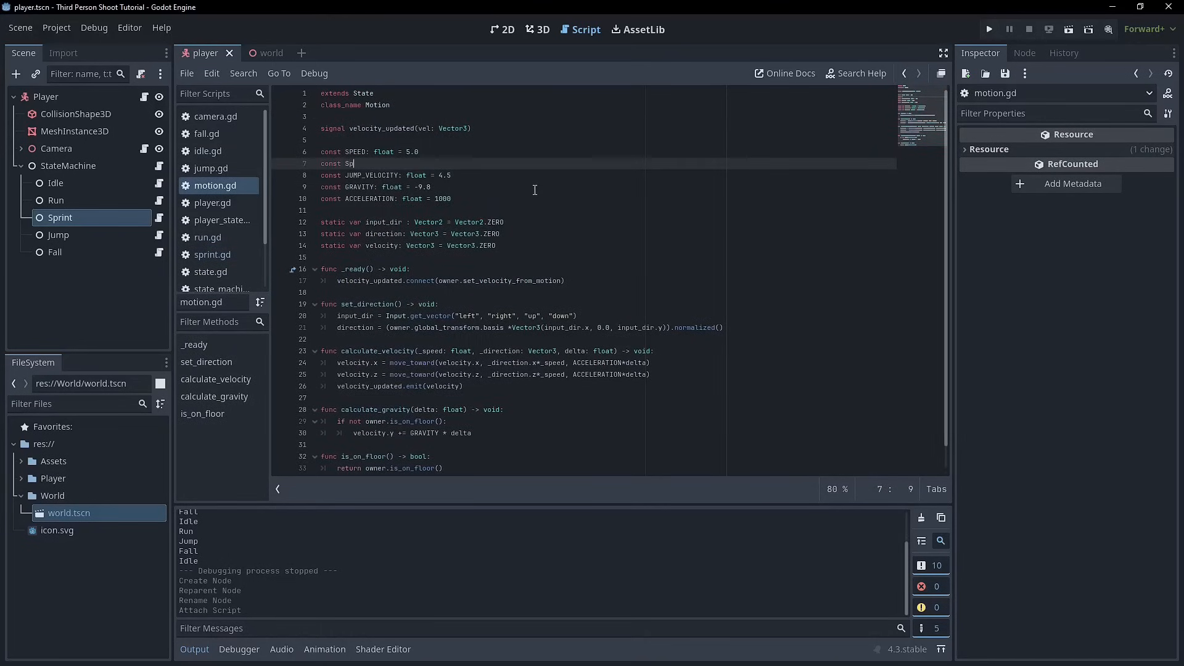
text(RINT_)
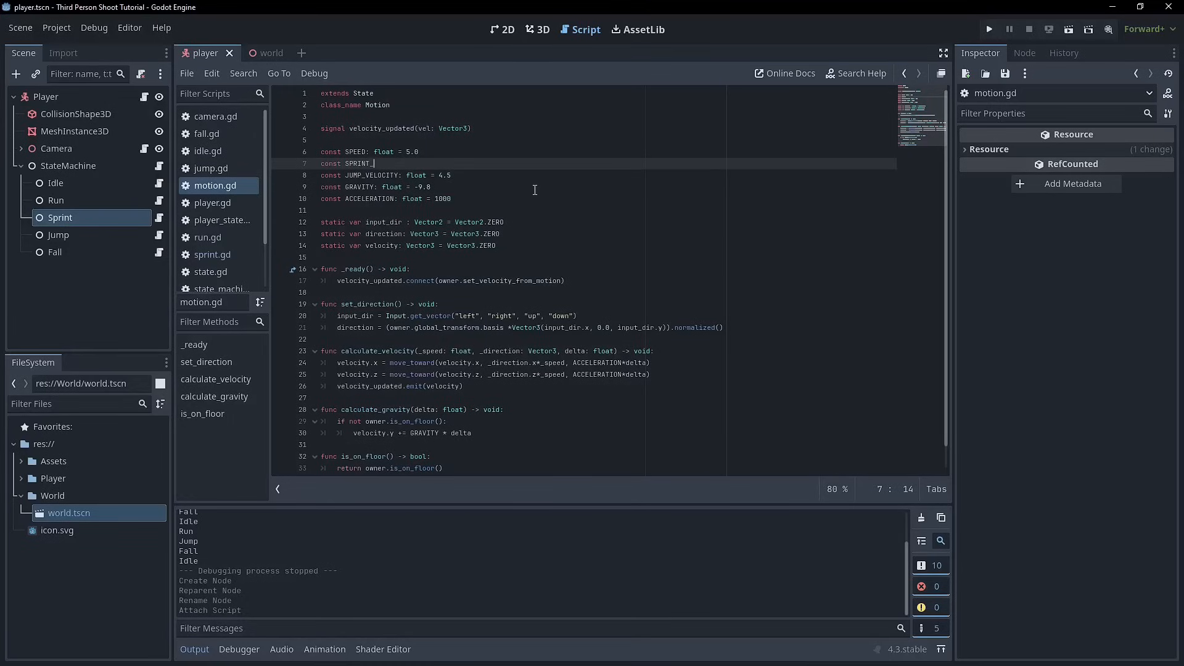
text(SPEED)
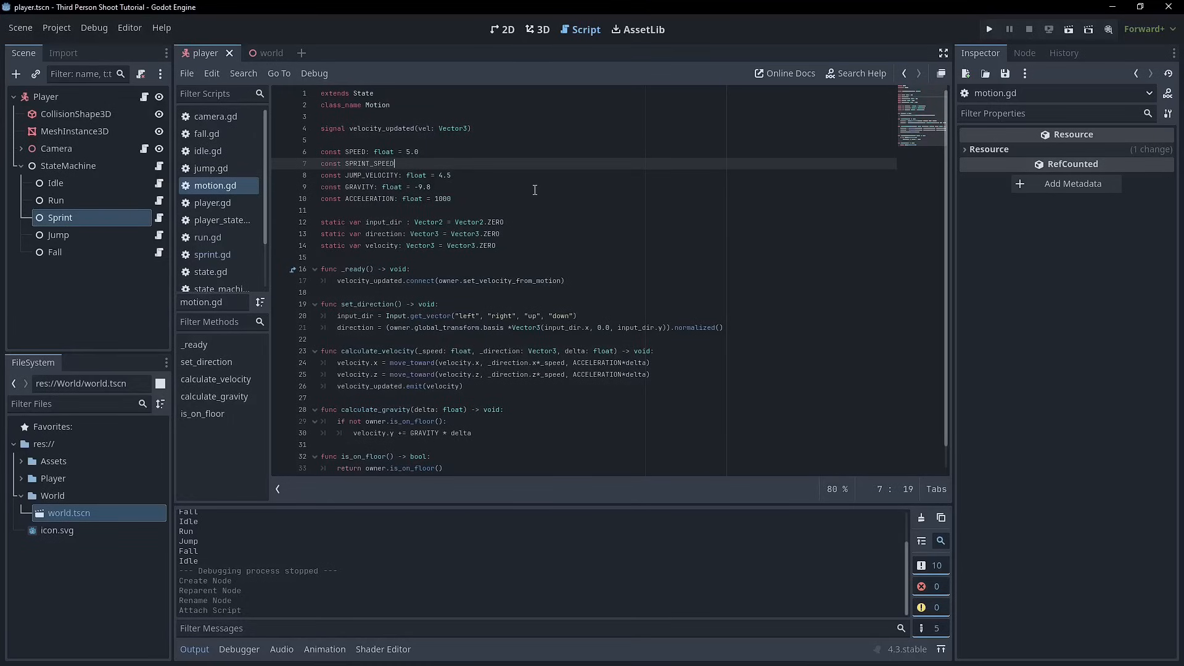
text(F)
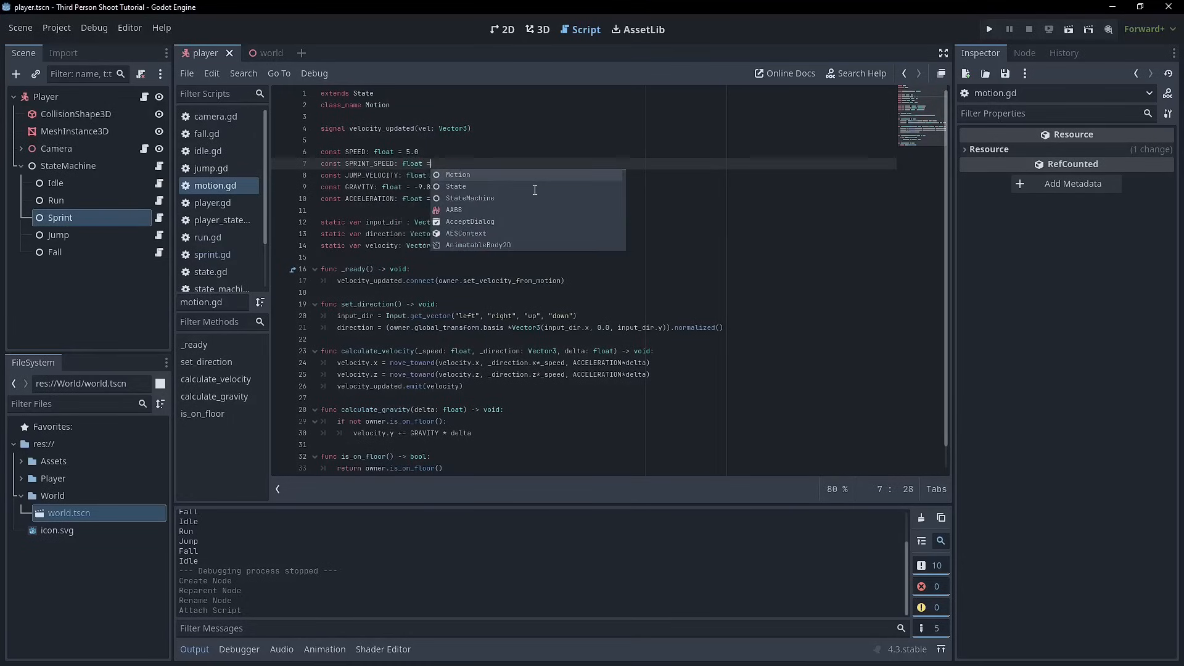
text(S)
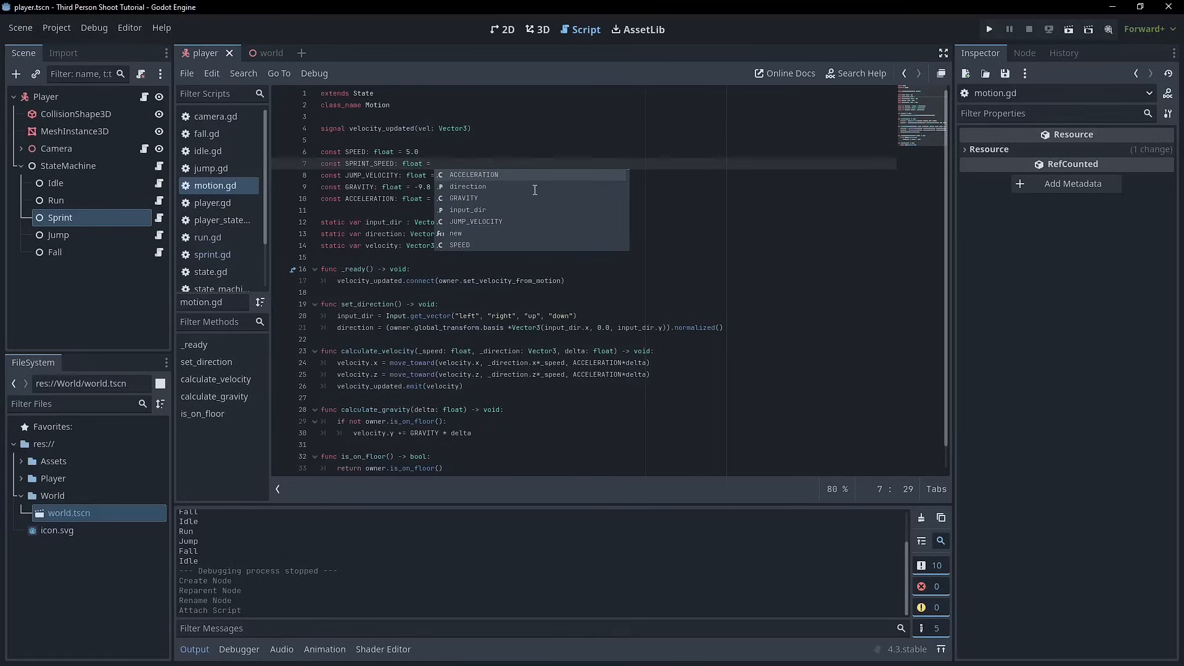
text(8.0)
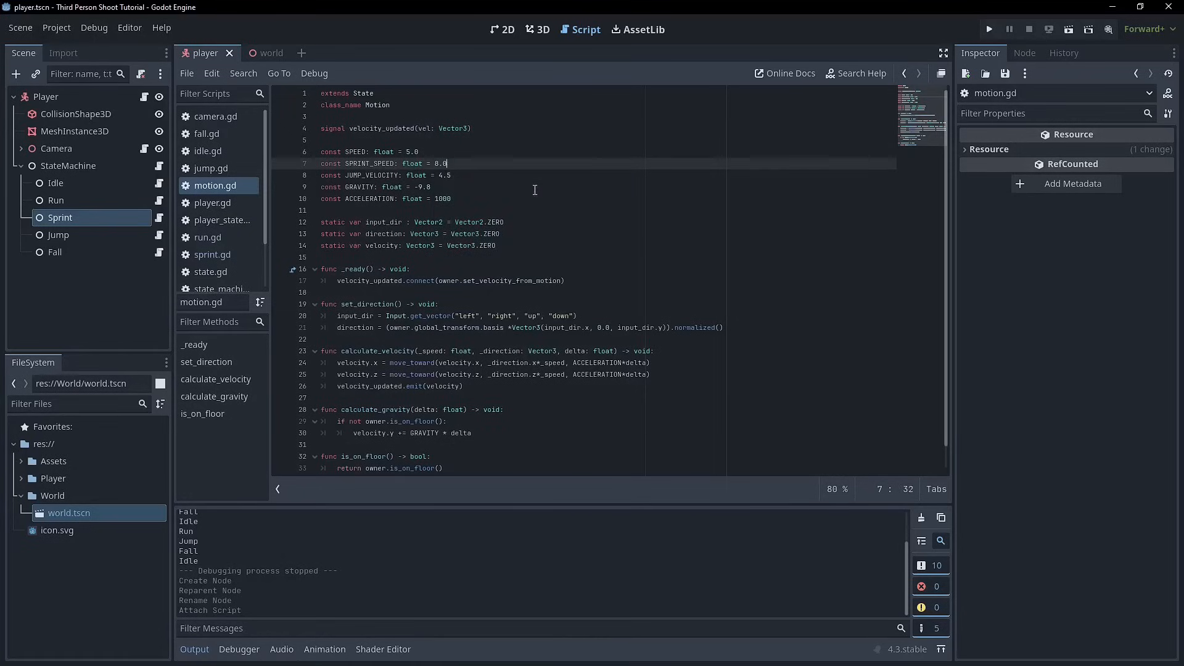
Step: Use SPRINT_SPEED in sprint.gd's velocity call, change the Idle check to ==, and run
click(212, 255)
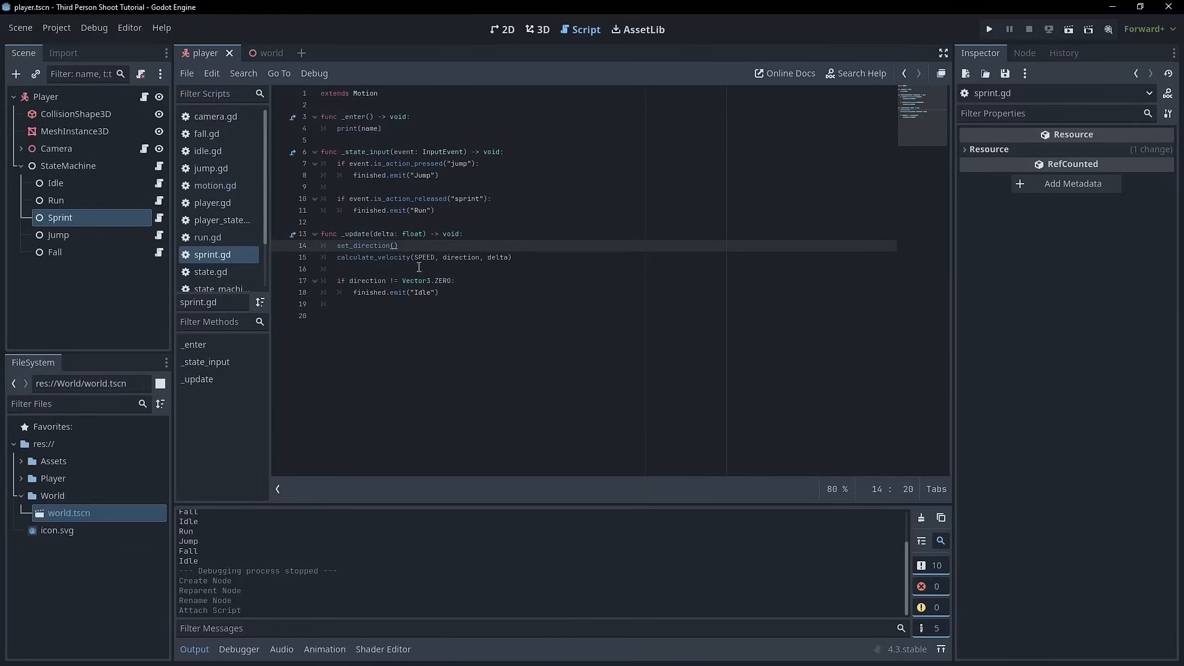
text(SPRINT_)
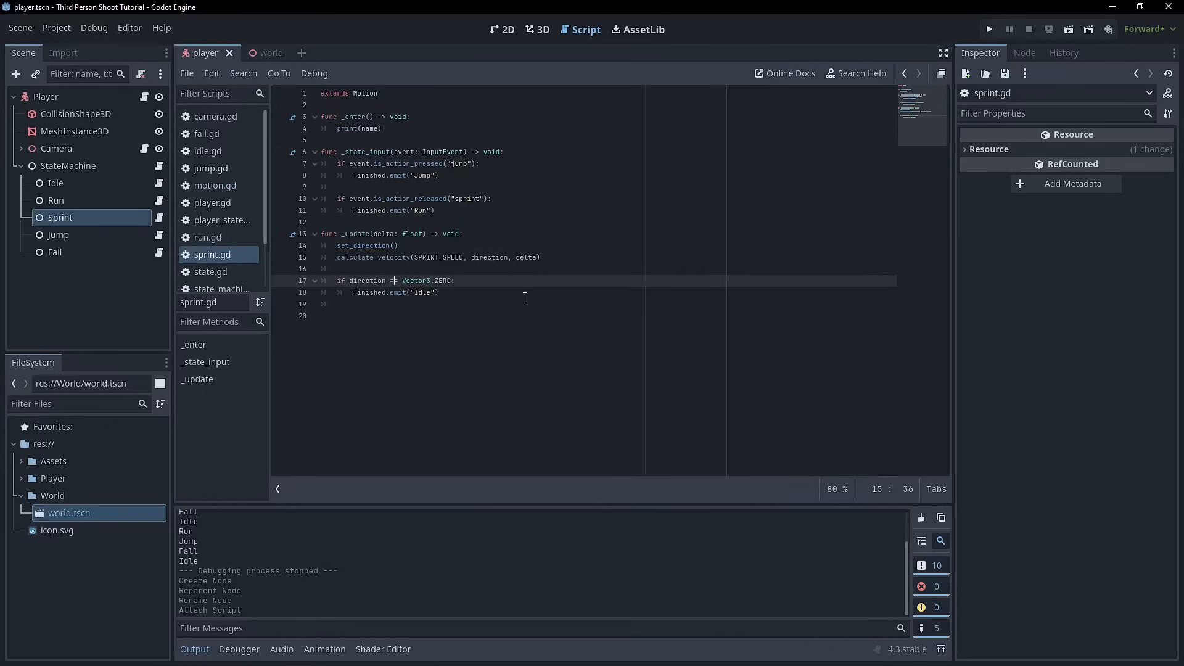
text(=)
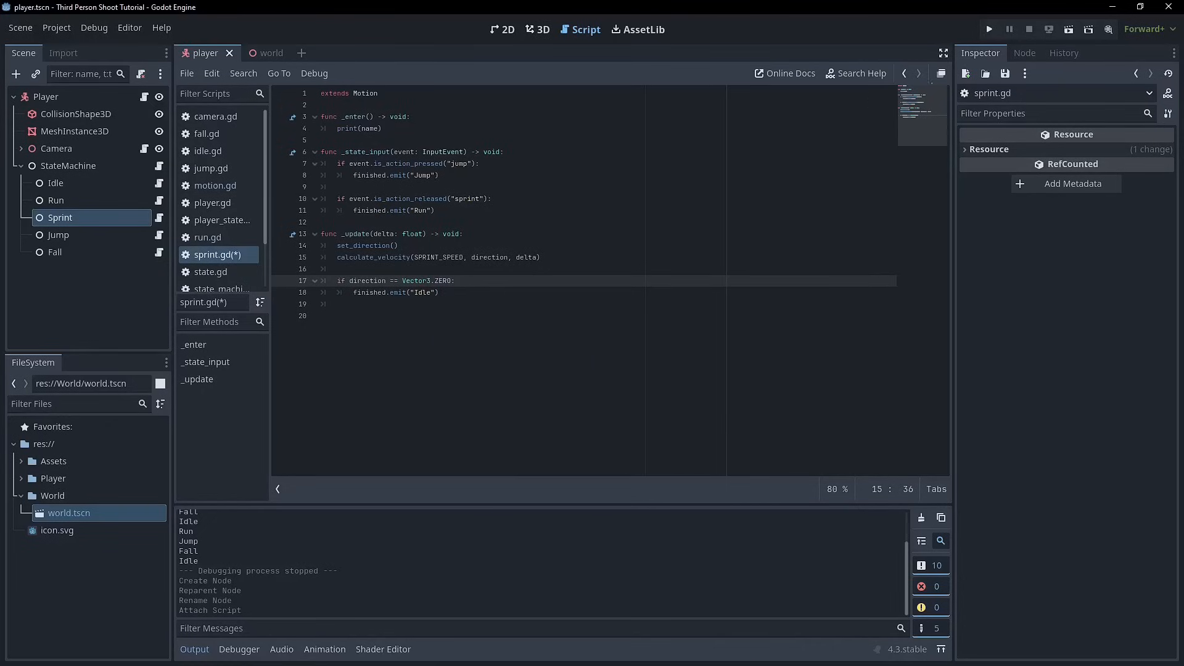
click(989, 29)
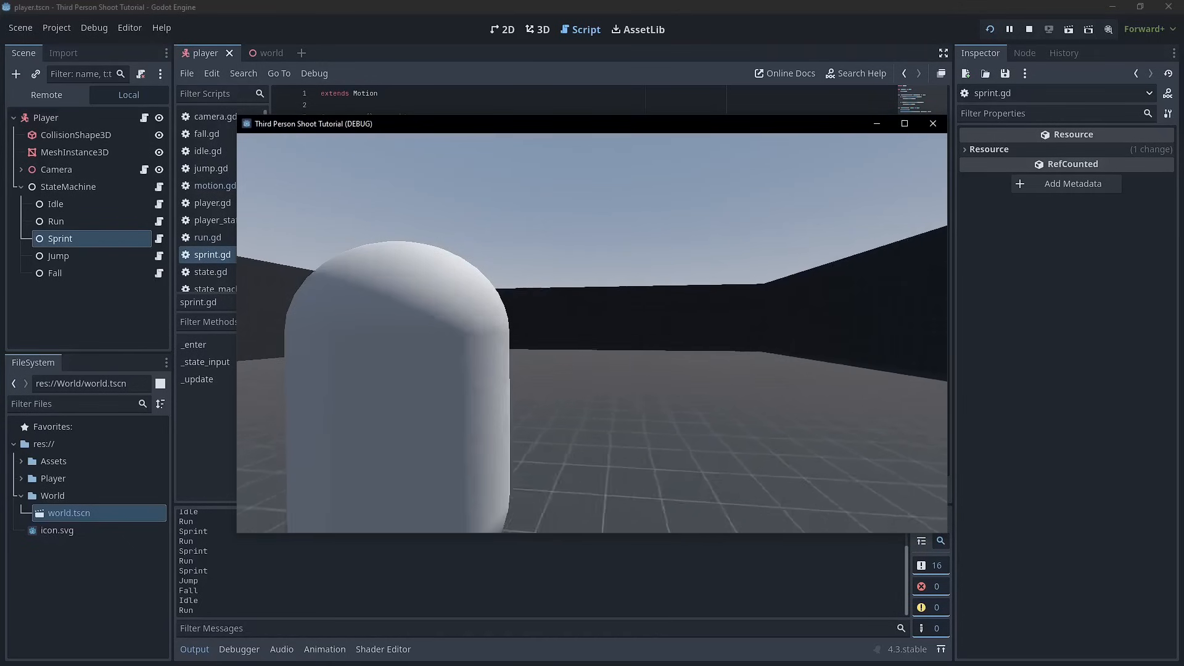
Step: Stop the sprint playtest and open camera.gd
click(932, 123)
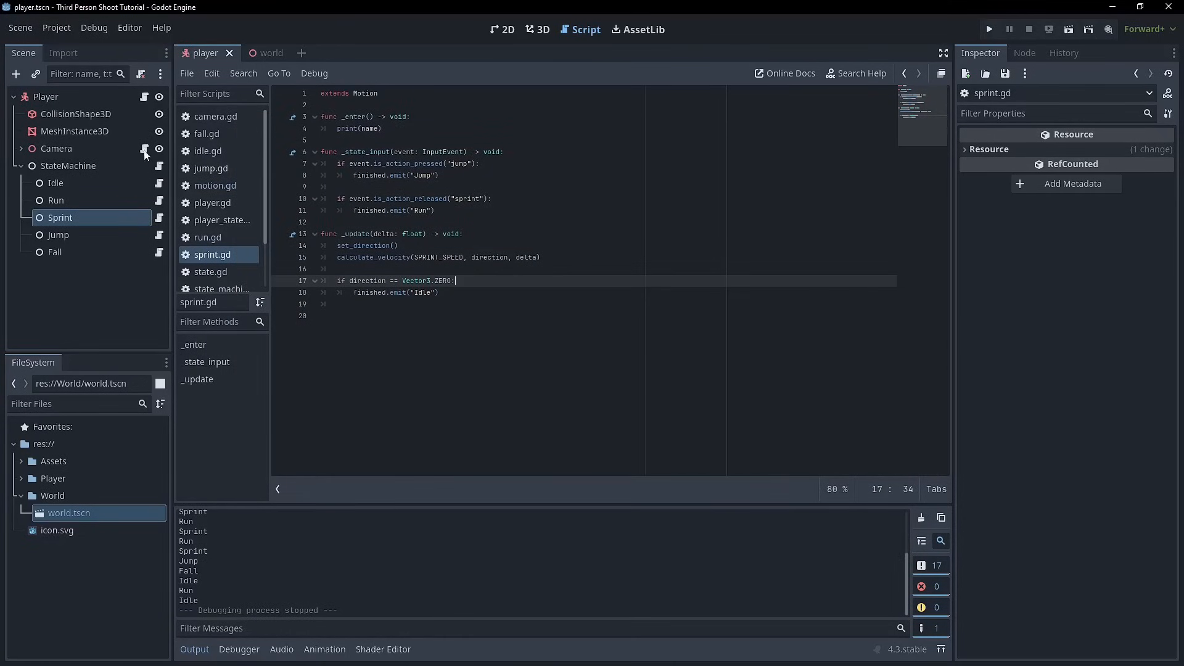
click(215, 117)
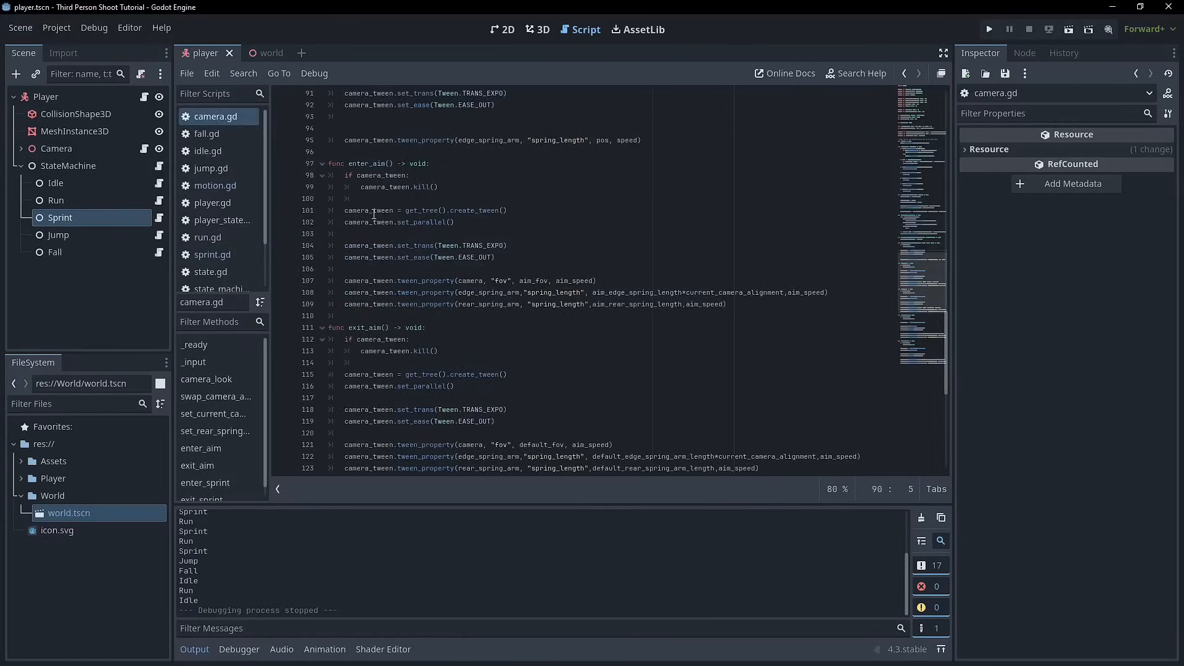
Step: Comment out camera.gd's enter_sprint and exit_sprint input handling, then playtest again
scroll(up, 3)
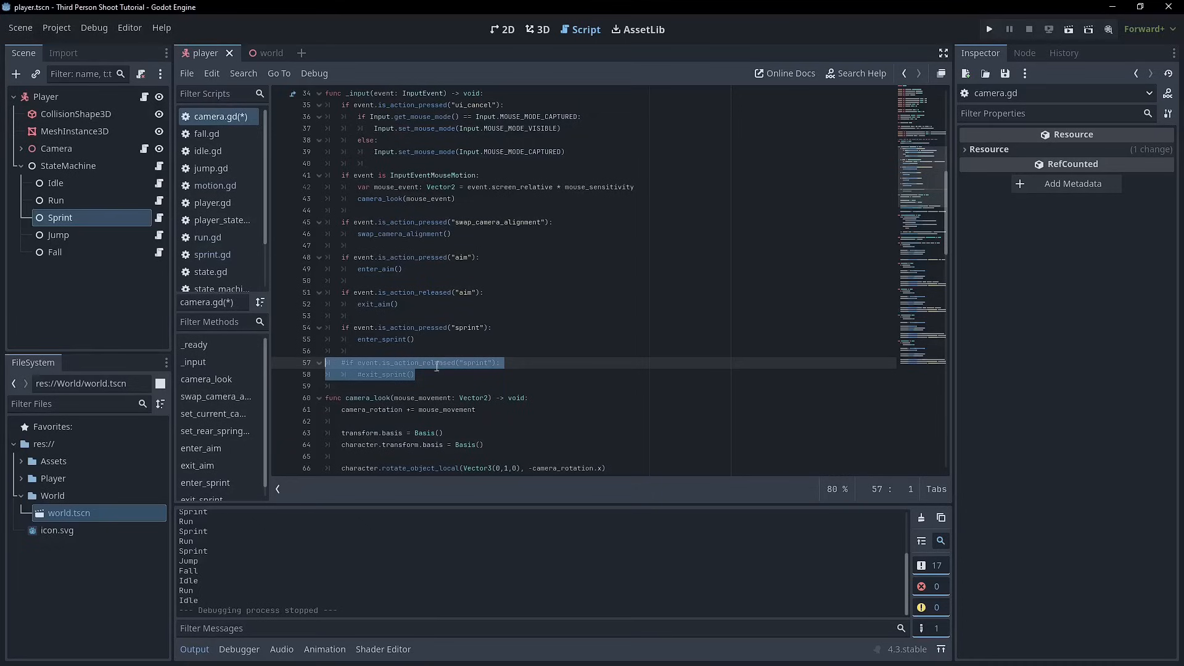
click(423, 339)
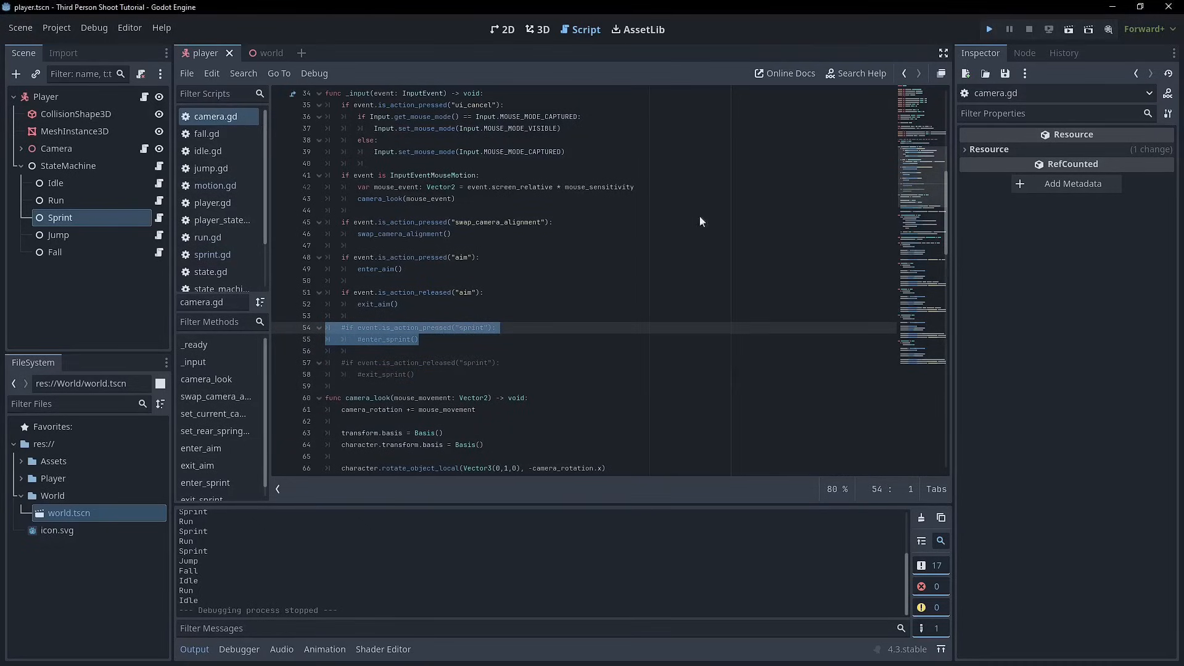
click(989, 28)
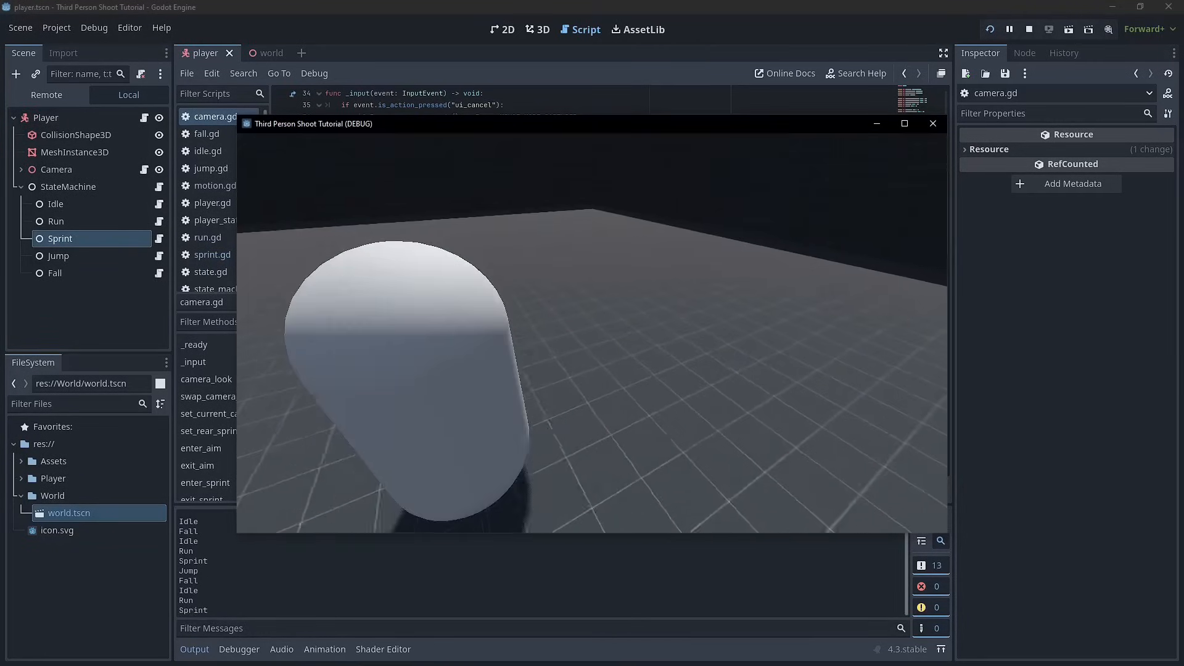
click(1029, 29)
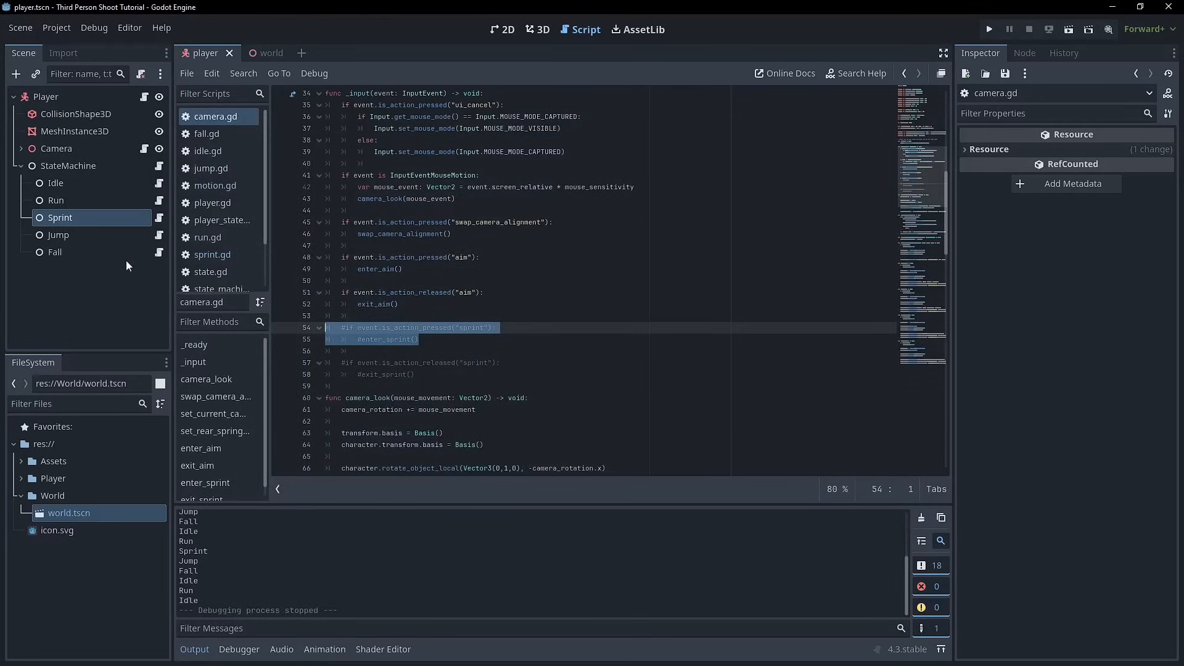
mouse_move(121, 268)
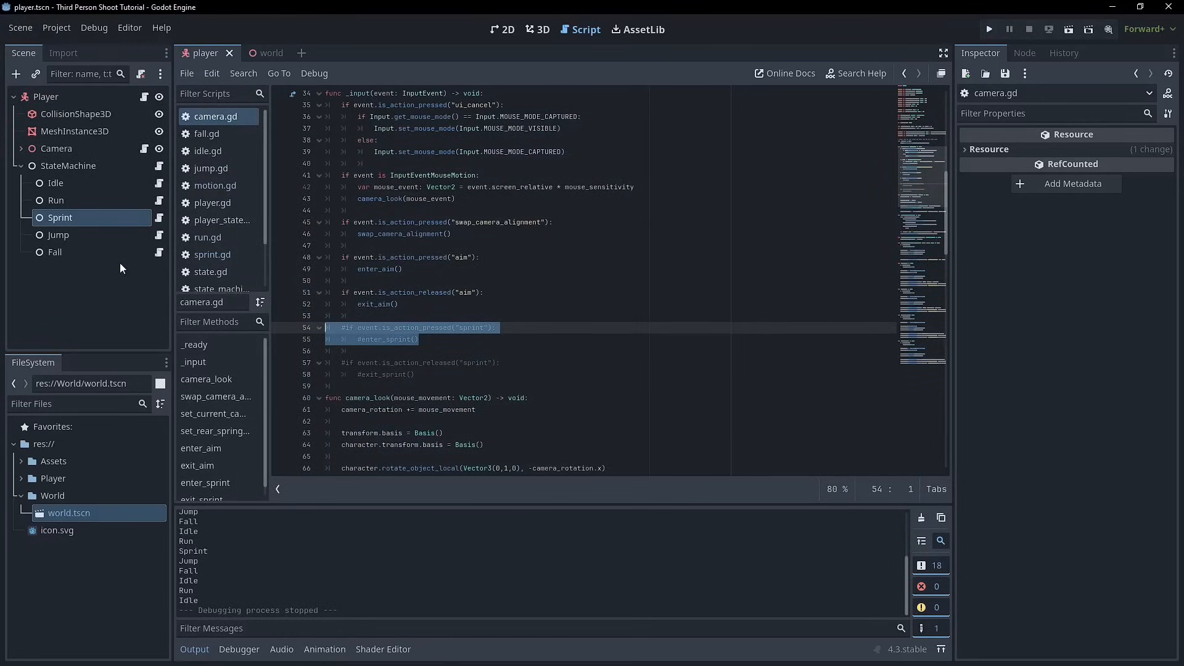
mouse_move(130, 246)
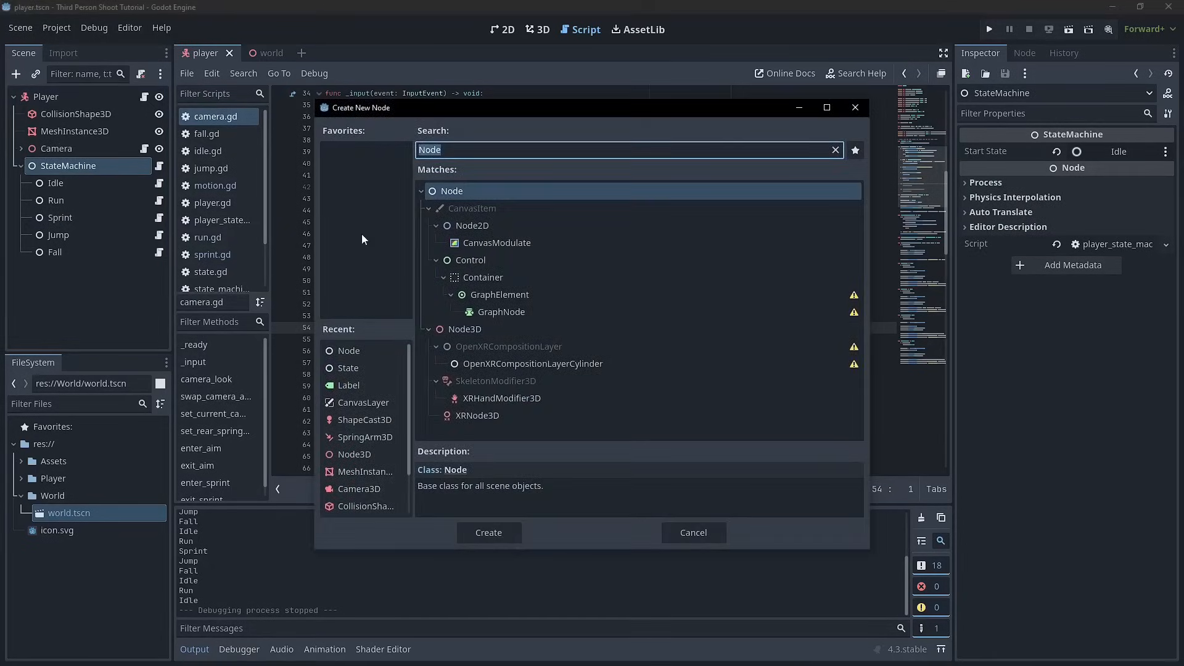
mouse_move(370, 344)
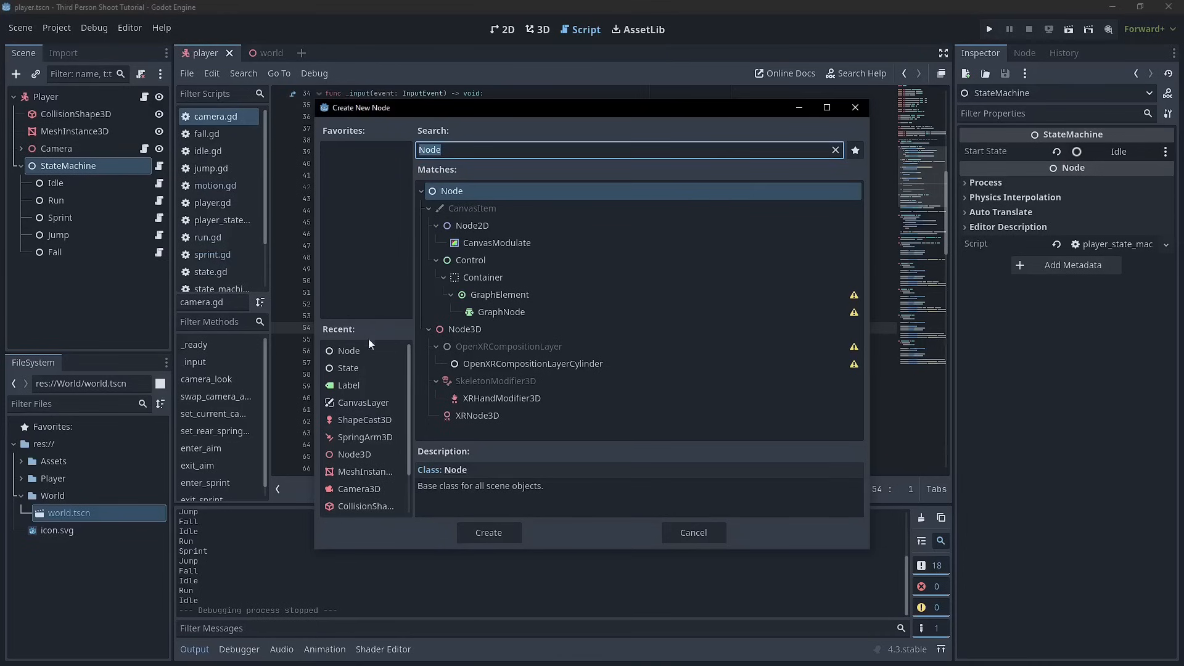
Step: Add Node children named SprintJump and SprintFall under StateMachine, then select SprintJump
click(488, 532)
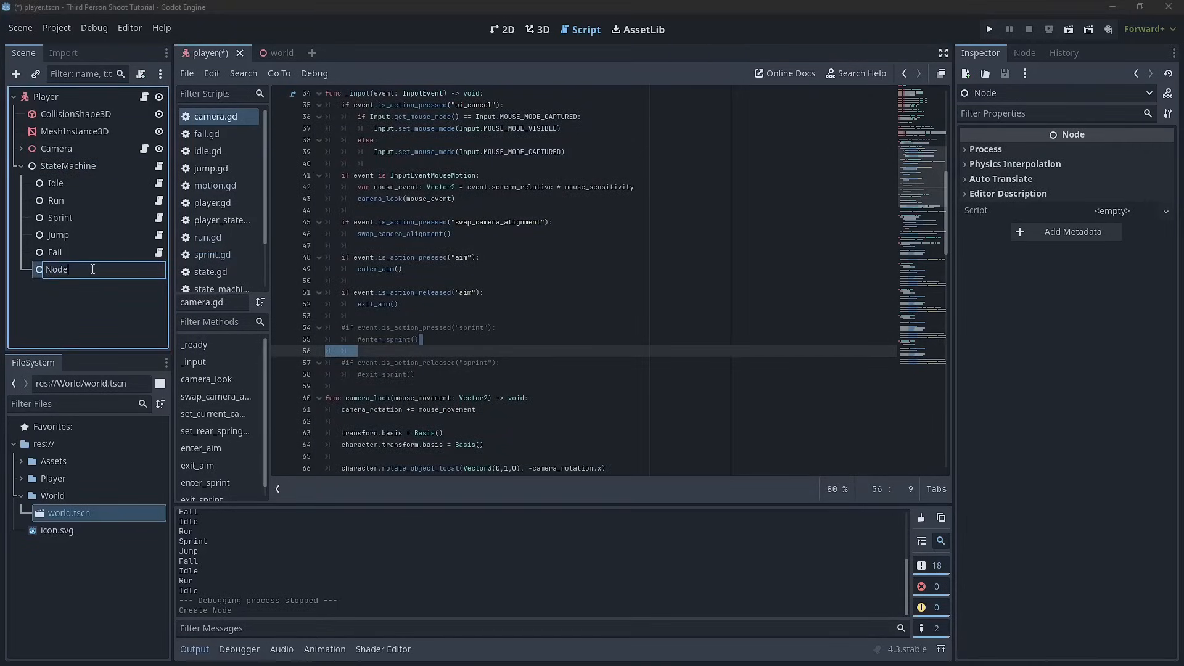
text(SprintJump2)
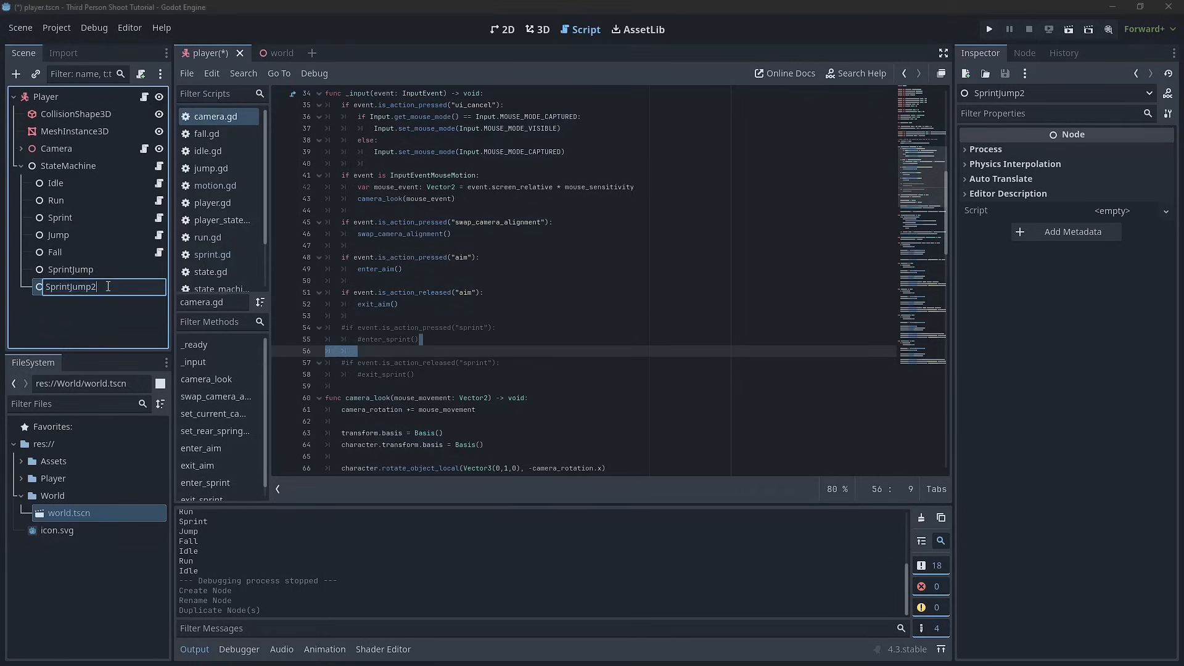
text(SprintFall)
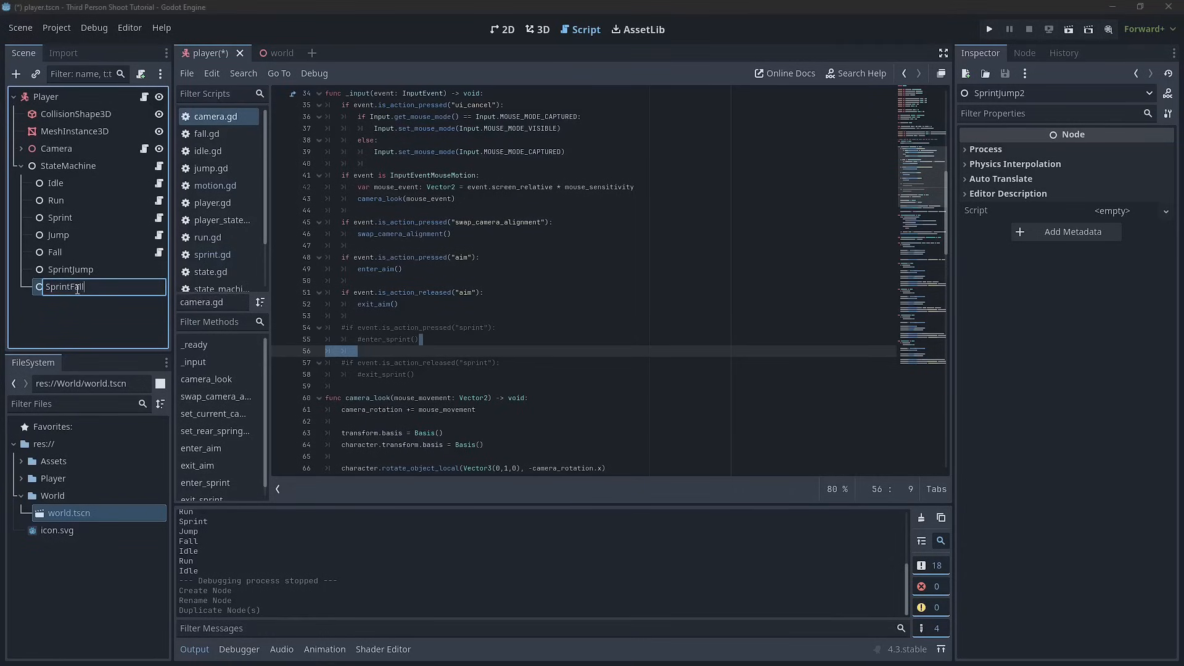
key(Return)
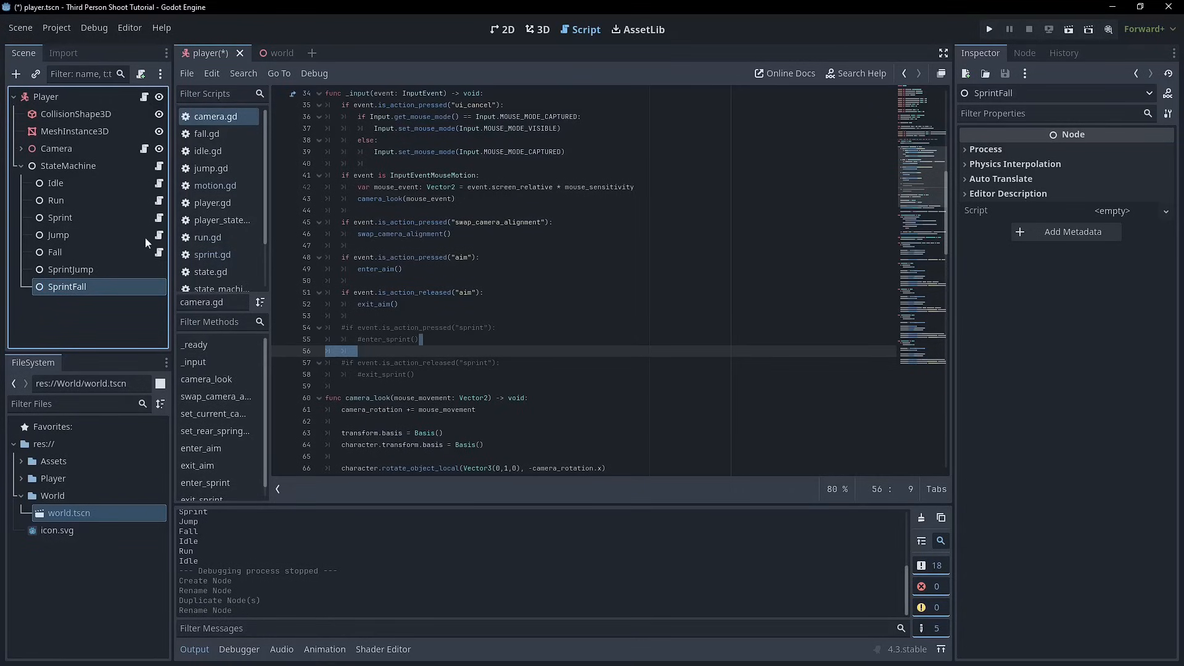
click(70, 269)
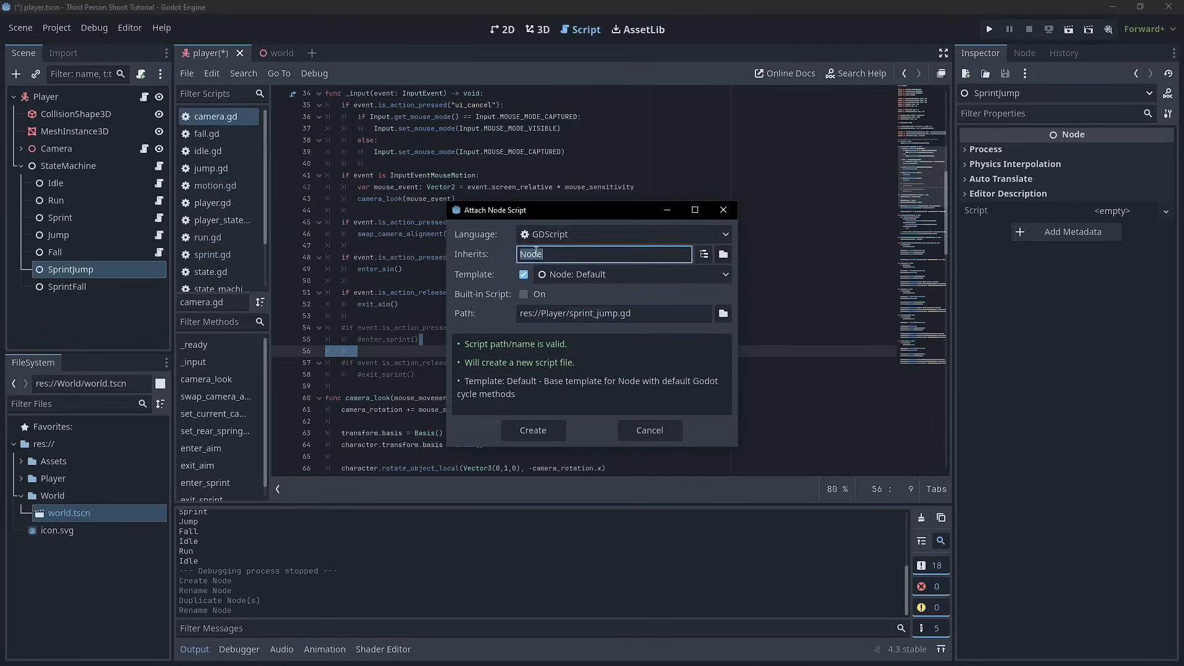
Step: Create sprint_jump.gd inheriting Motion, saved in PlayerStateMachine/States
text(Motion)
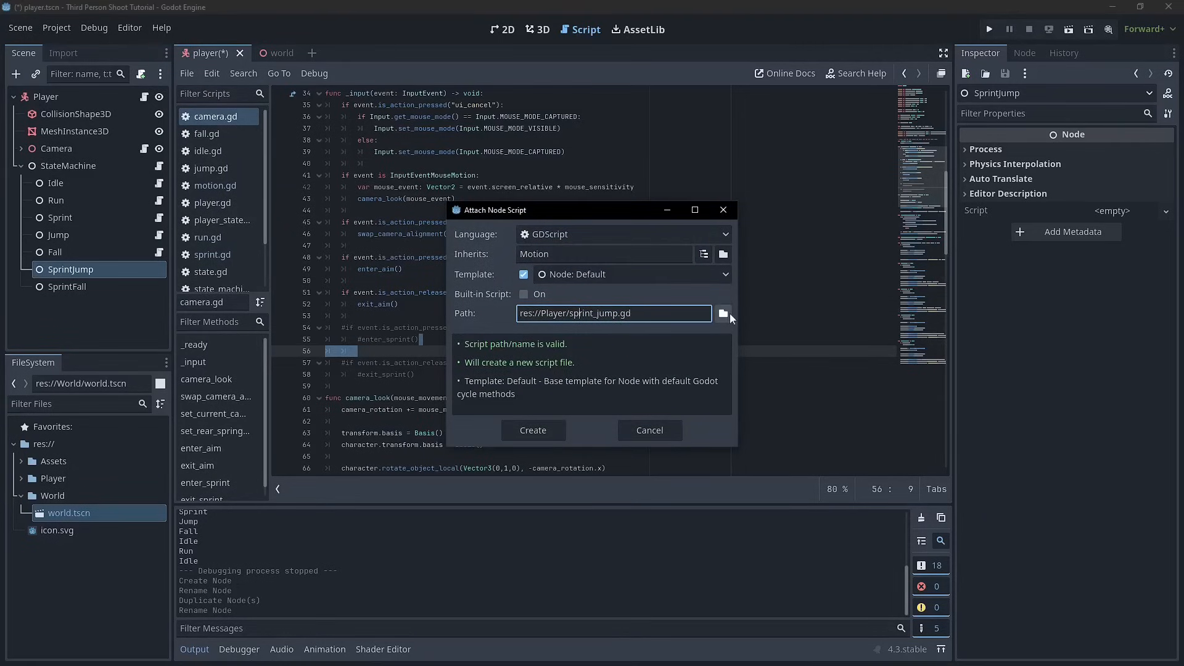
click(723, 313)
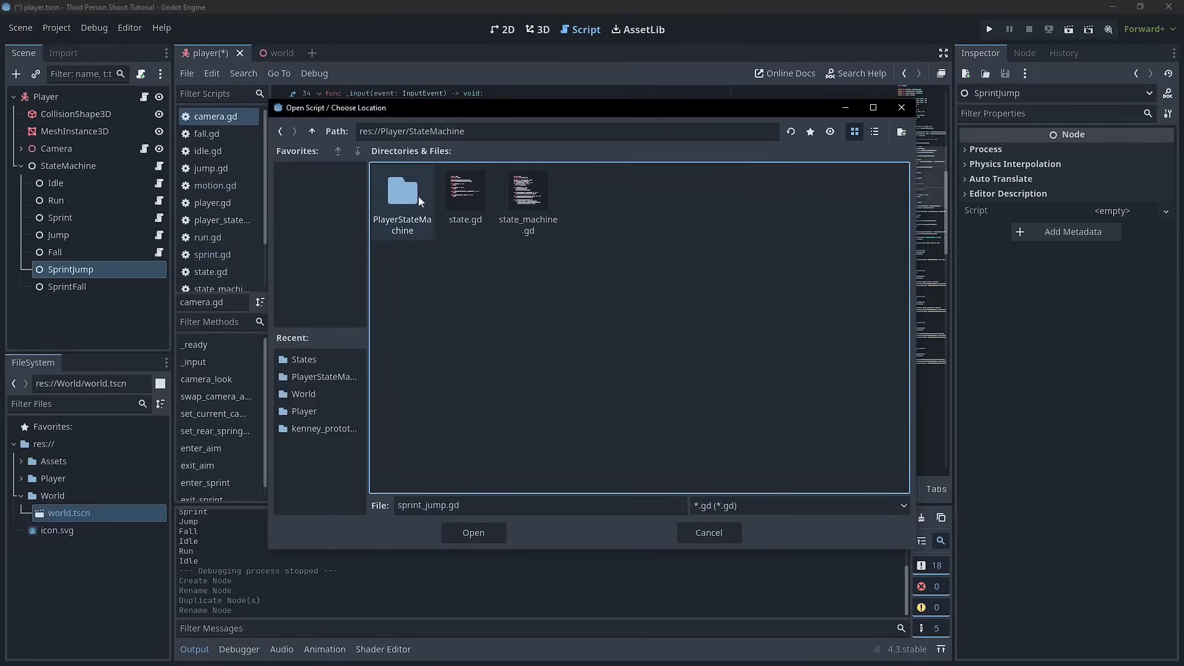
double_click(403, 191)
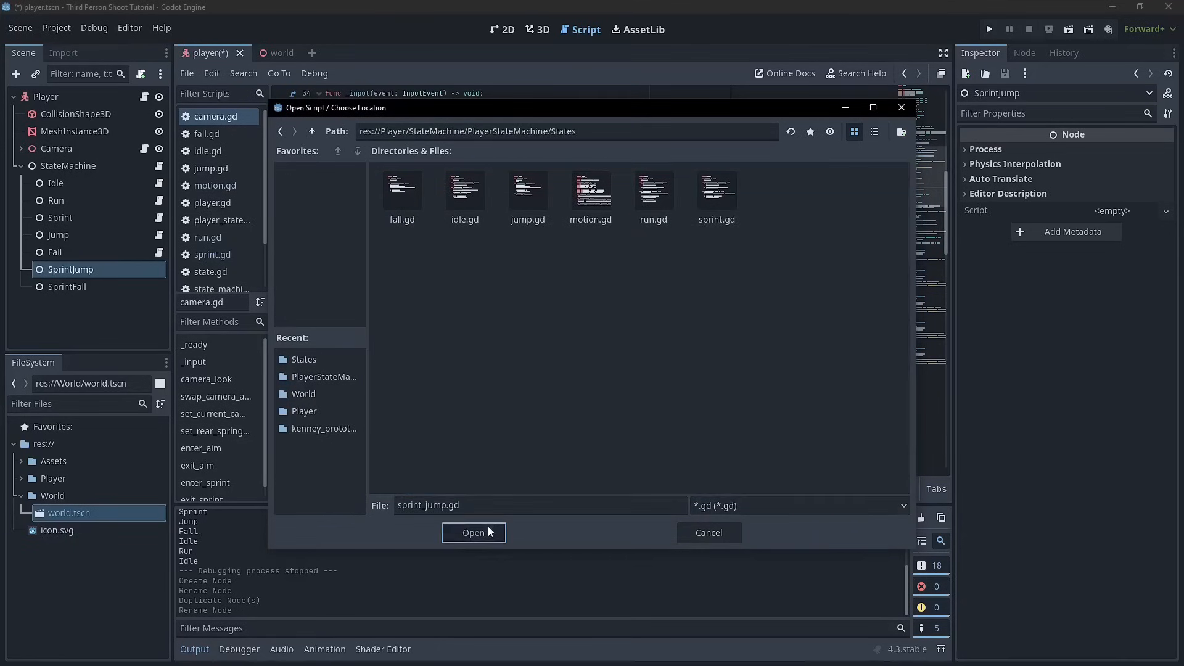
click(474, 532)
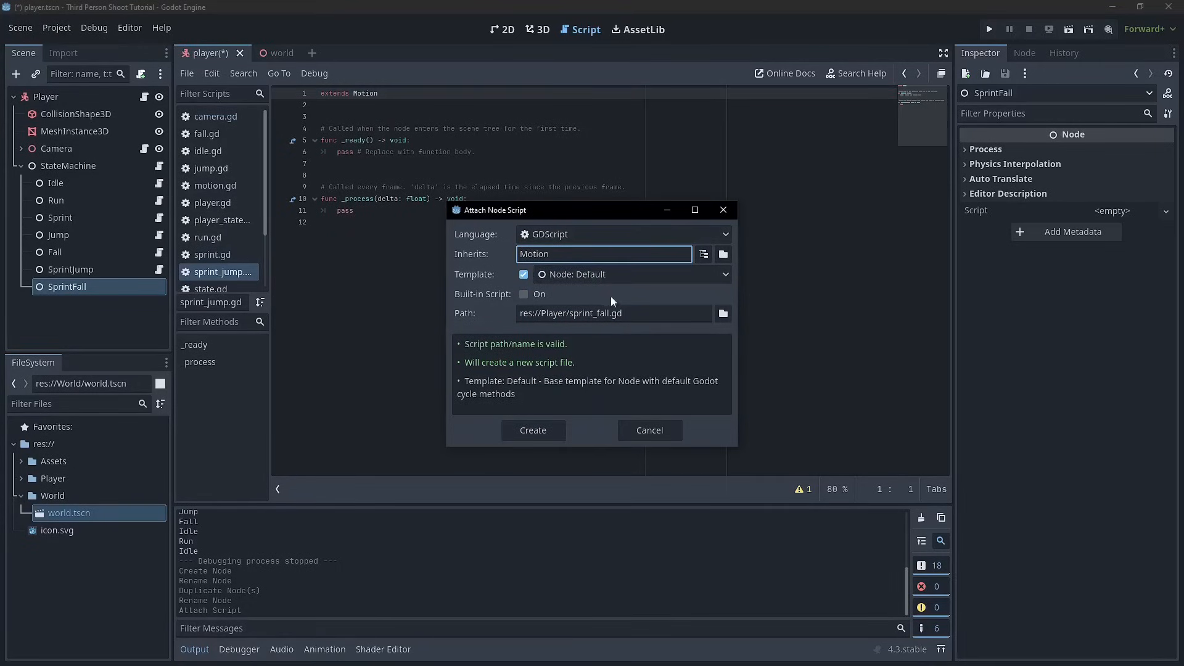
Step: Create sprint_fall.gd inheriting Motion in the same States folder
click(722, 313)
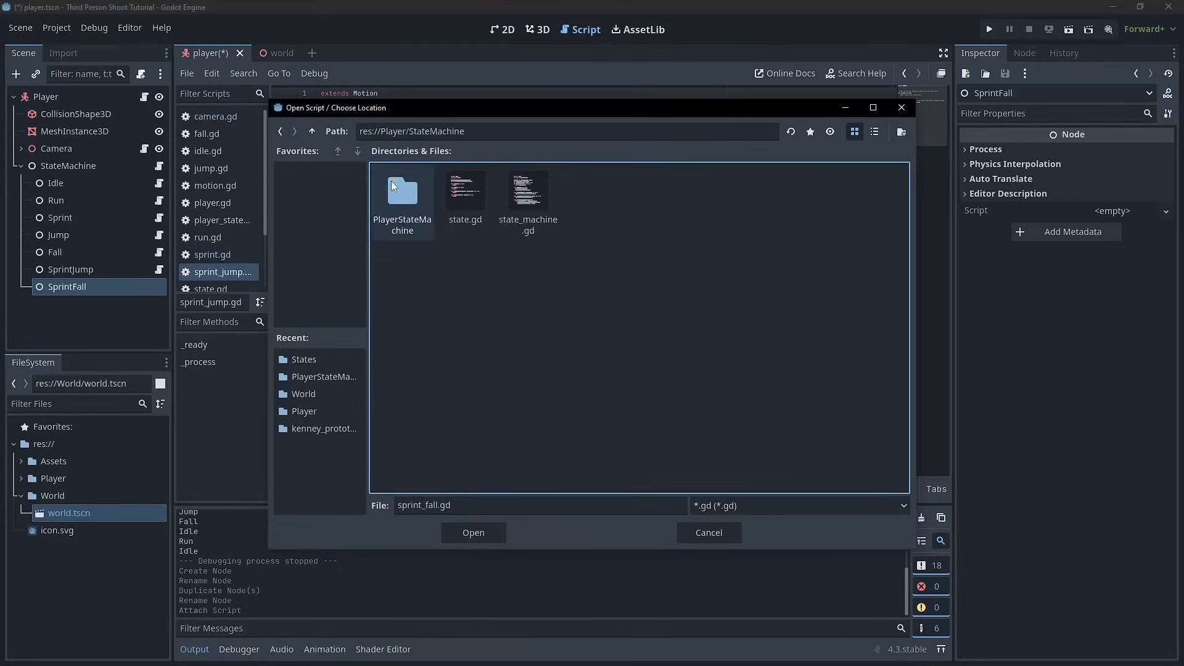
double_click(401, 192)
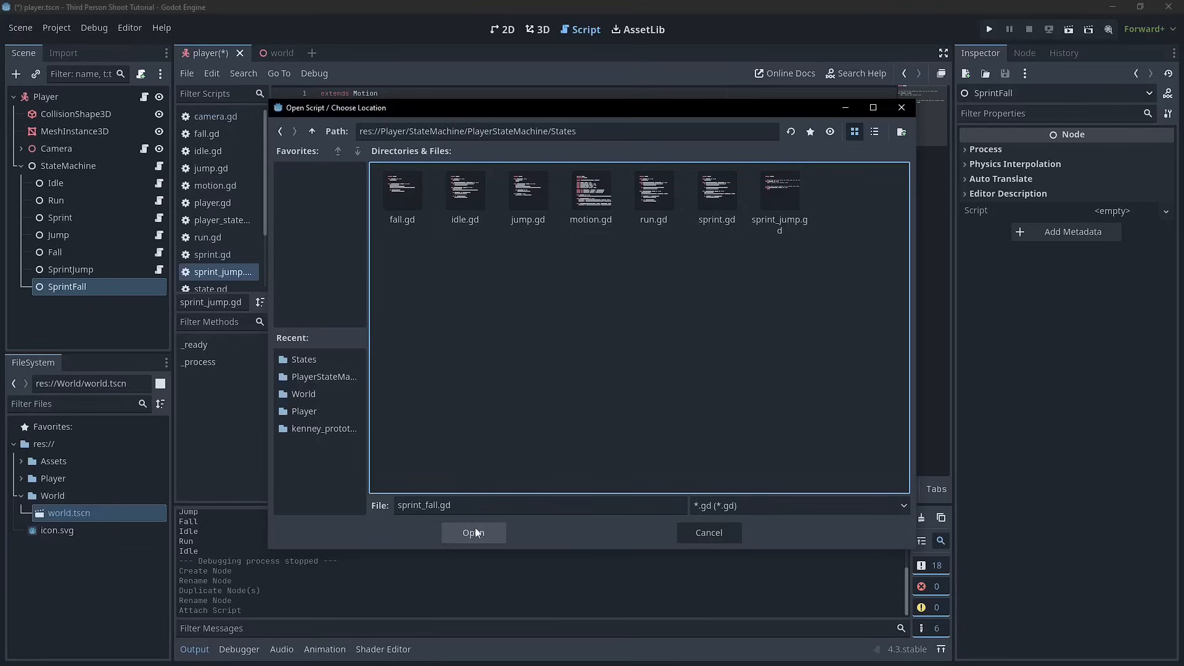
click(473, 532)
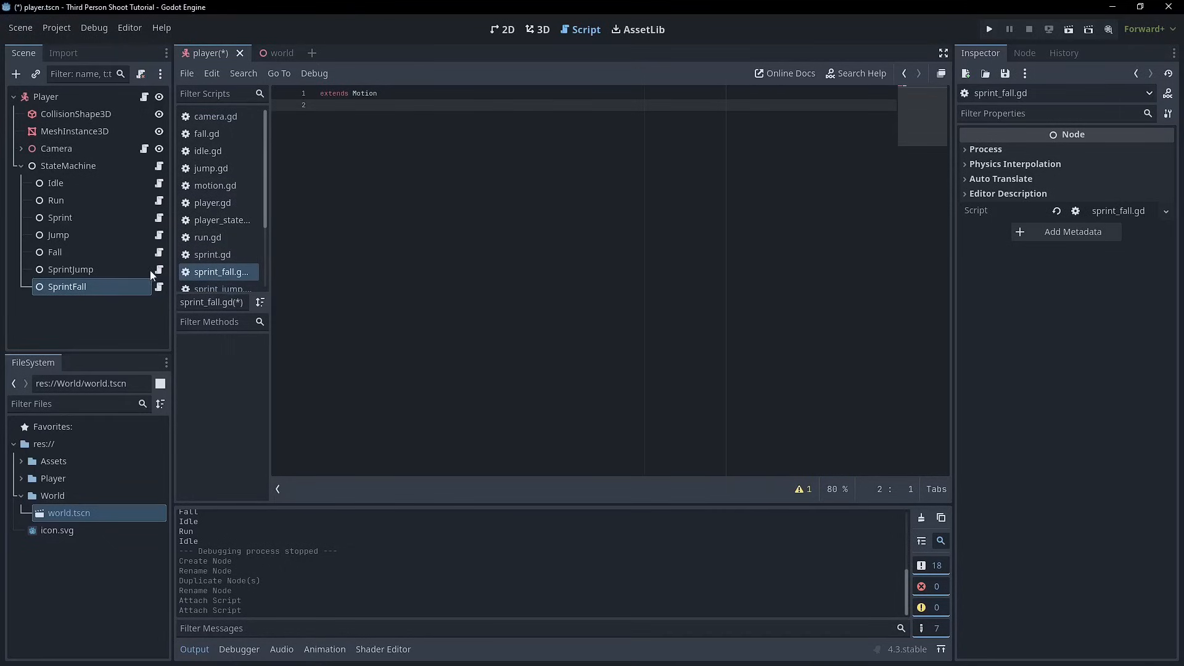
click(223, 280)
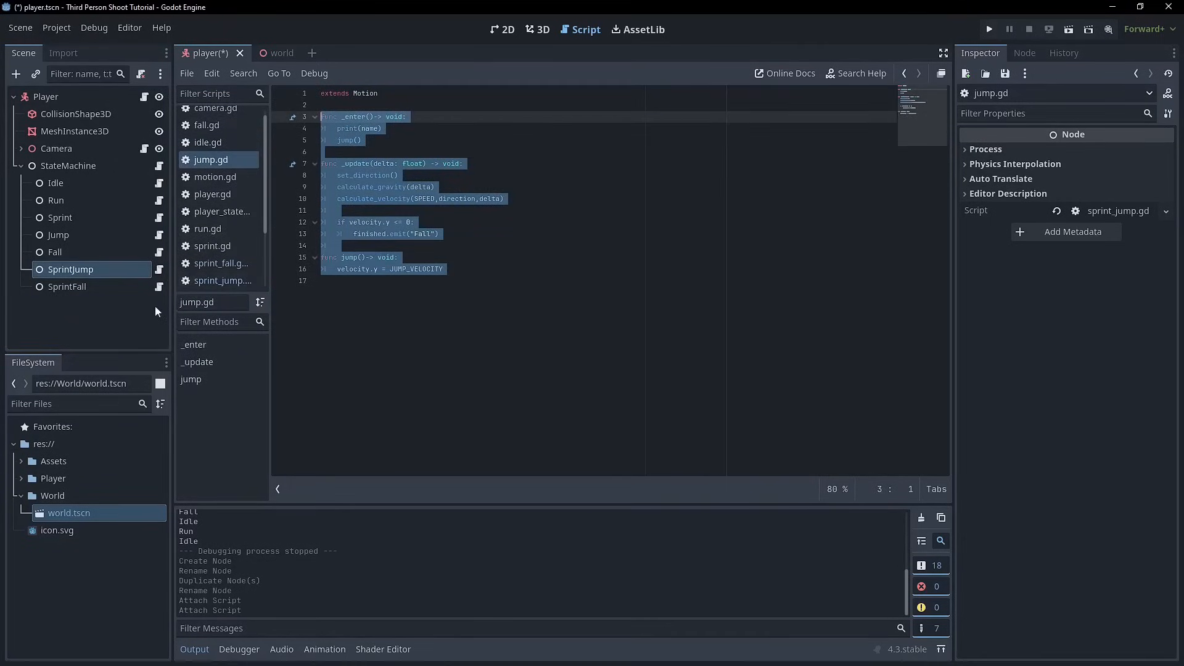
Step: Make sprint_jump.gd emit "SprintFall" instead of "Fall" when descending, and save
click(222, 280)
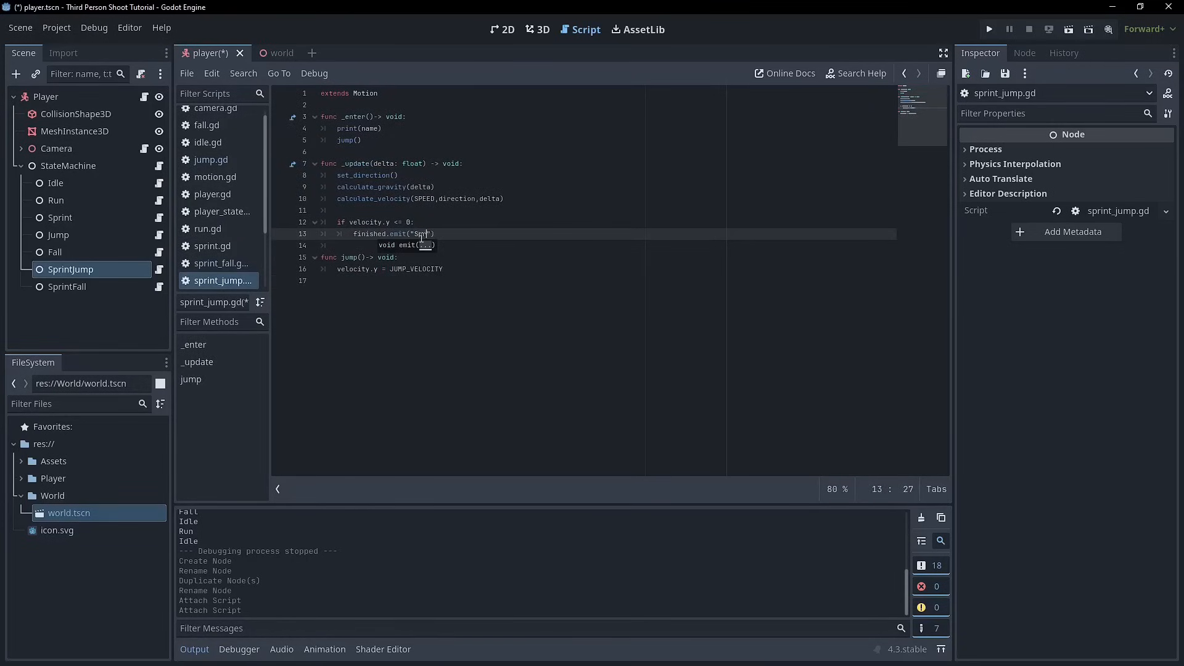
text(intFa)
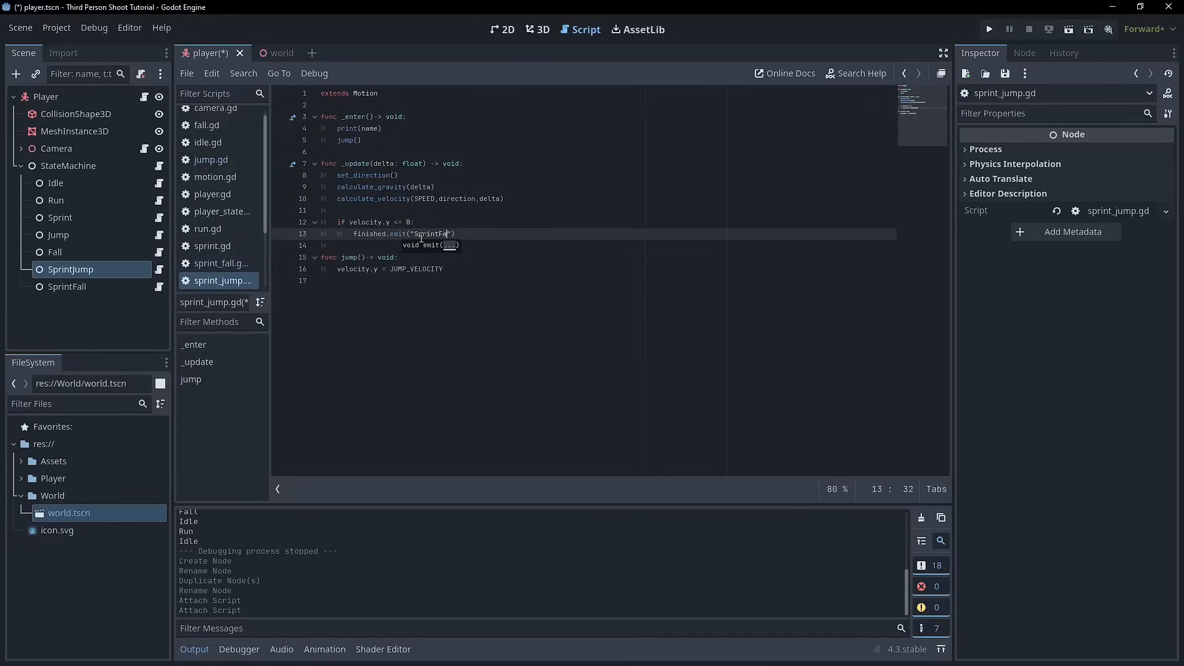
click(428, 198)
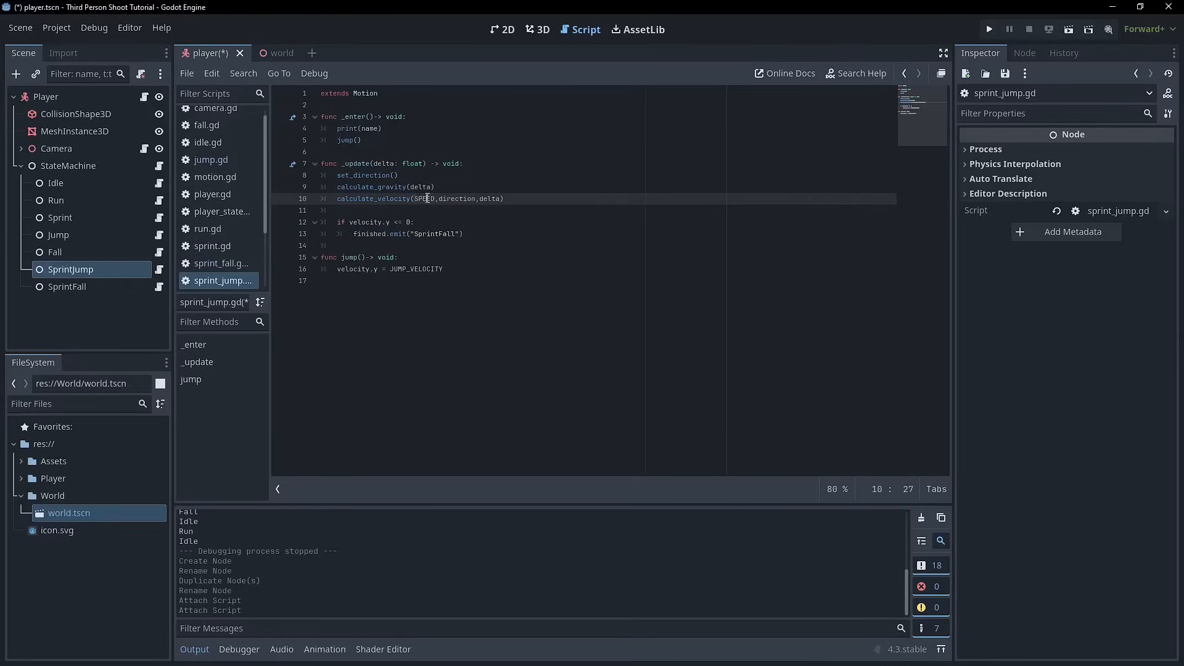
key(Backspace)
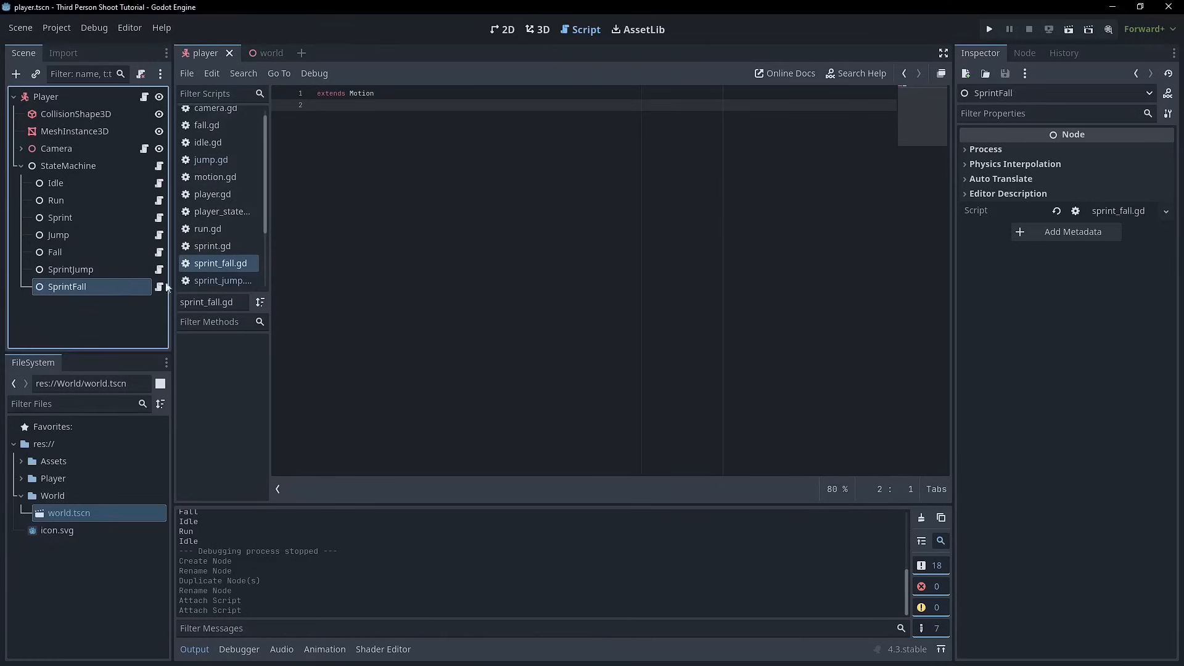
Step: Paste fall.gd's code into sprint_fall.gd, using SPRINT_SPEED in calculate_velocity
click(207, 124)
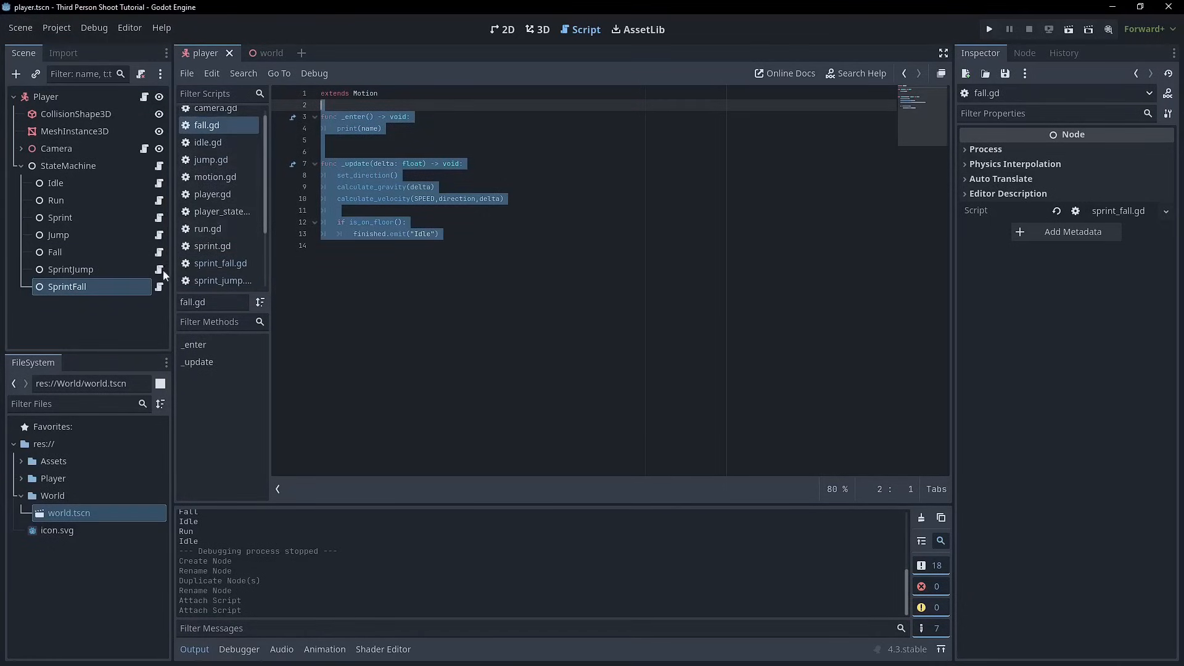
click(220, 262)
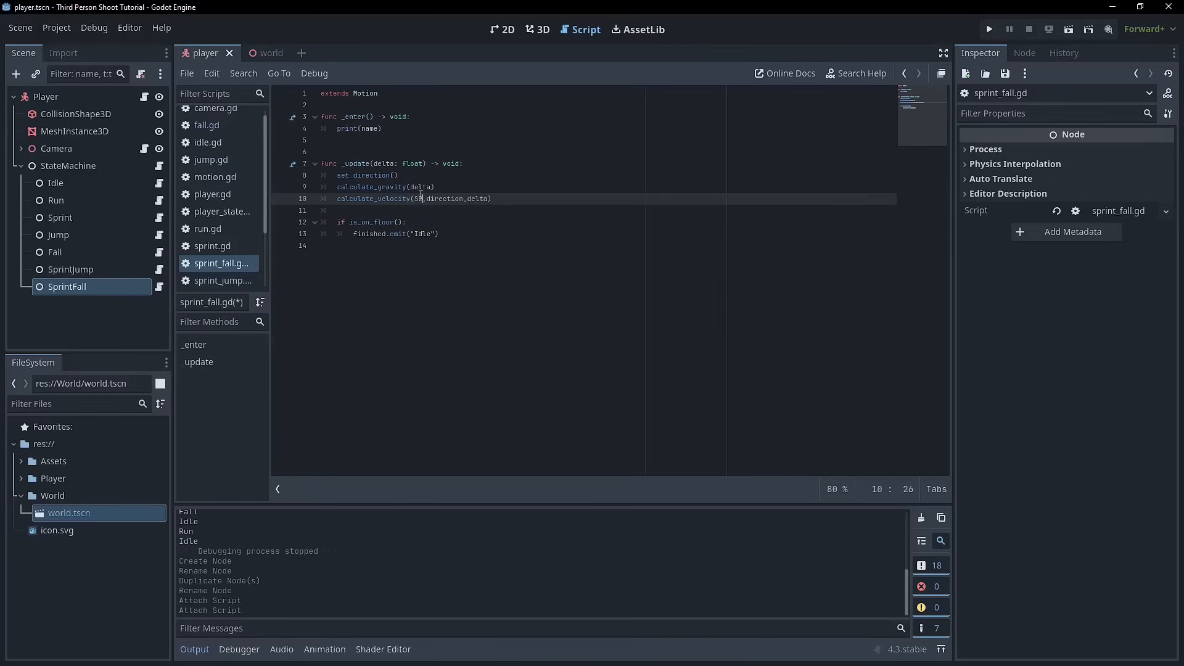
text(PRINT_SPEED)
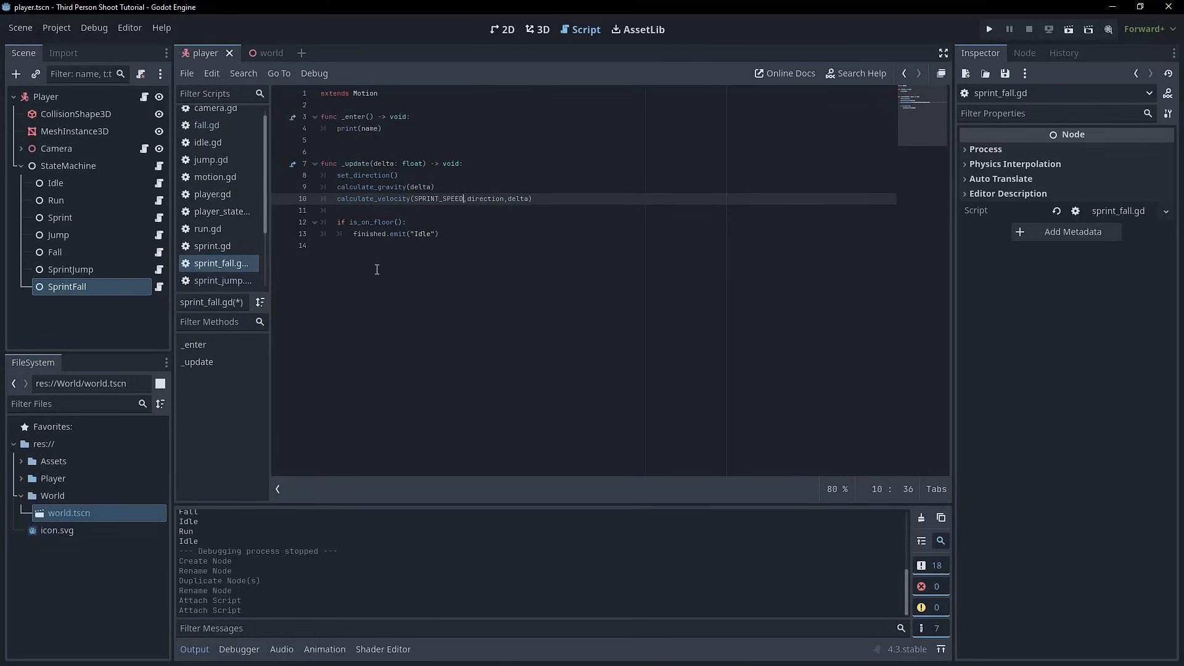
click(347, 152)
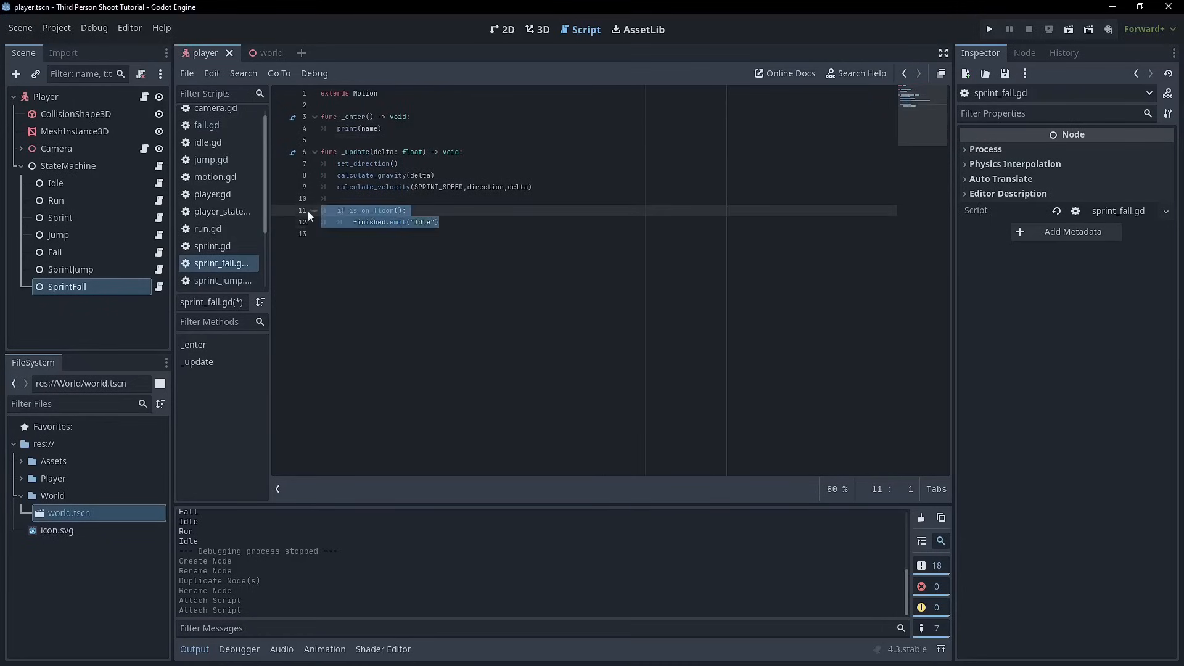
mouse_move(359, 240)
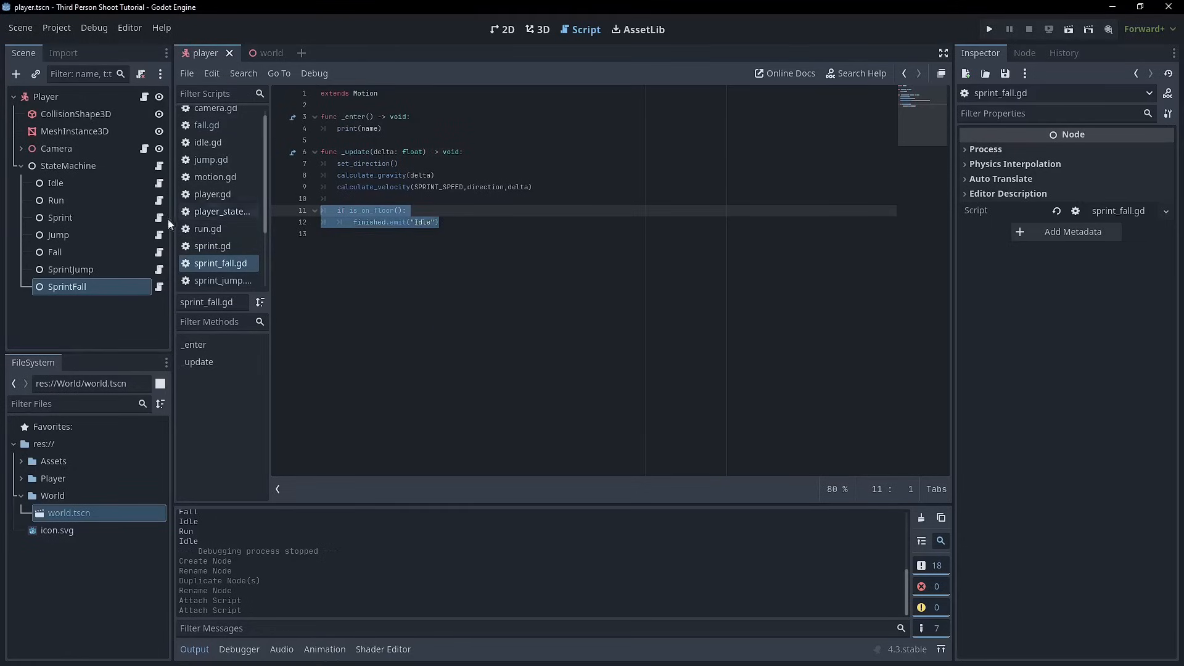
mouse_move(158, 238)
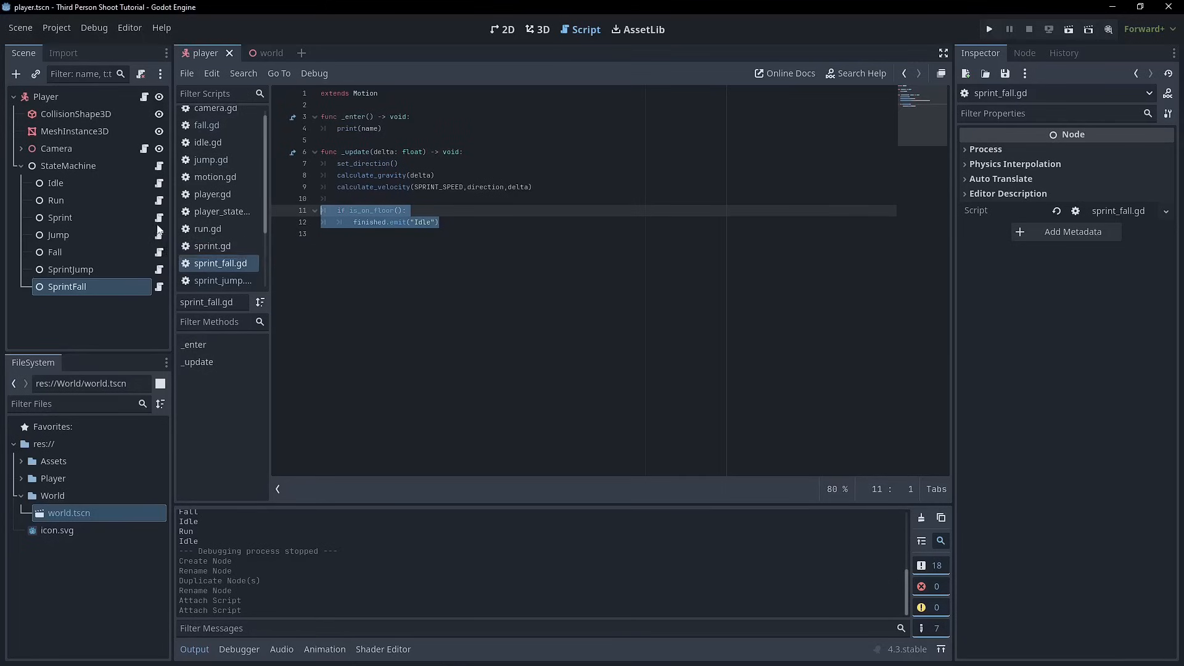
Step: Change sprint.gd to emit "SprintJump" on jump, review both sprint scripts, and run
click(212, 245)
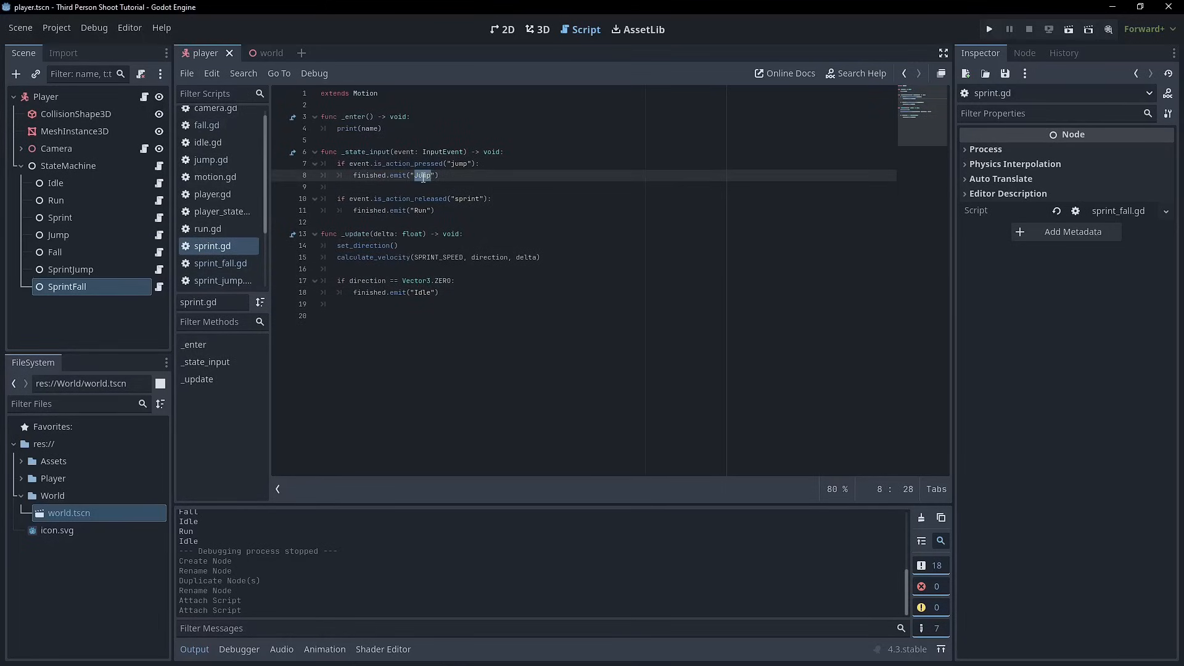
text(Sprint)
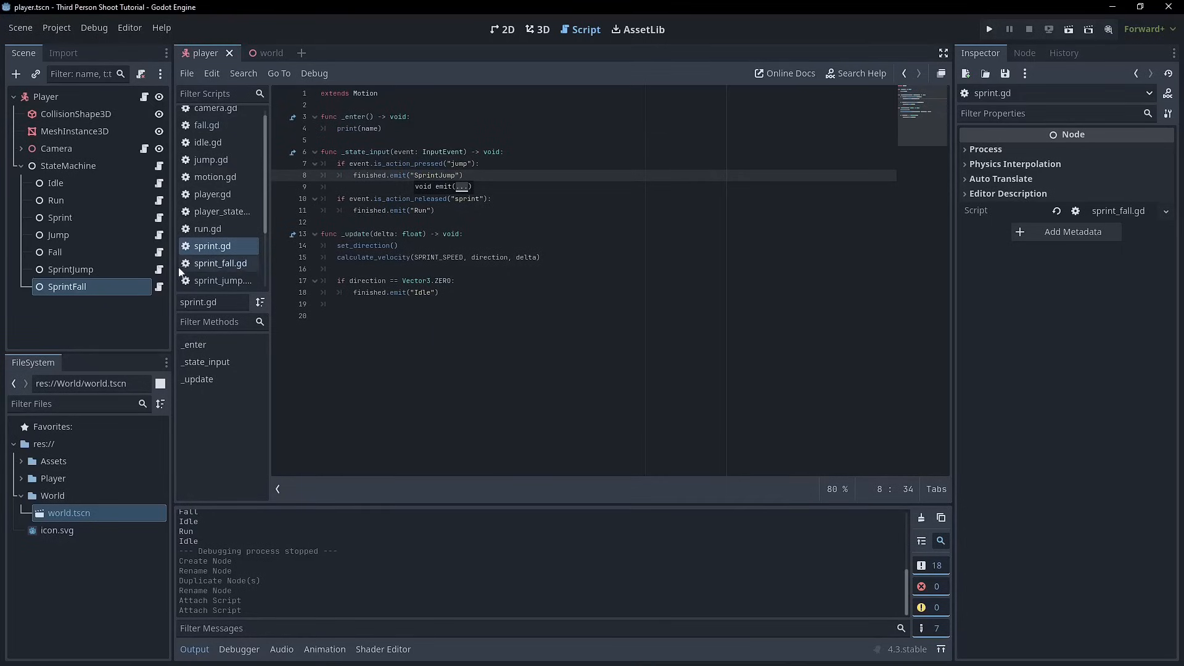
click(222, 280)
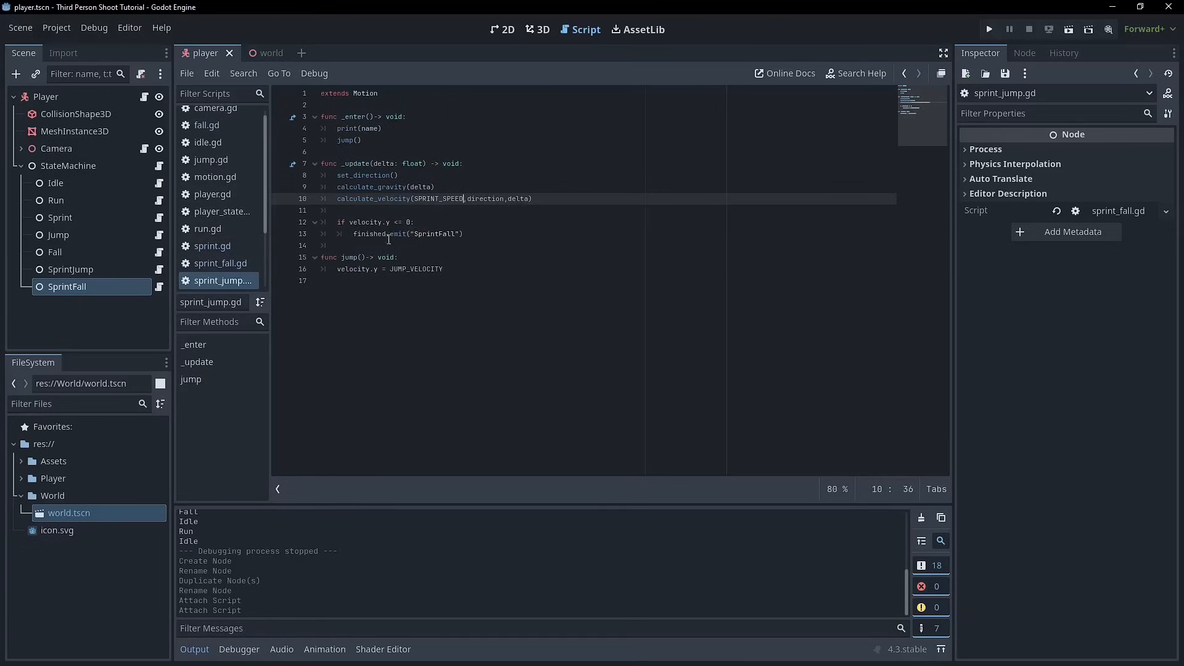
click(220, 262)
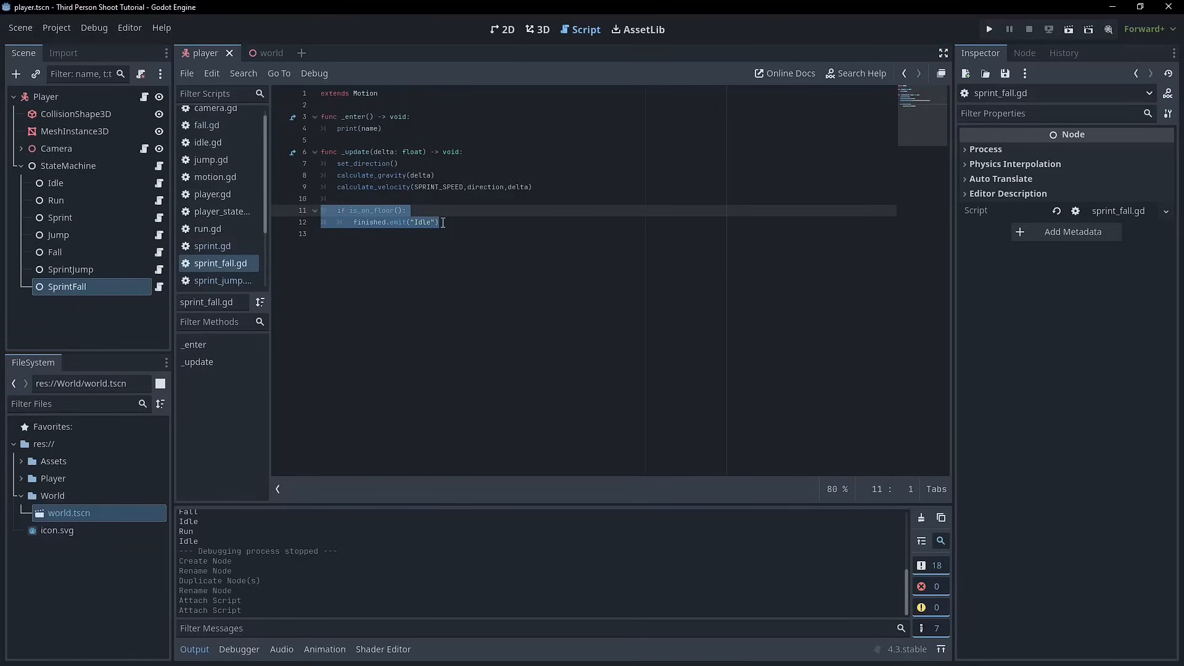
click(989, 29)
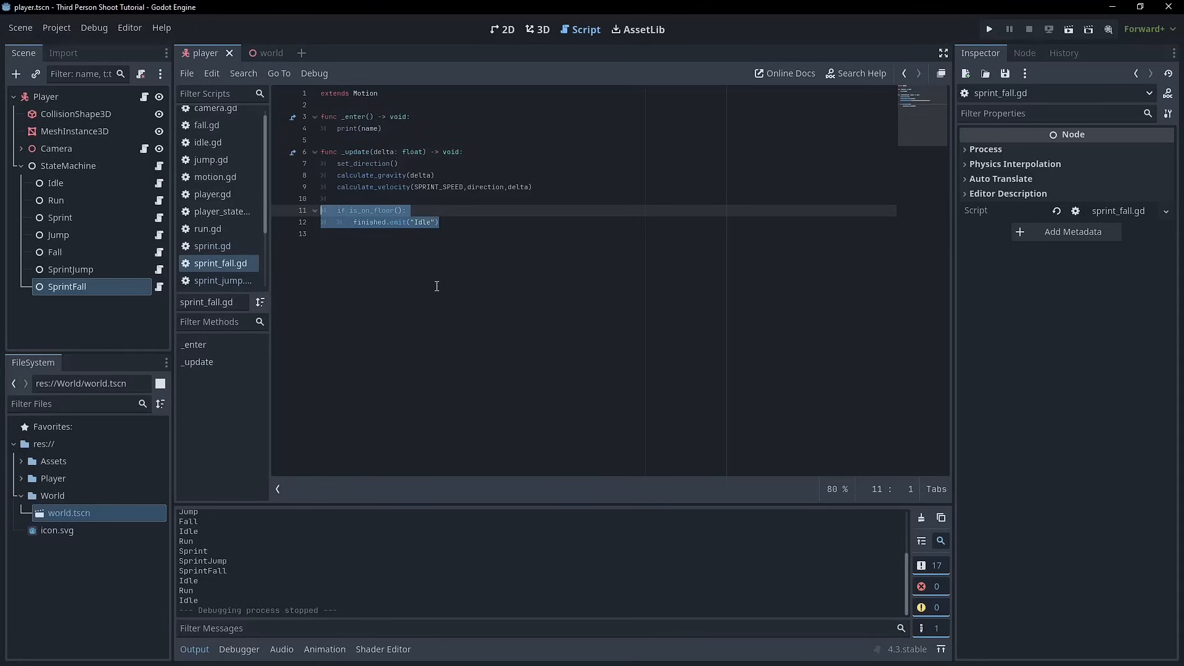
mouse_move(189, 280)
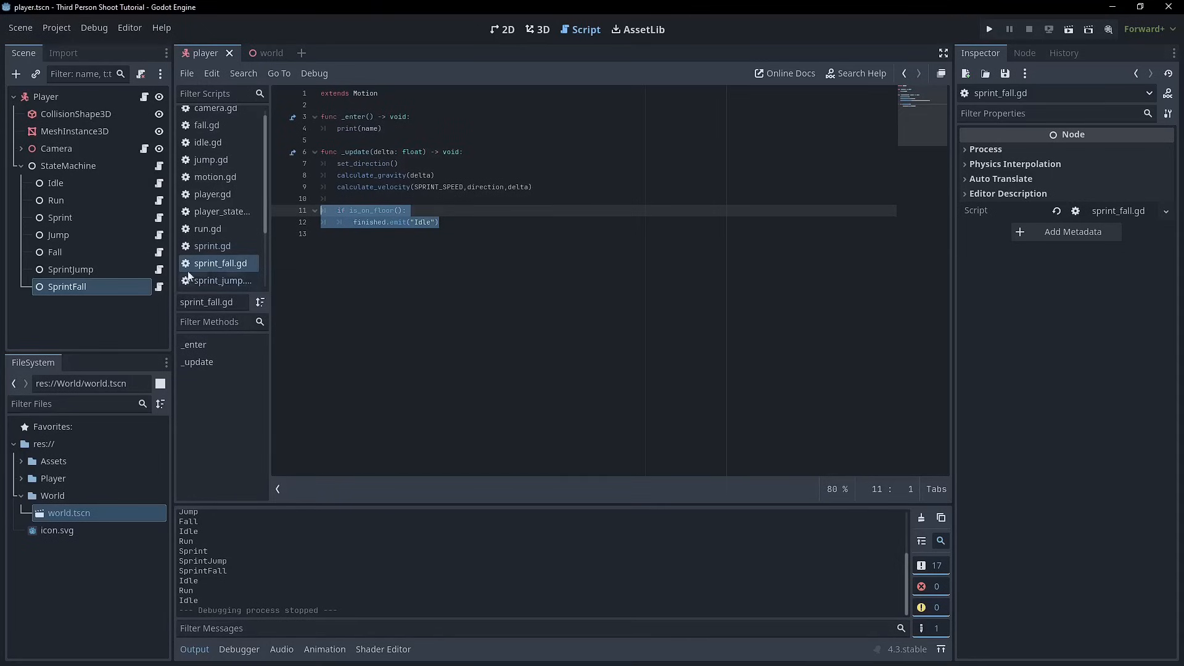
mouse_move(54, 252)
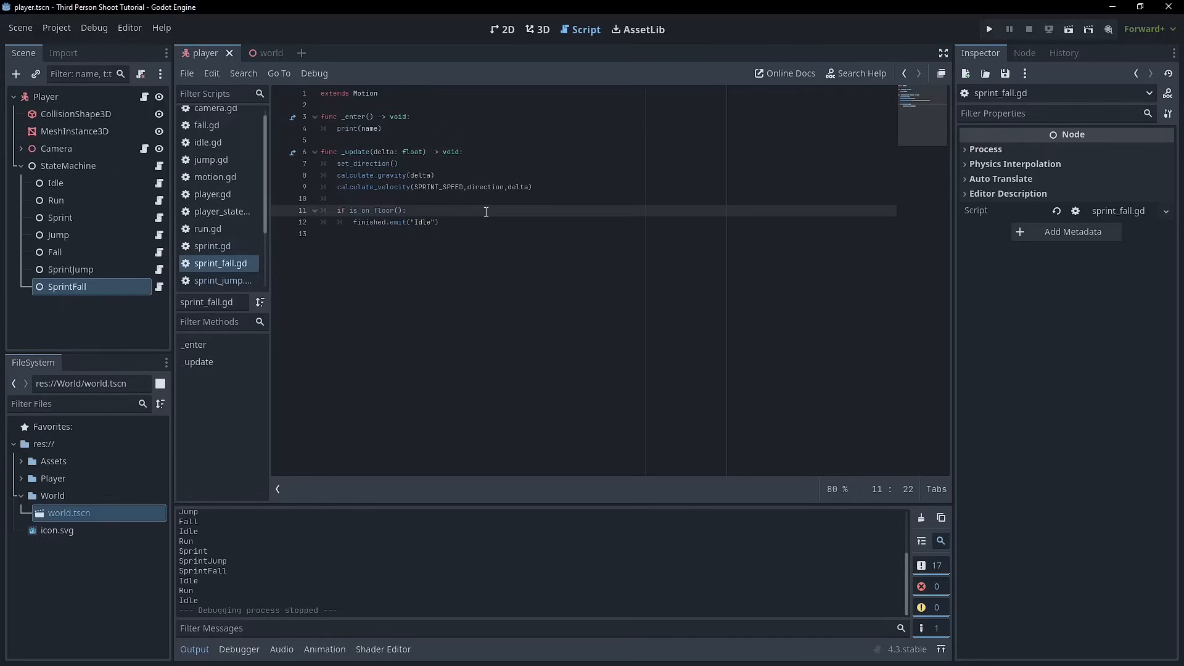
Step: In sprint_fall.gd's on-floor check, emit Sprint when the sprint action is pressed
text(is)
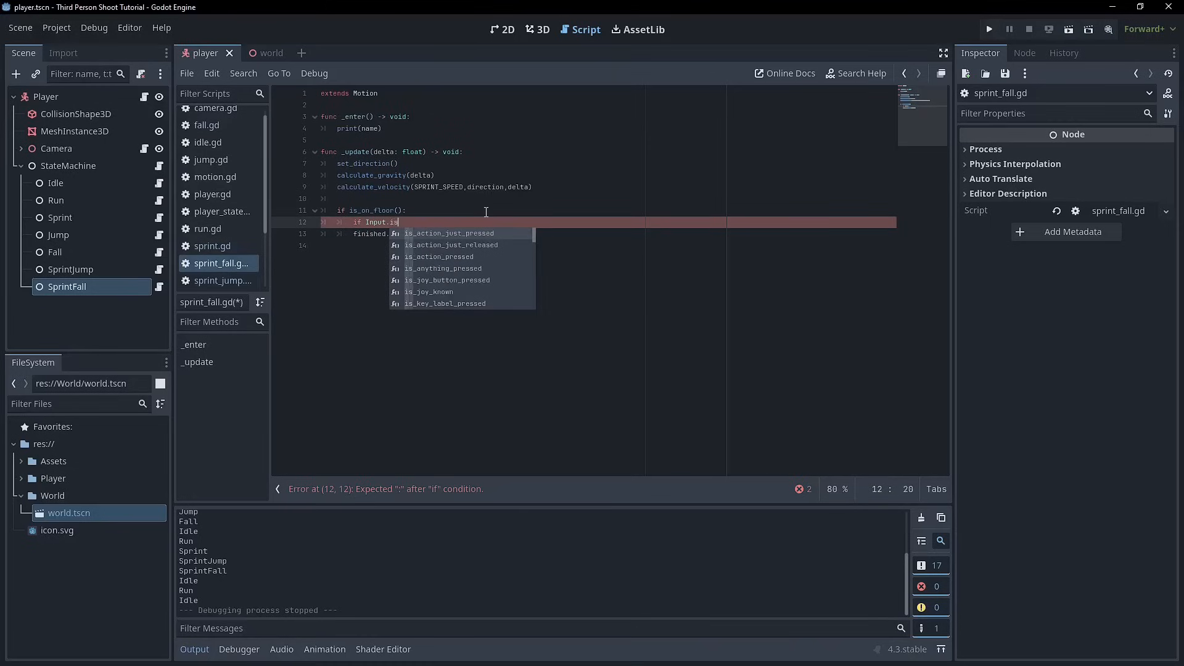
click(443, 256)
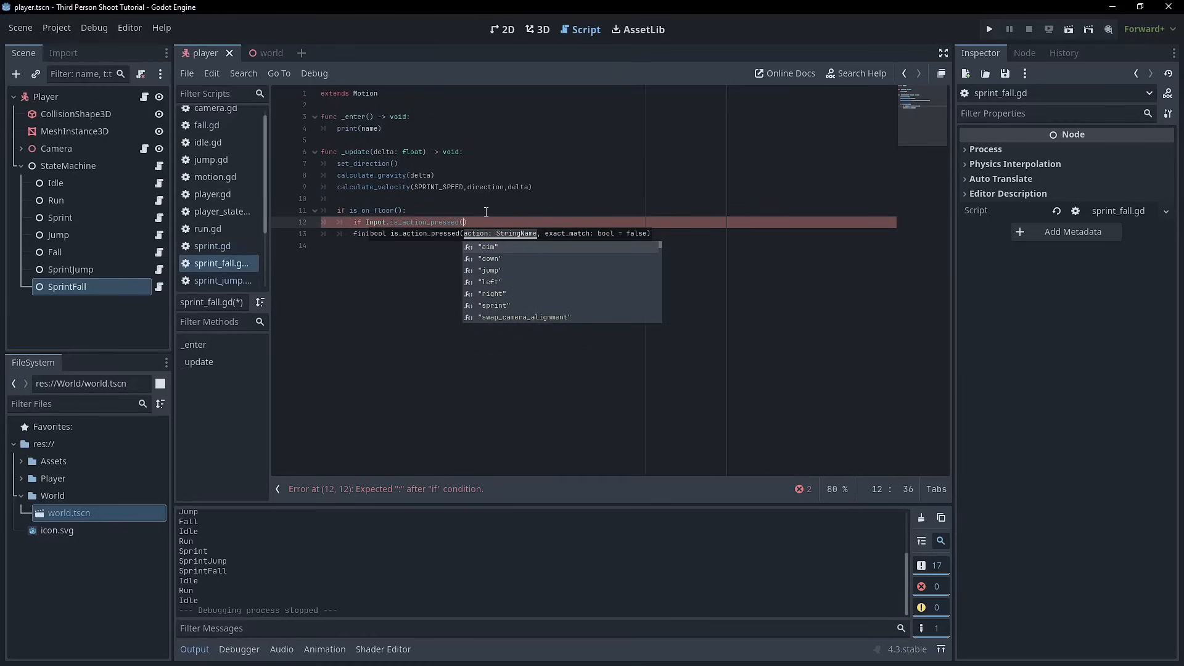
text("Sp)
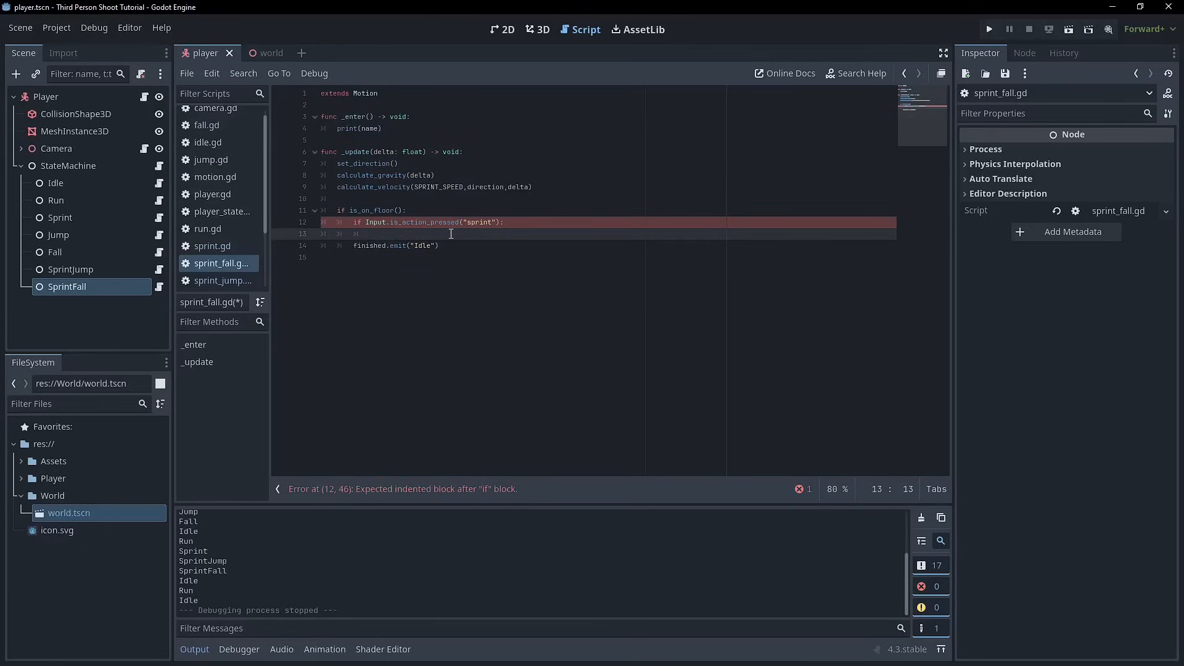
text(finished.)
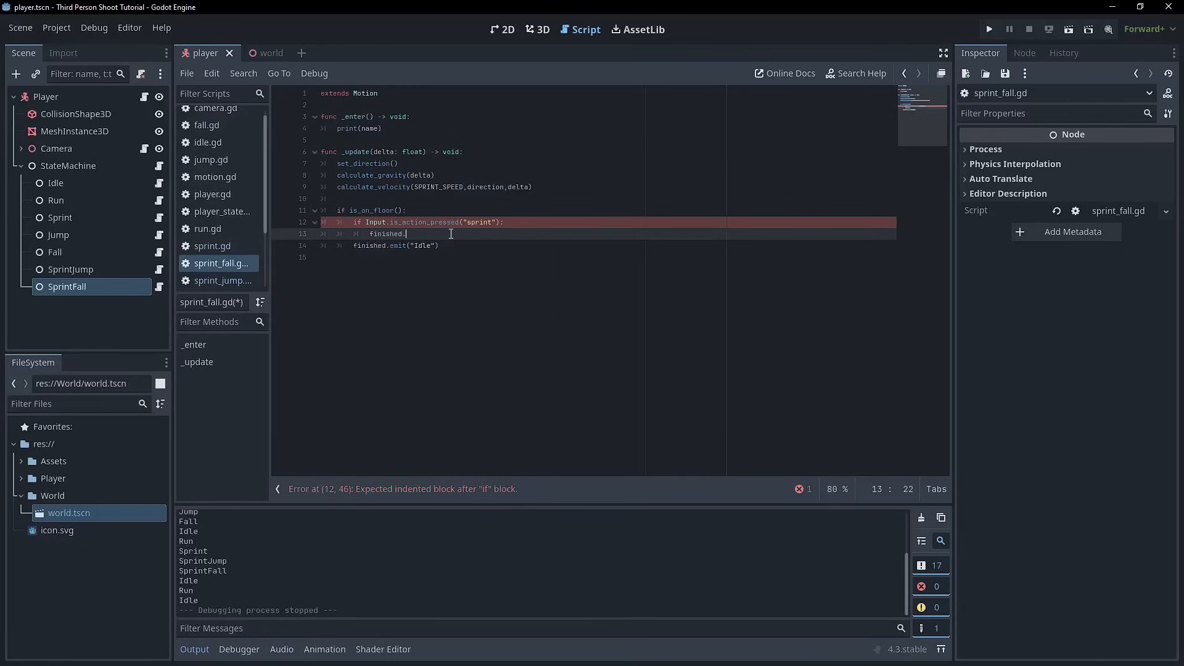
text(emit())
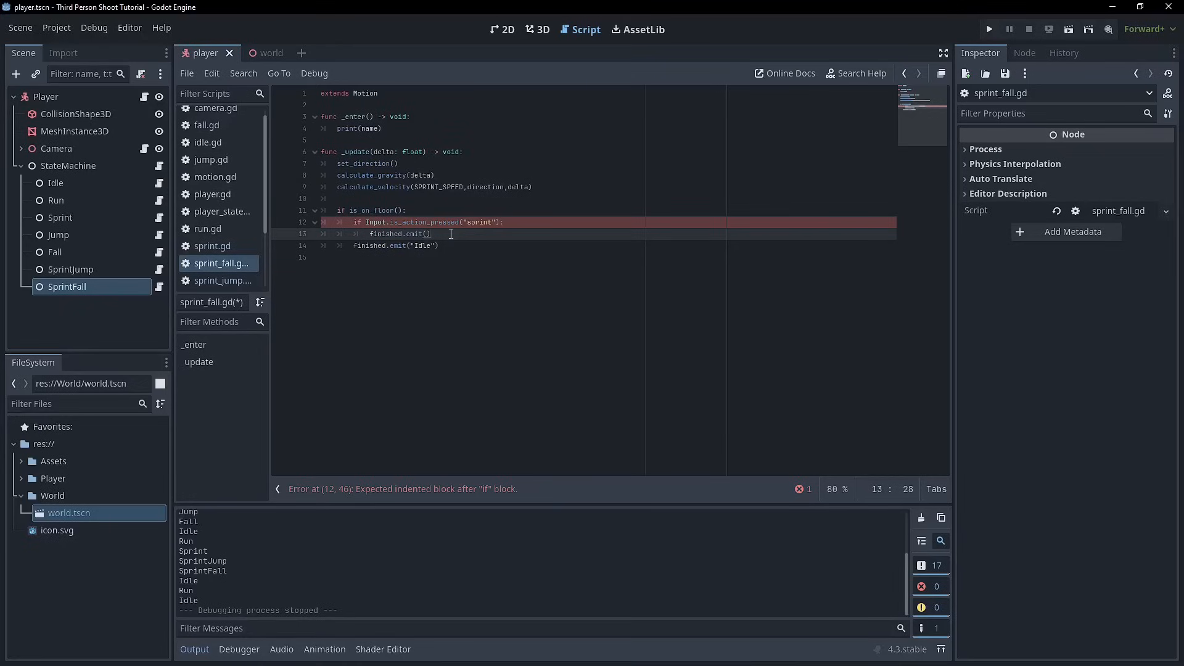
text(Sprint)
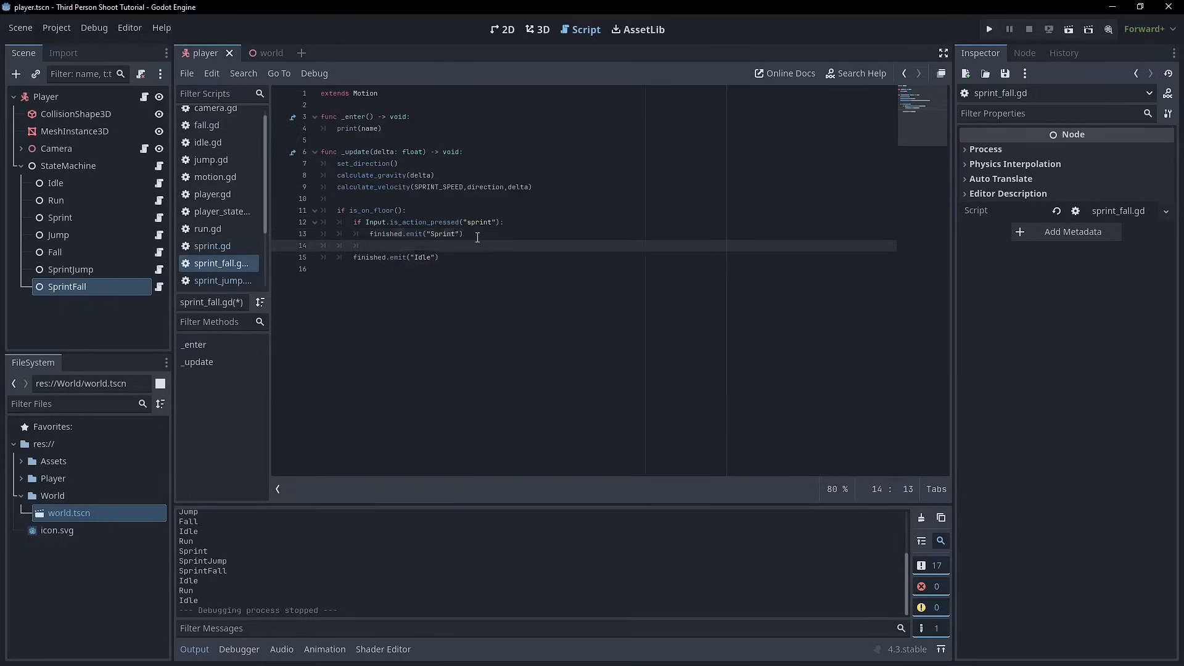
Step: Add elif direction != Vector3.ZERO emitting Run, else Idle, and save
text(elif)
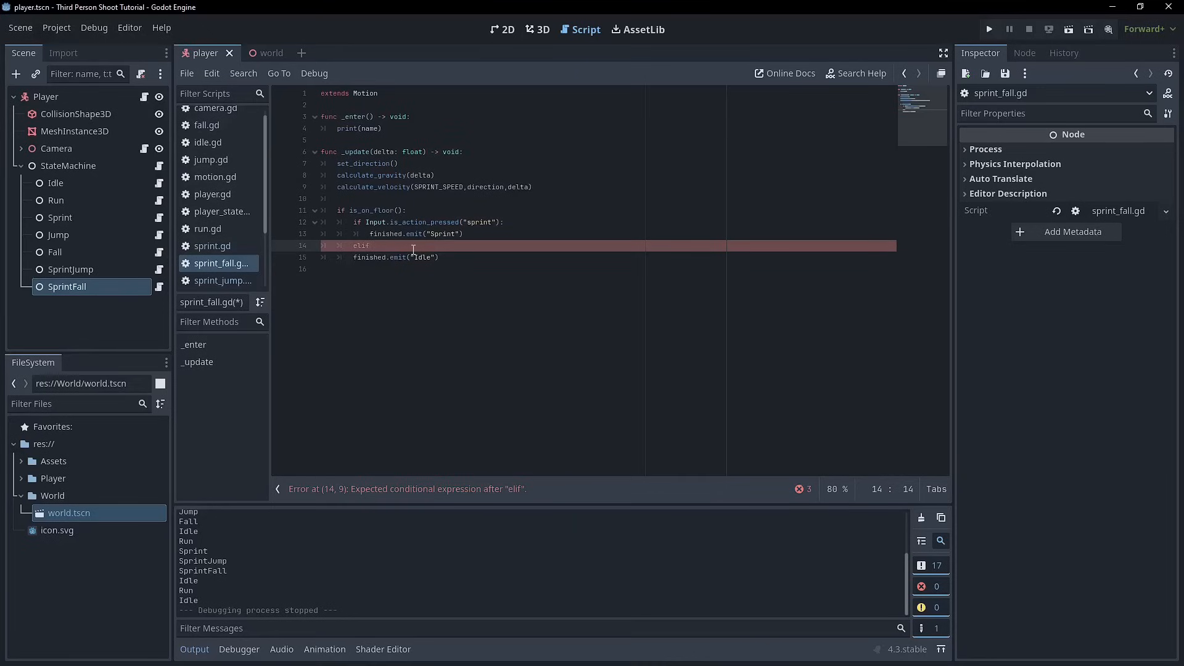
text(direction)
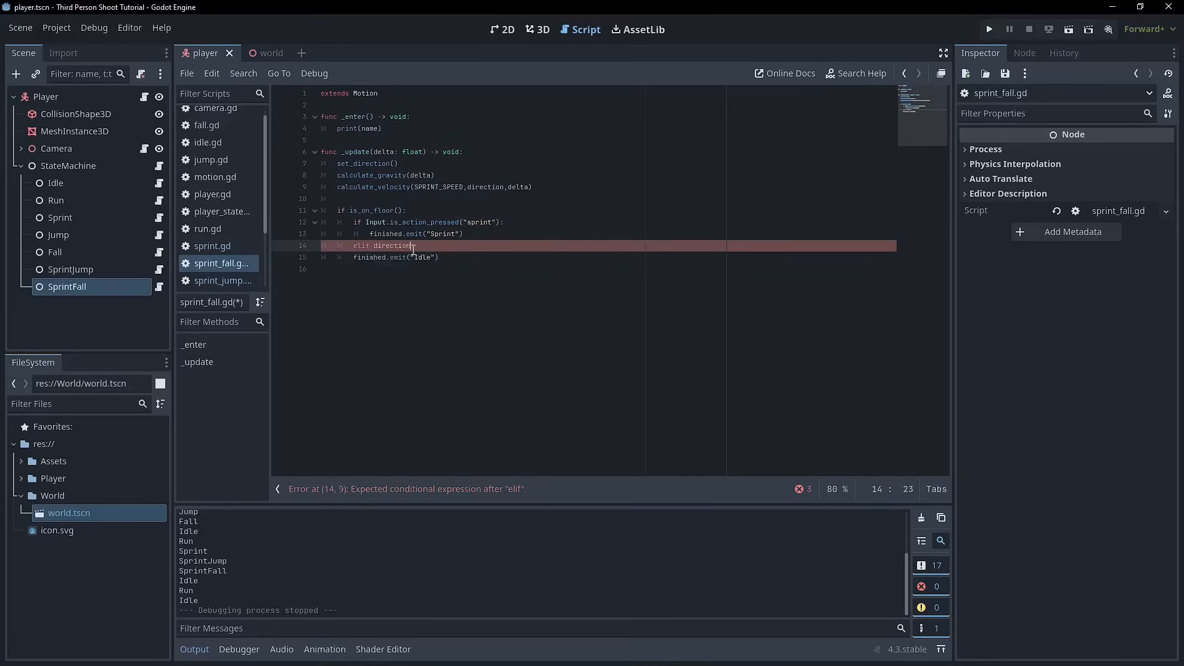
text(=)
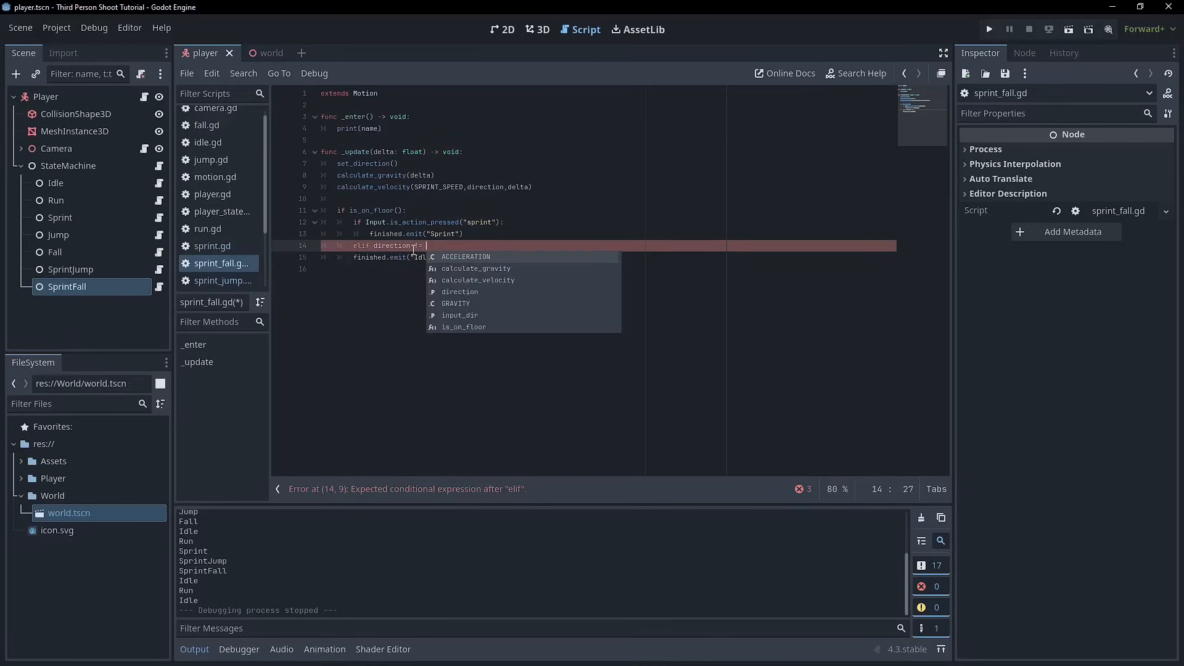
text(Vector3.ZERO:)
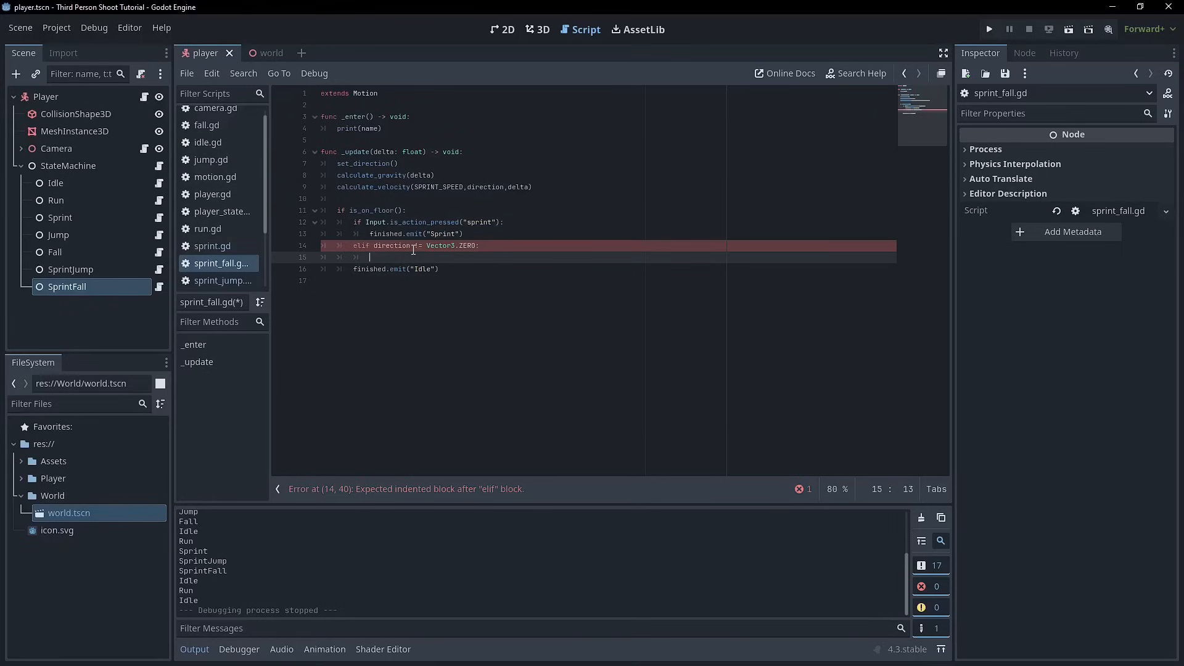
text(finished.emit("")
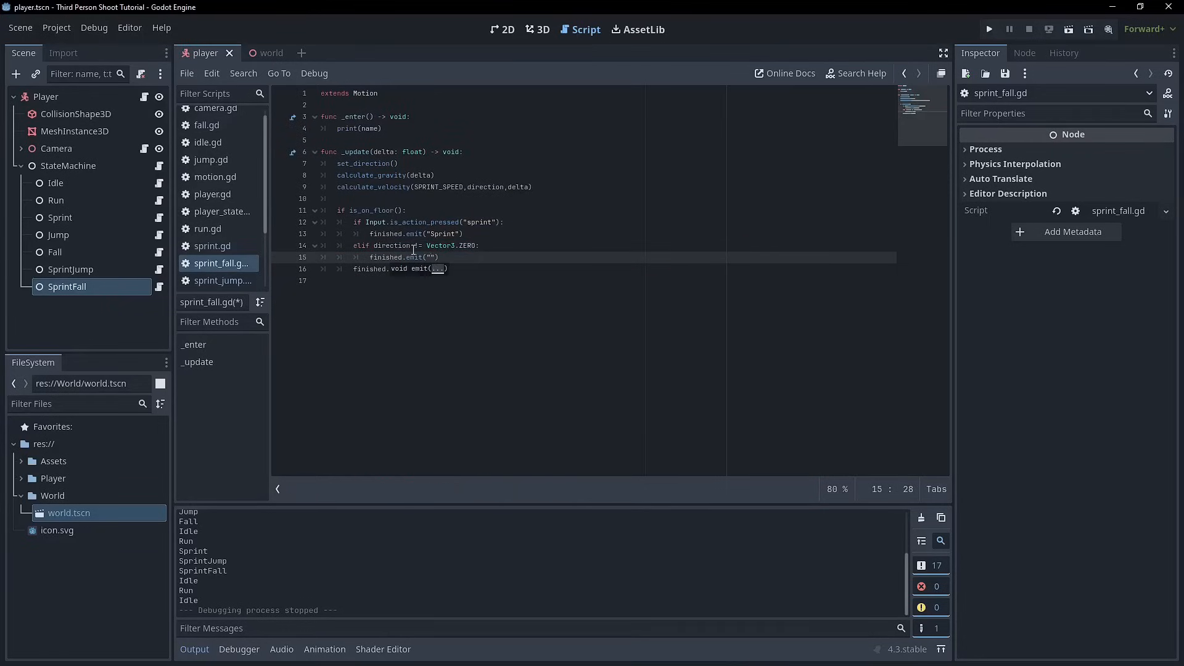
text(Run)
text(finished.emit("Idle"))
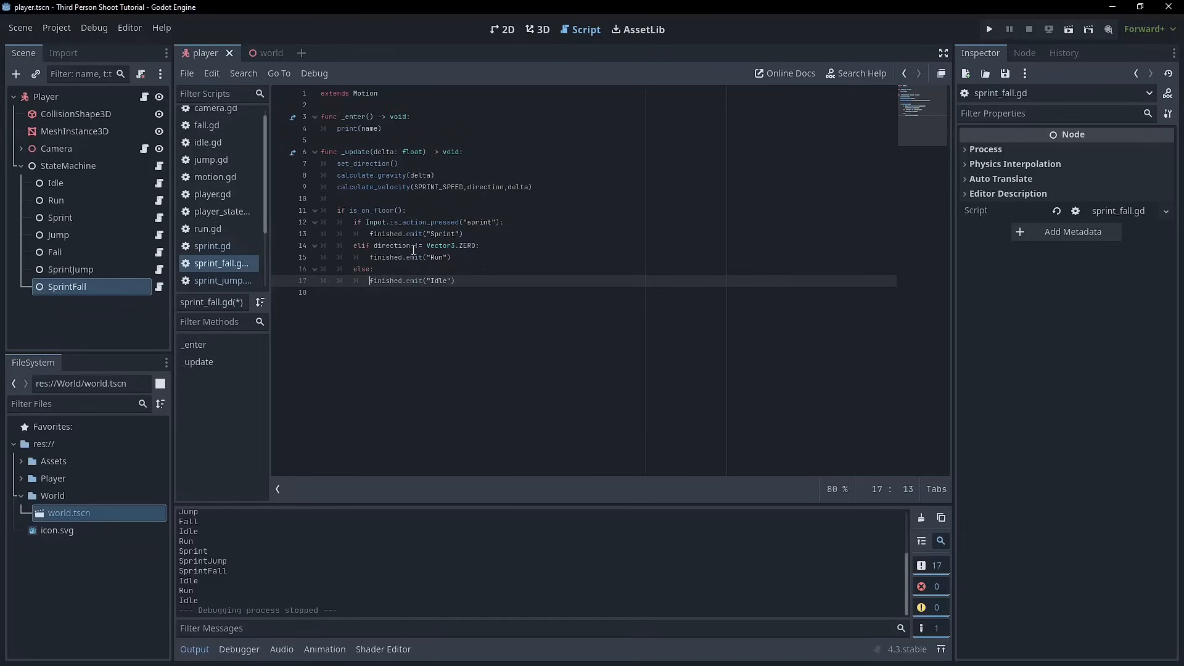
key(ctrl+s)
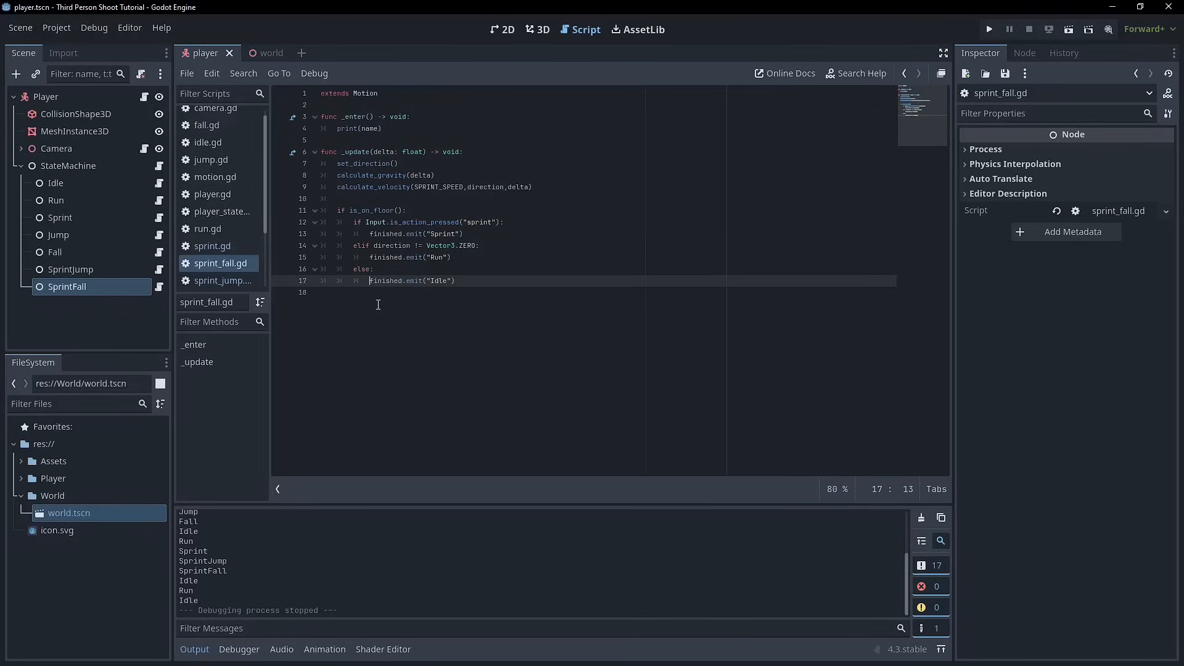
mouse_move(400, 285)
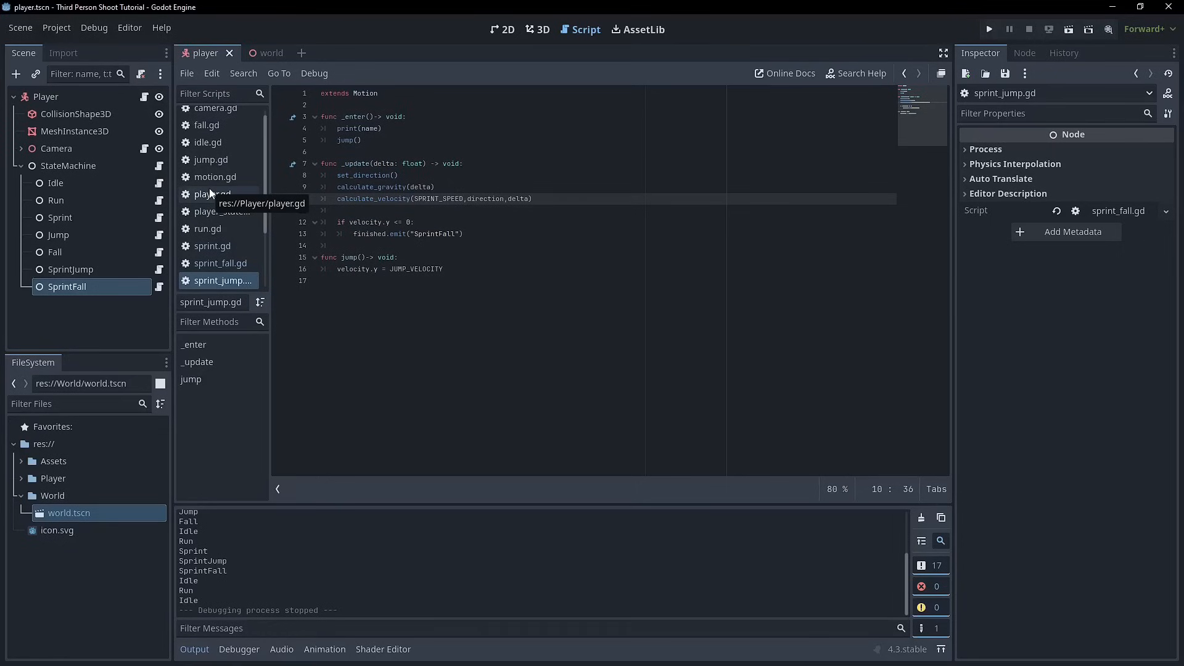
Step: Review sprint_jump.gd, select the SprintJump node, and save before playtesting
click(480, 280)
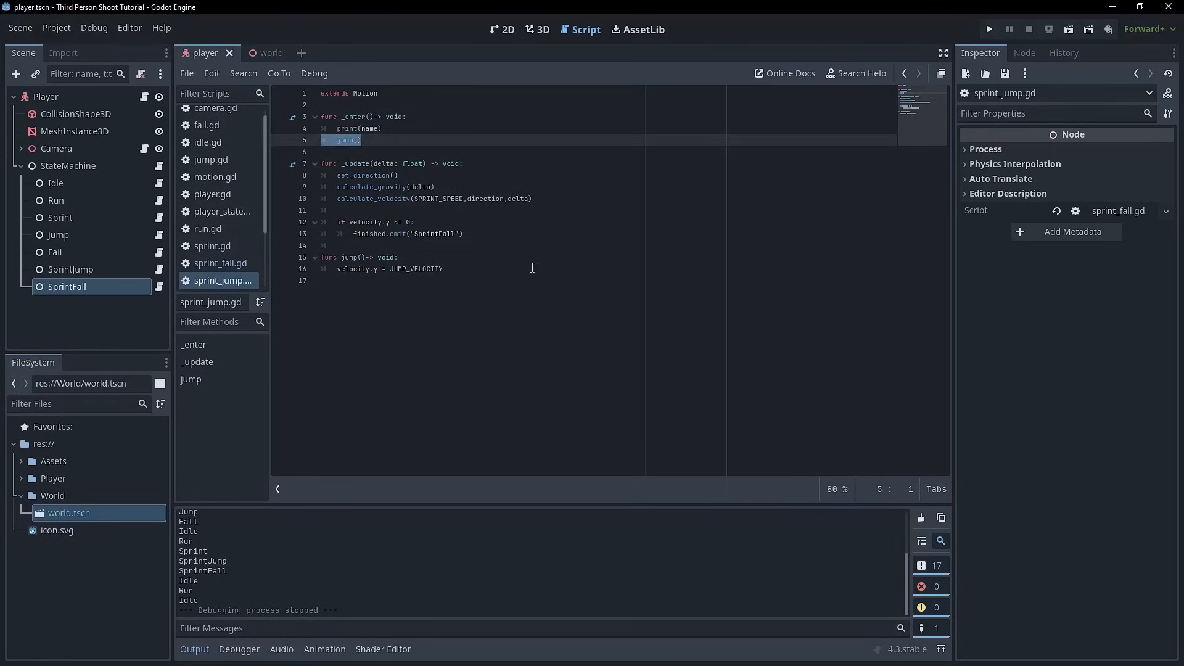
click(381, 236)
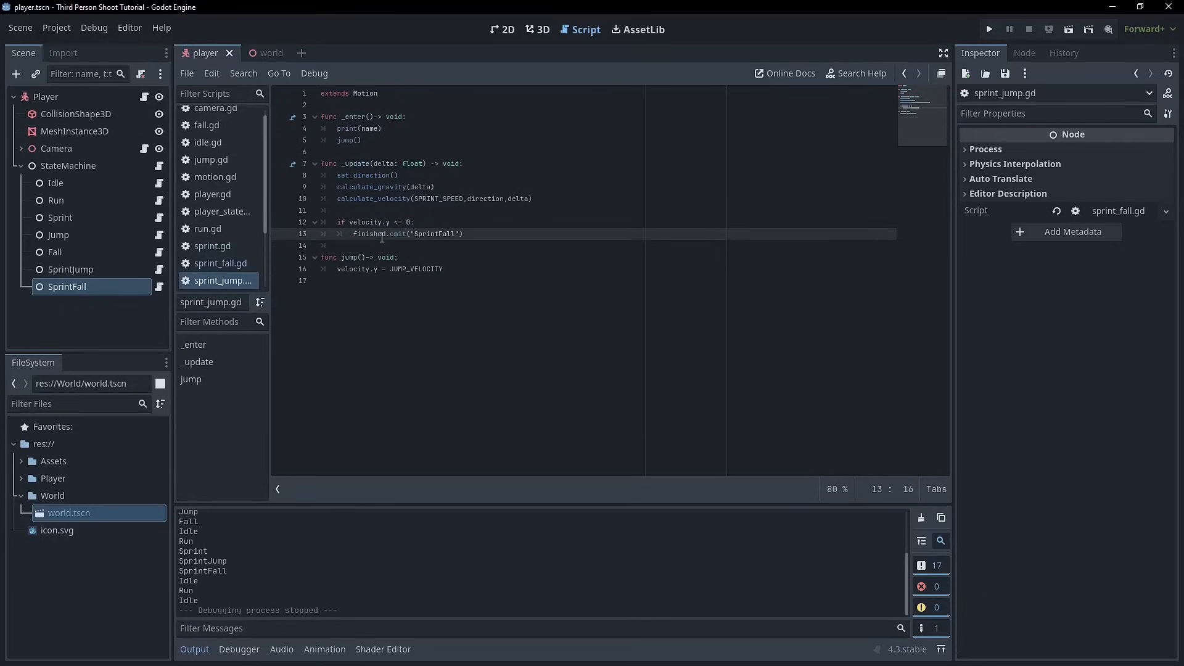
mouse_move(375, 128)
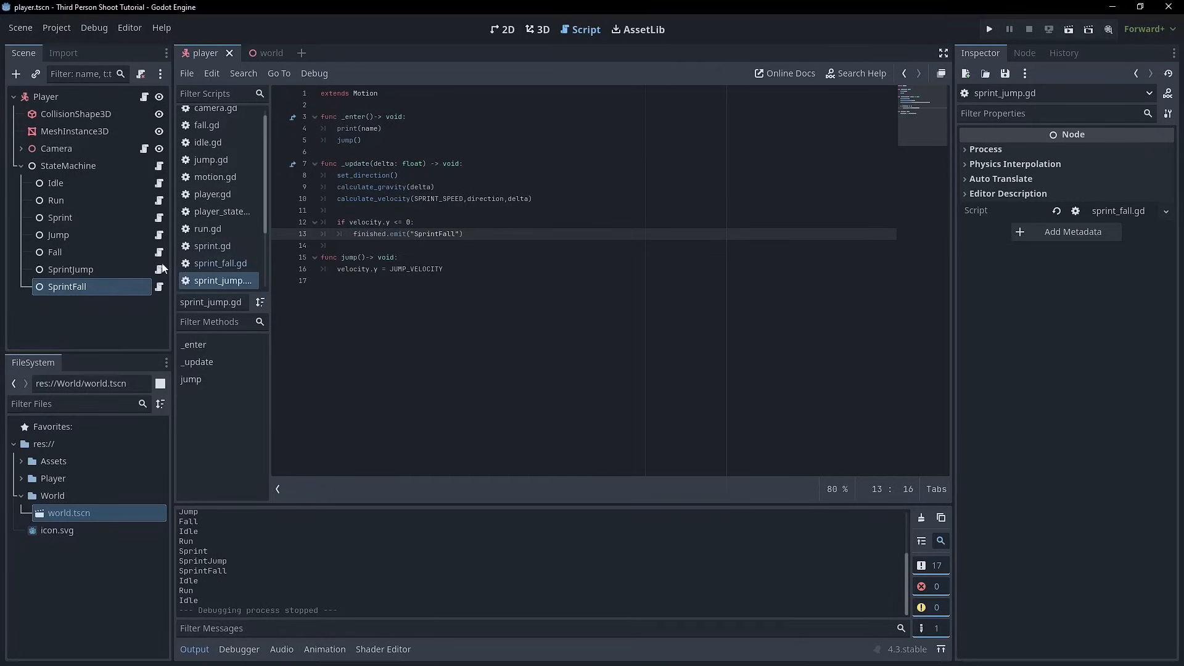
click(70, 270)
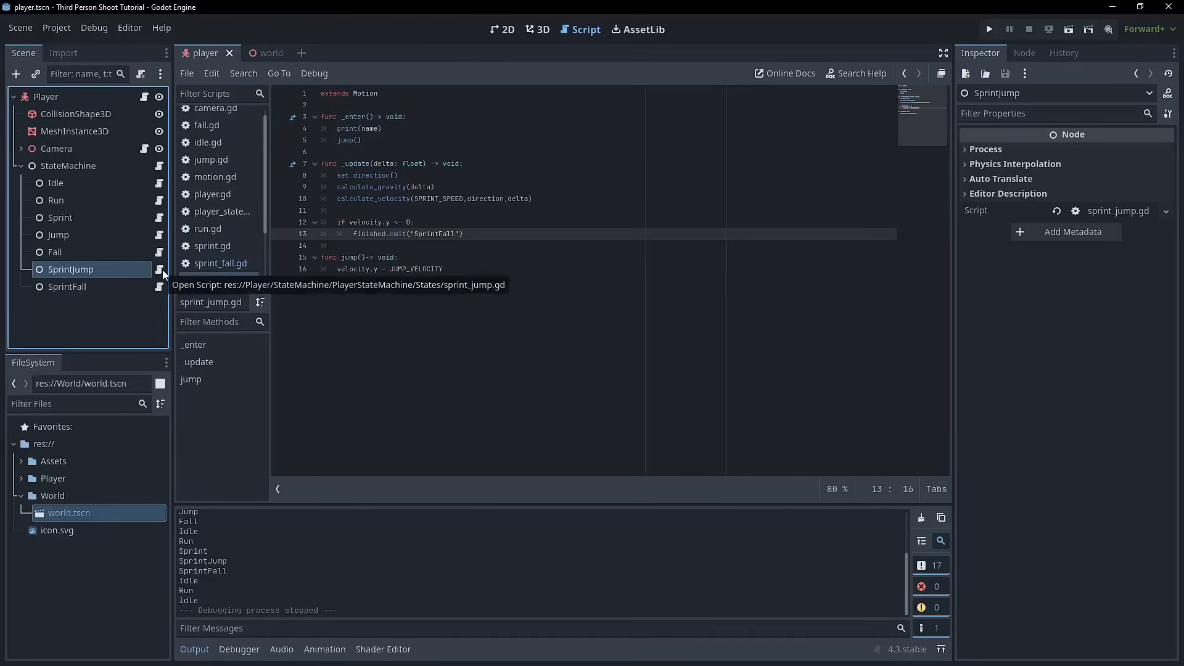
key(ctrl+s)
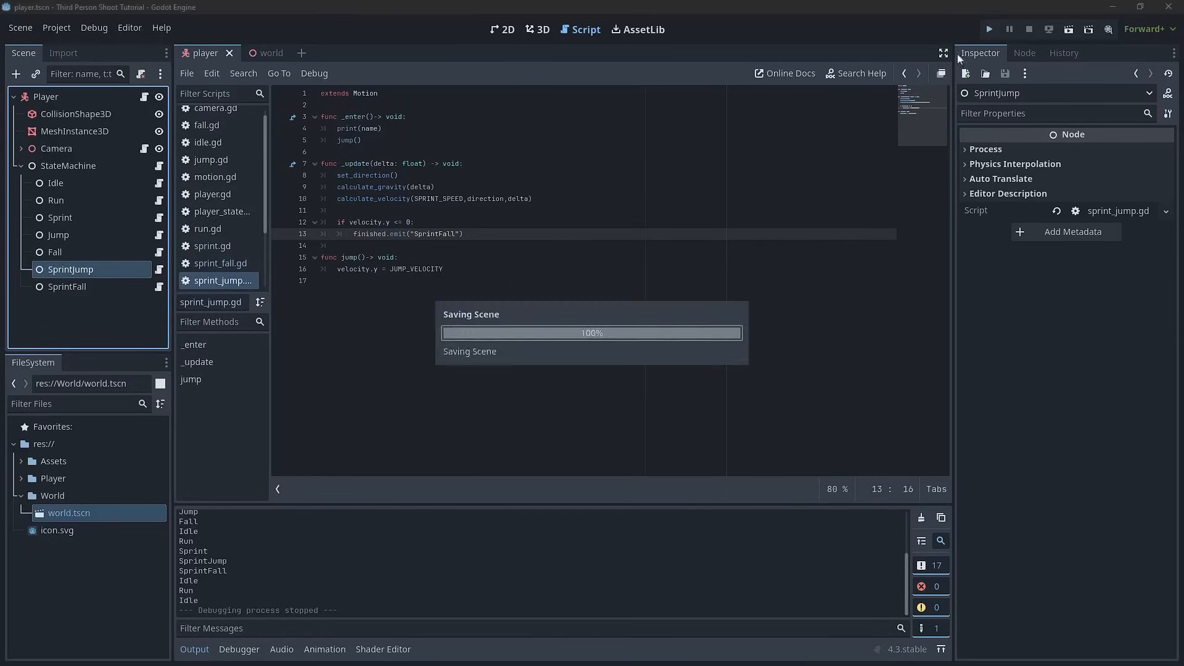
Step: Play through sprint, jump and landing cycles, then reopen sprint_fall.gd
click(988, 29)
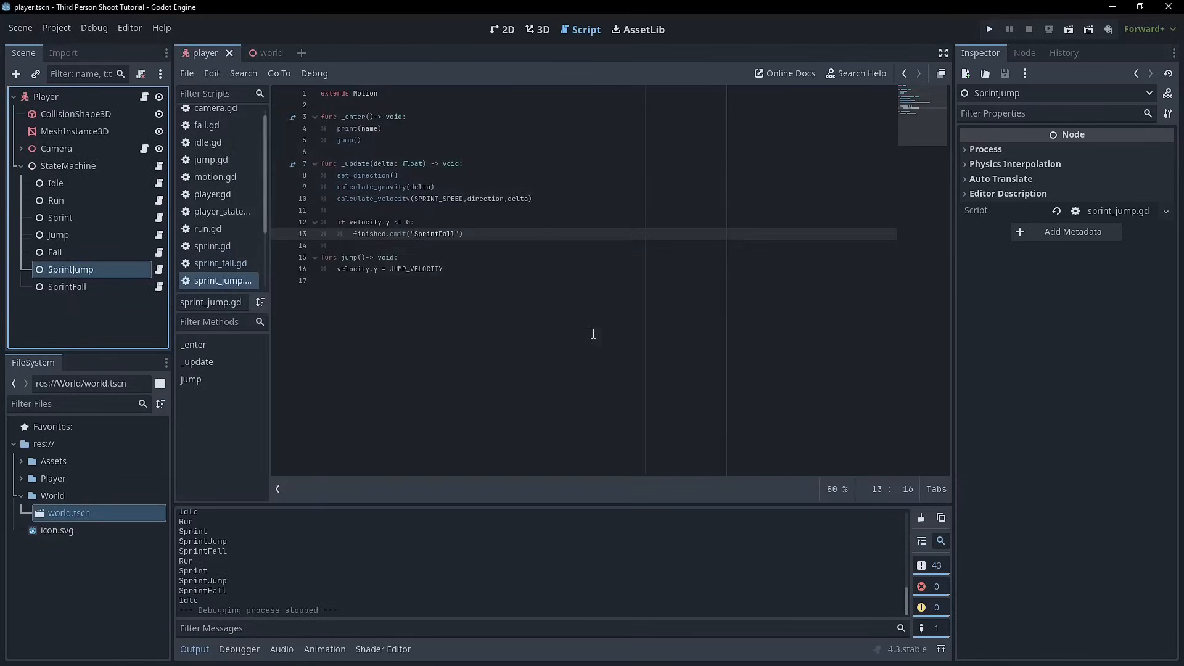
mouse_move(306, 230)
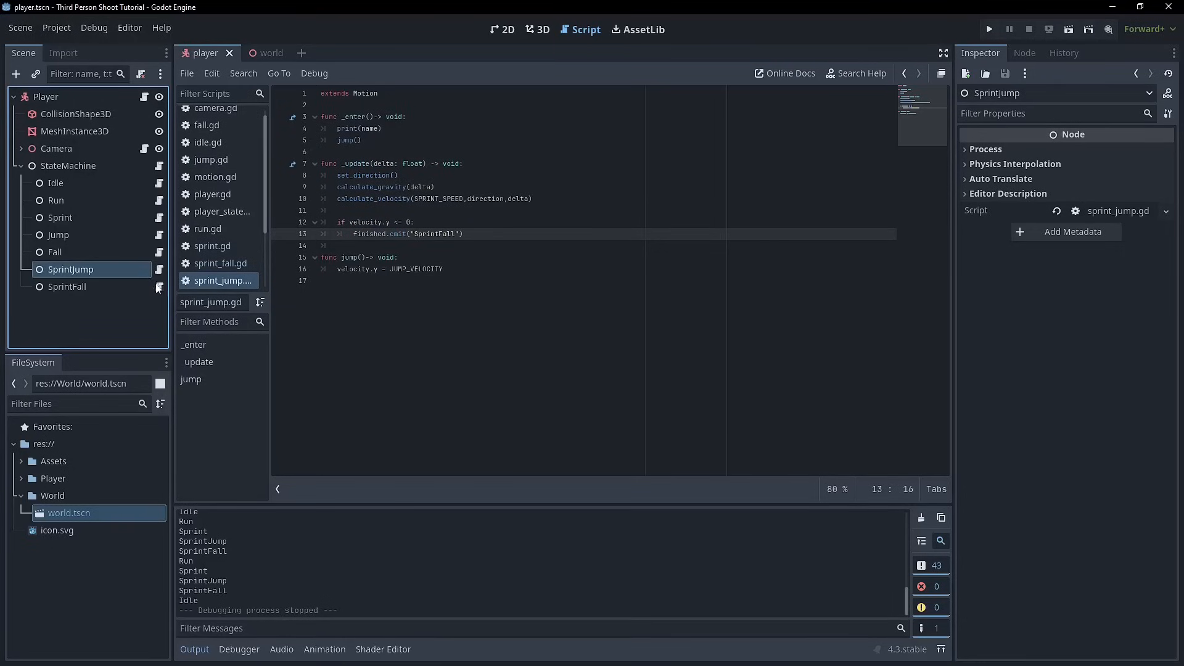
click(220, 263)
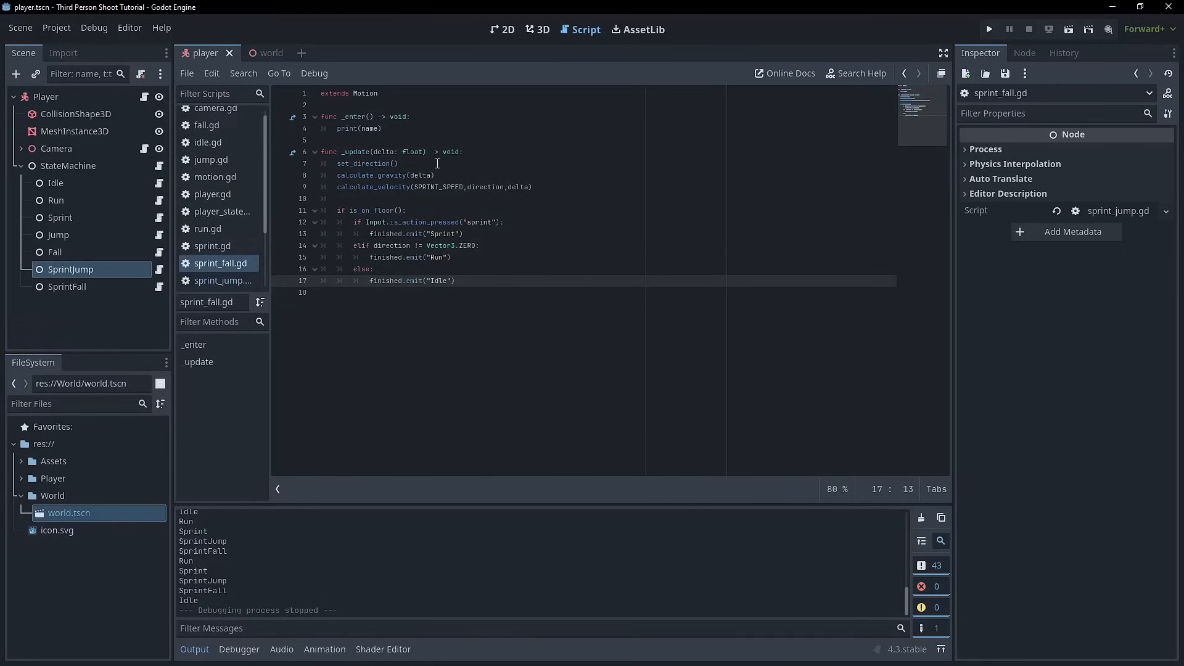
Step: Delete set_direction() from _update in sprint_fall.gd and sprint_jump.gd, then run the project
double_click(366, 164)
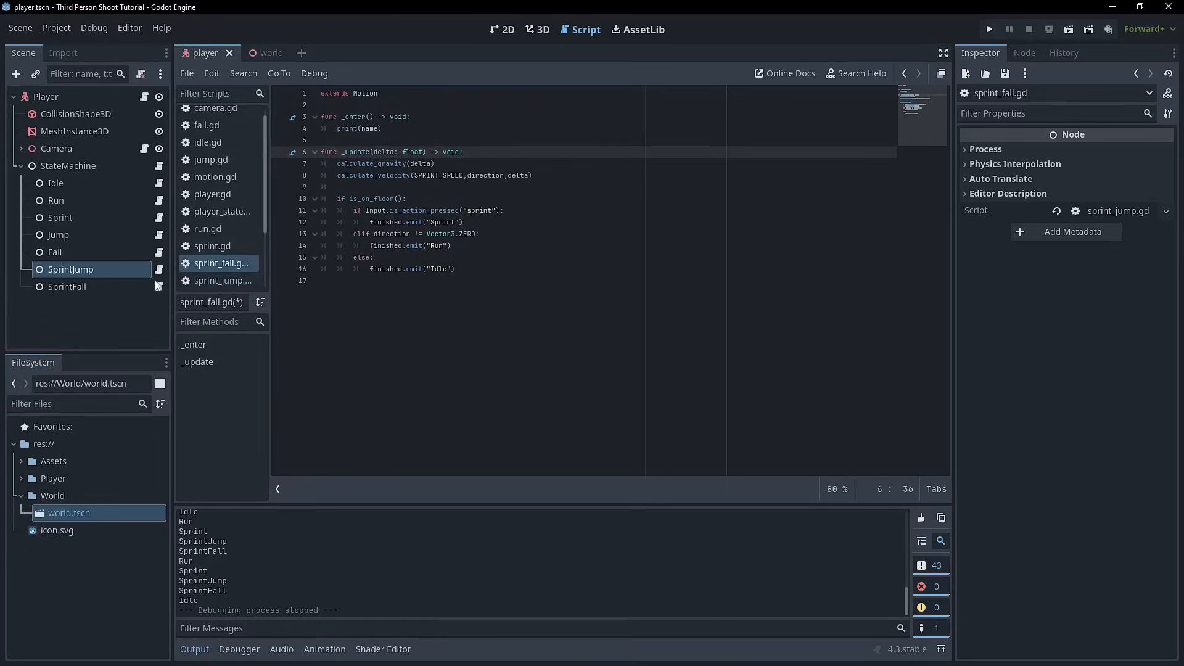
click(223, 280)
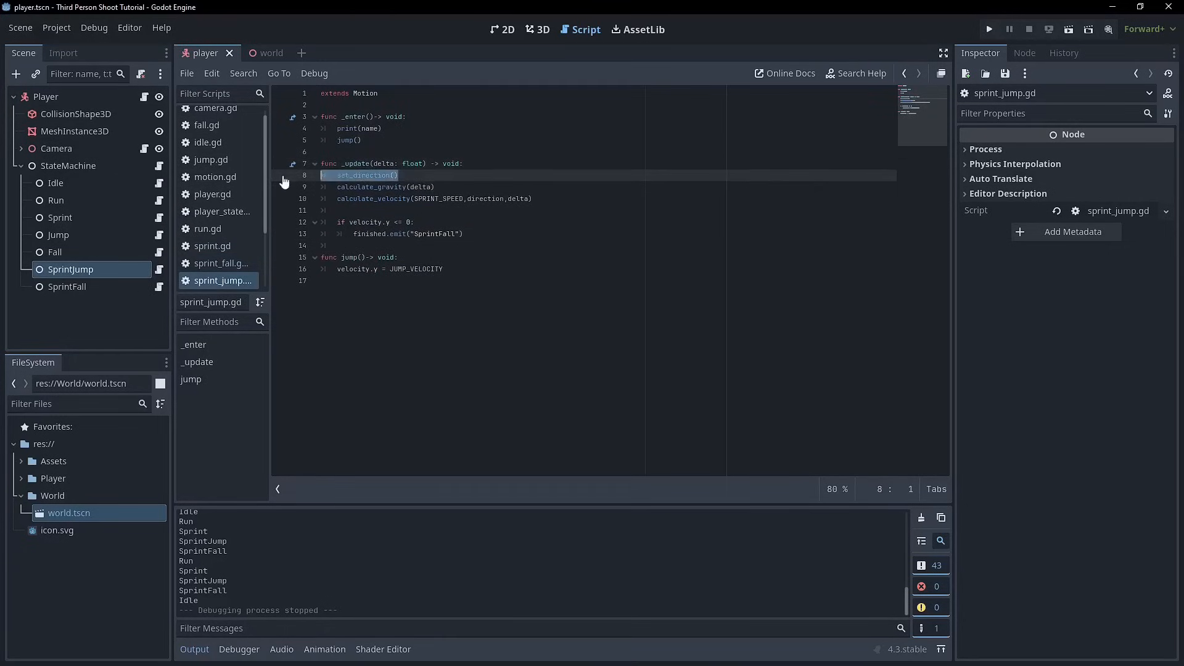
key(Delete)
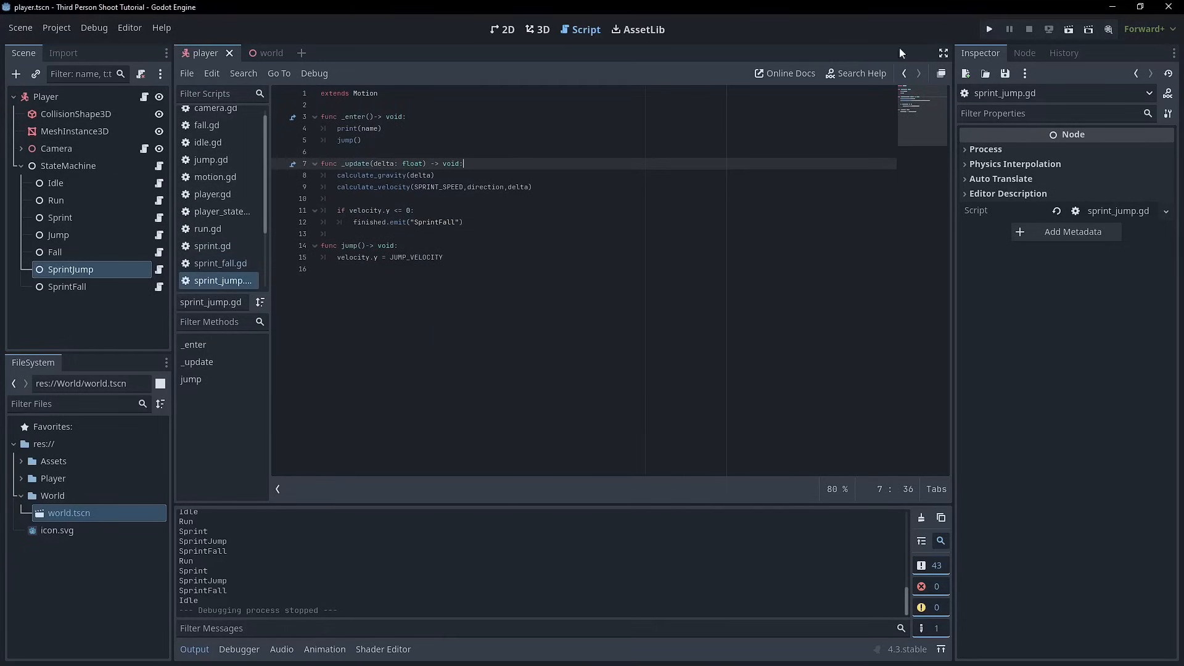
click(988, 29)
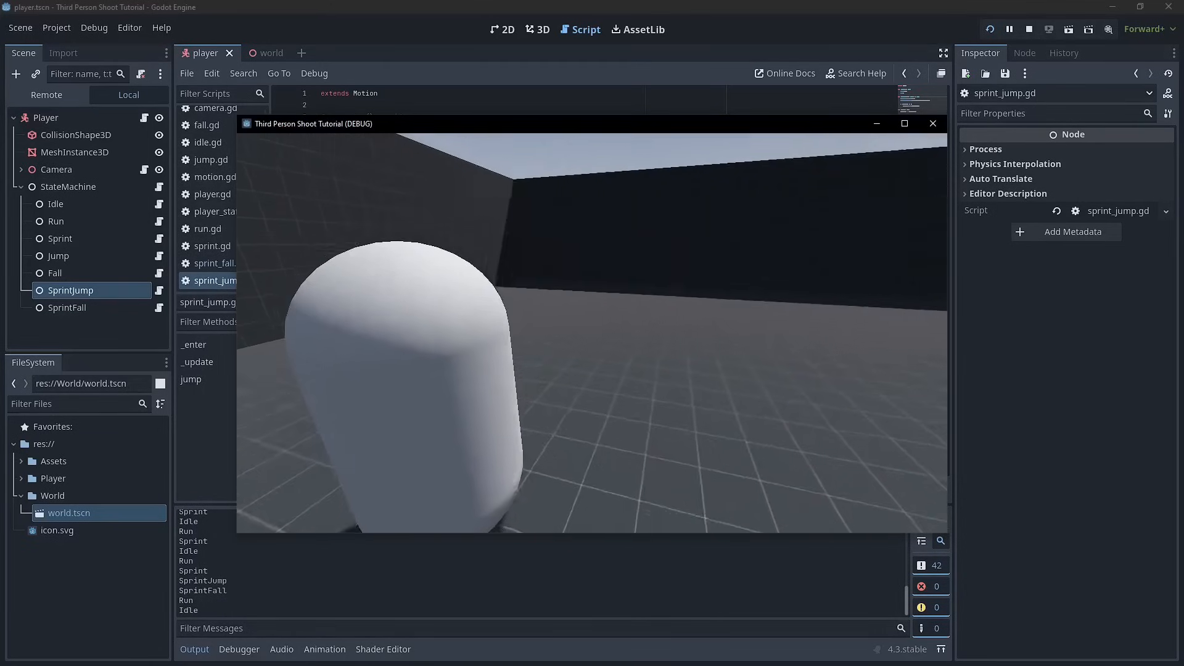
Step: Play the running game until the log shows sprint transitions ending in Run and Idle
click(932, 124)
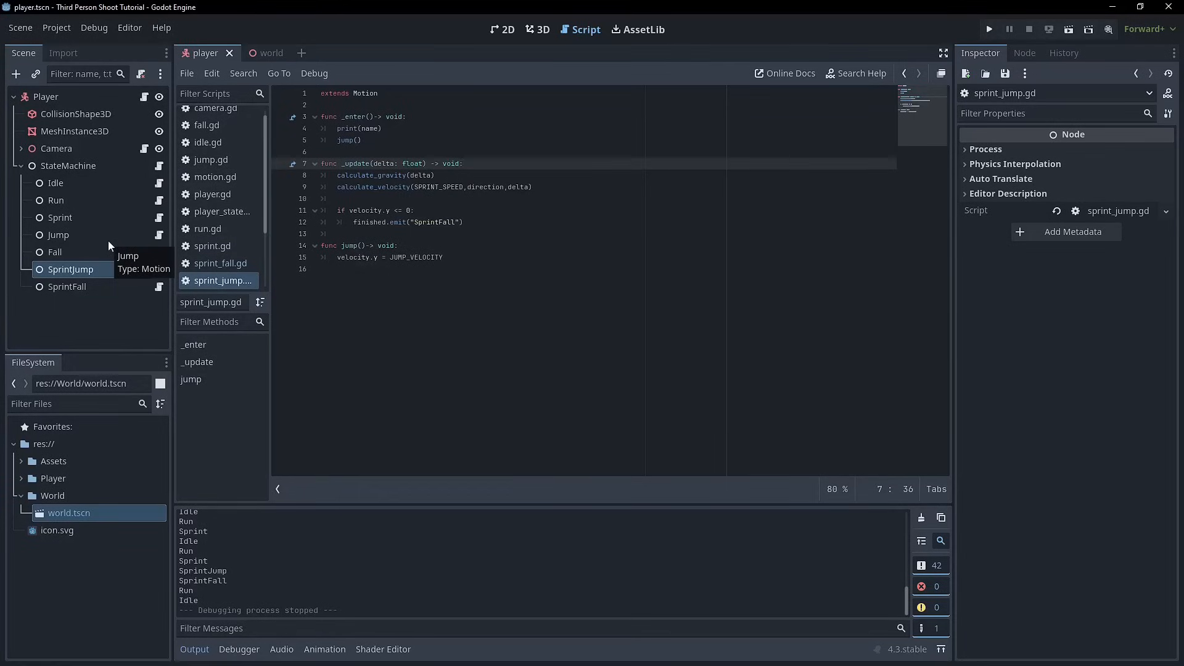
mouse_move(108, 249)
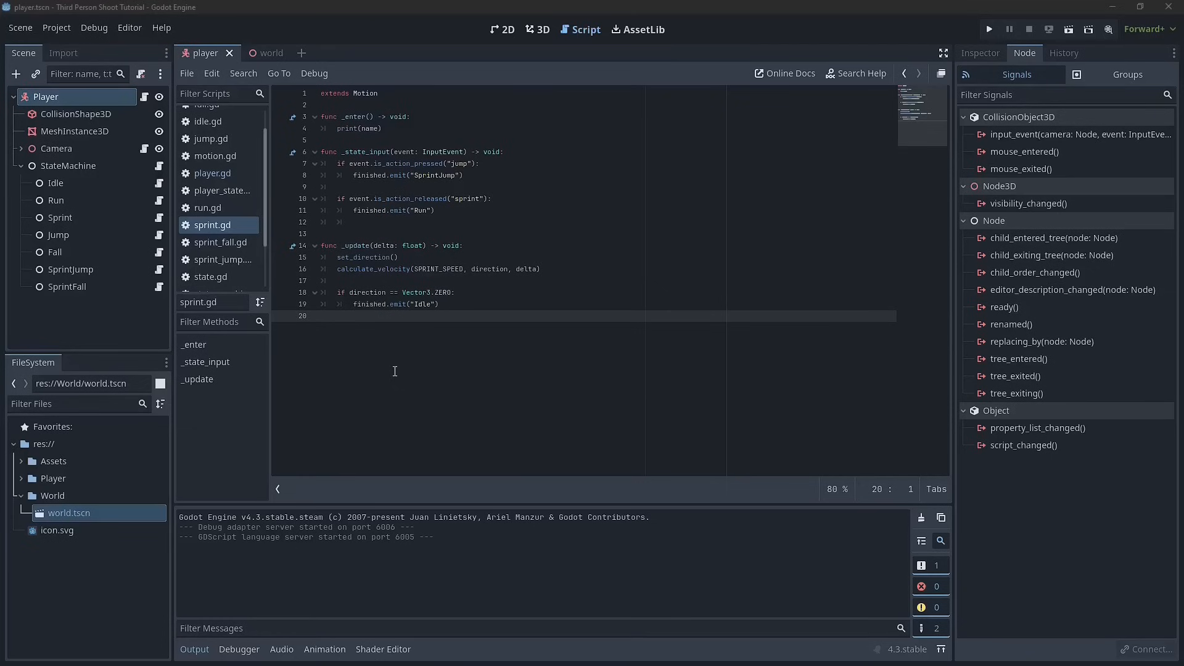
Step: Comment out camera.gd's sprint pressed/released and enter_sprint/exit_sprint lines, checking sprint.gd, then playtest
click(215, 117)
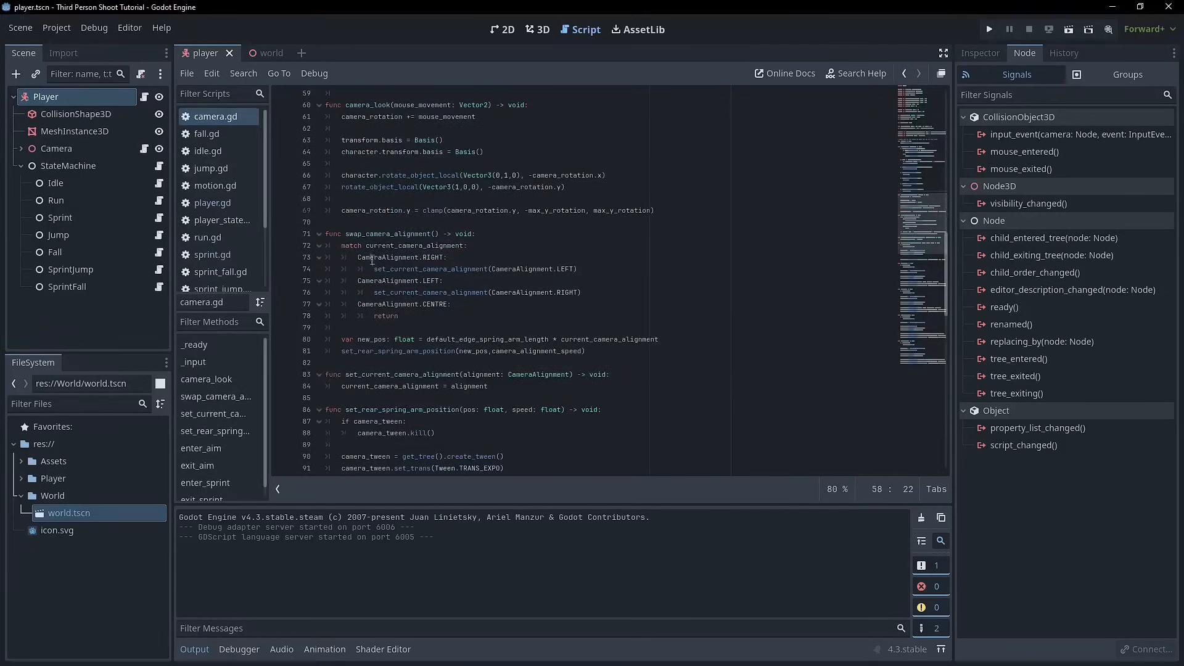
click(212, 255)
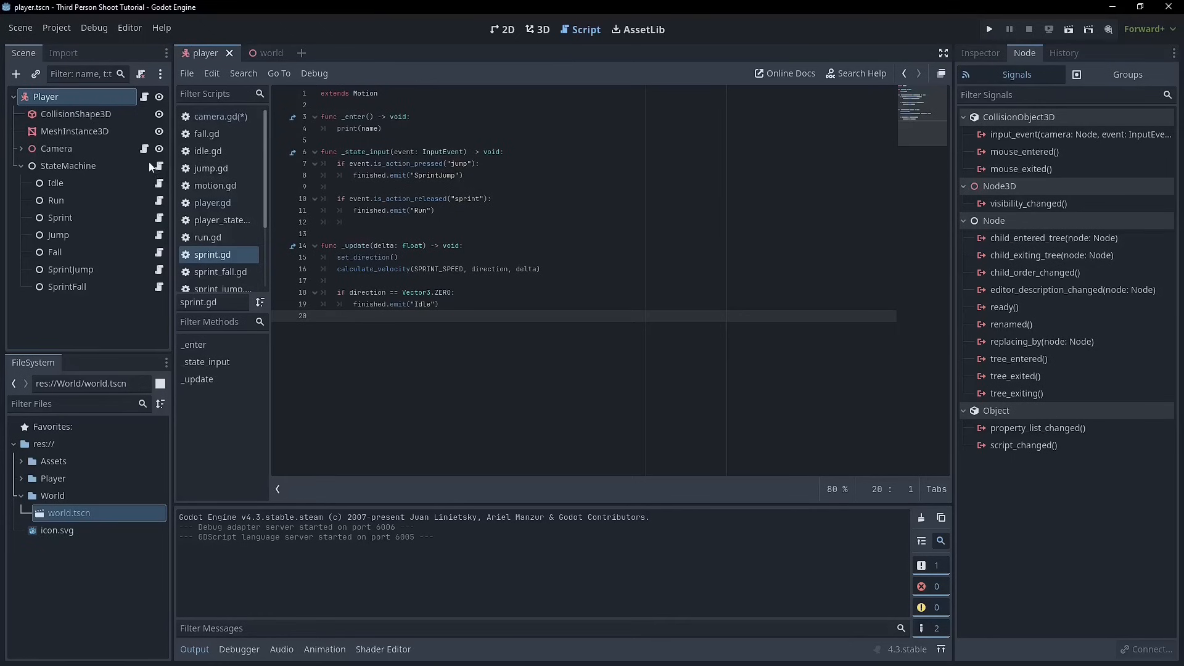
click(217, 116)
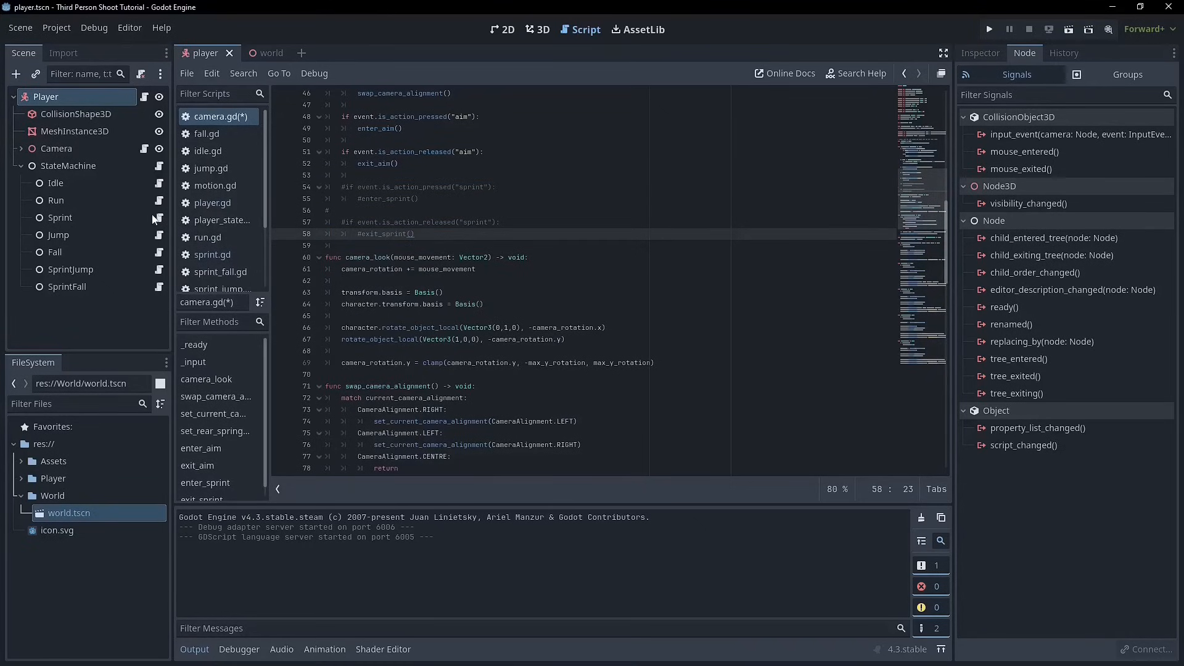
click(212, 255)
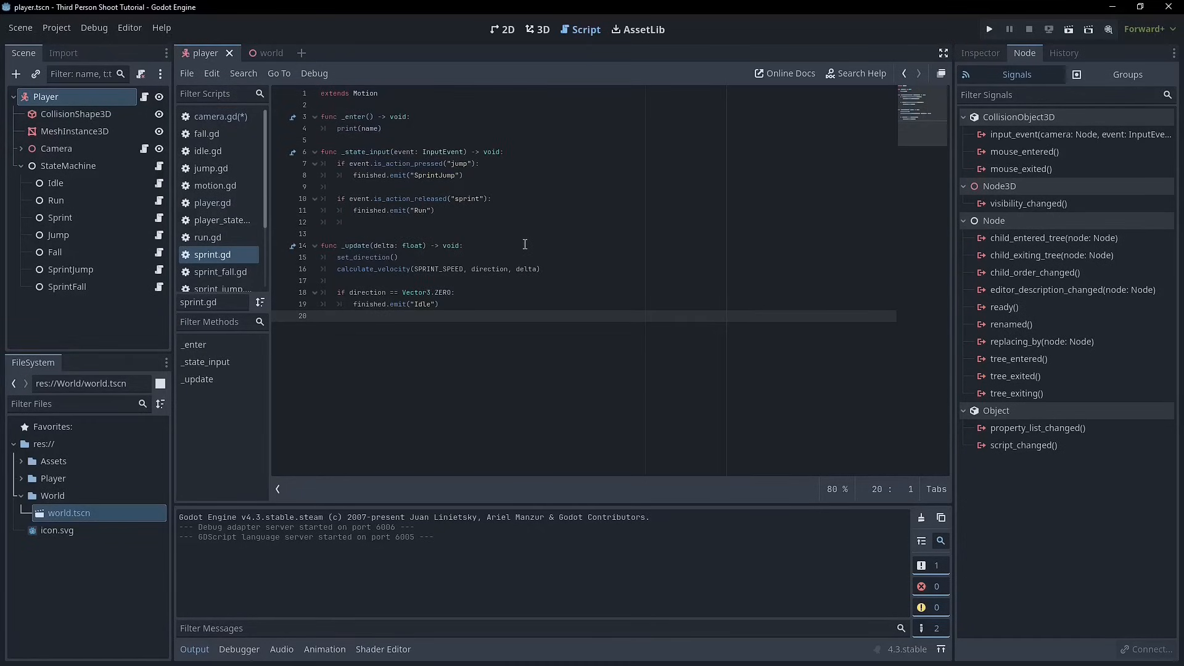
mouse_move(498, 294)
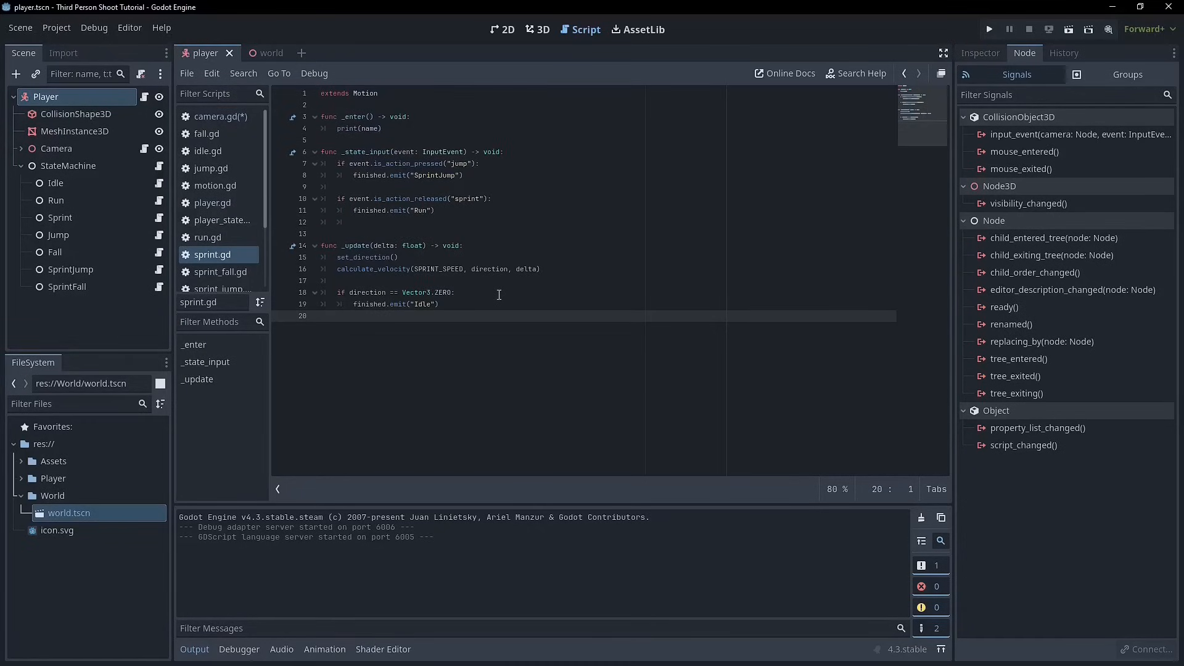
click(988, 29)
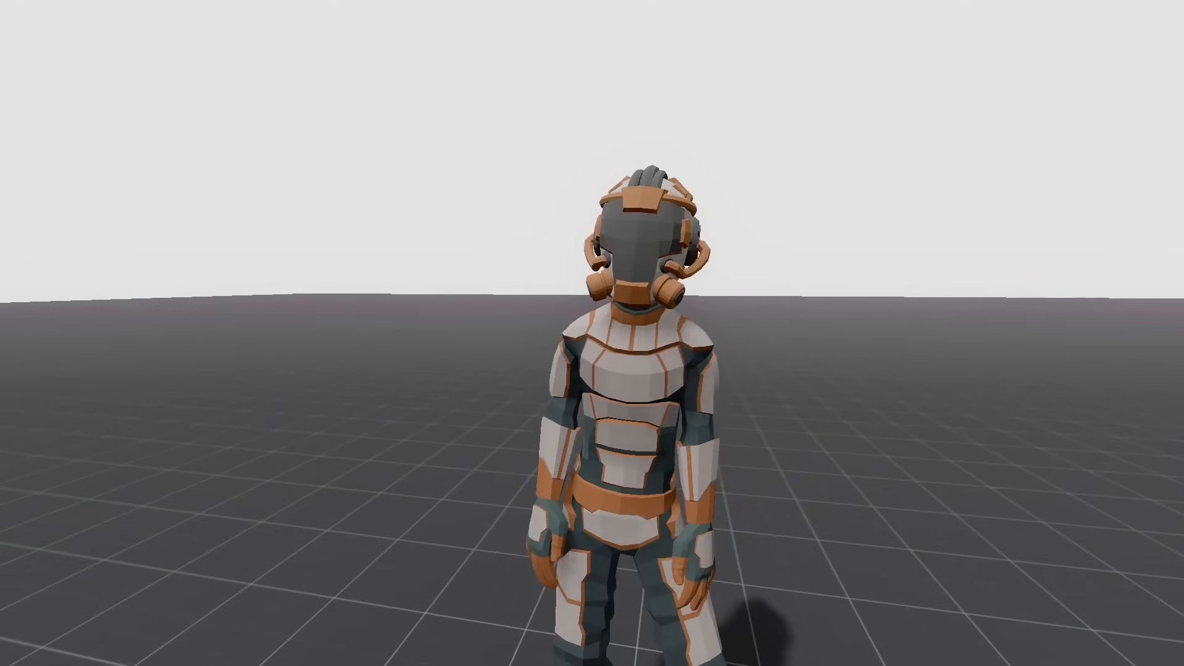